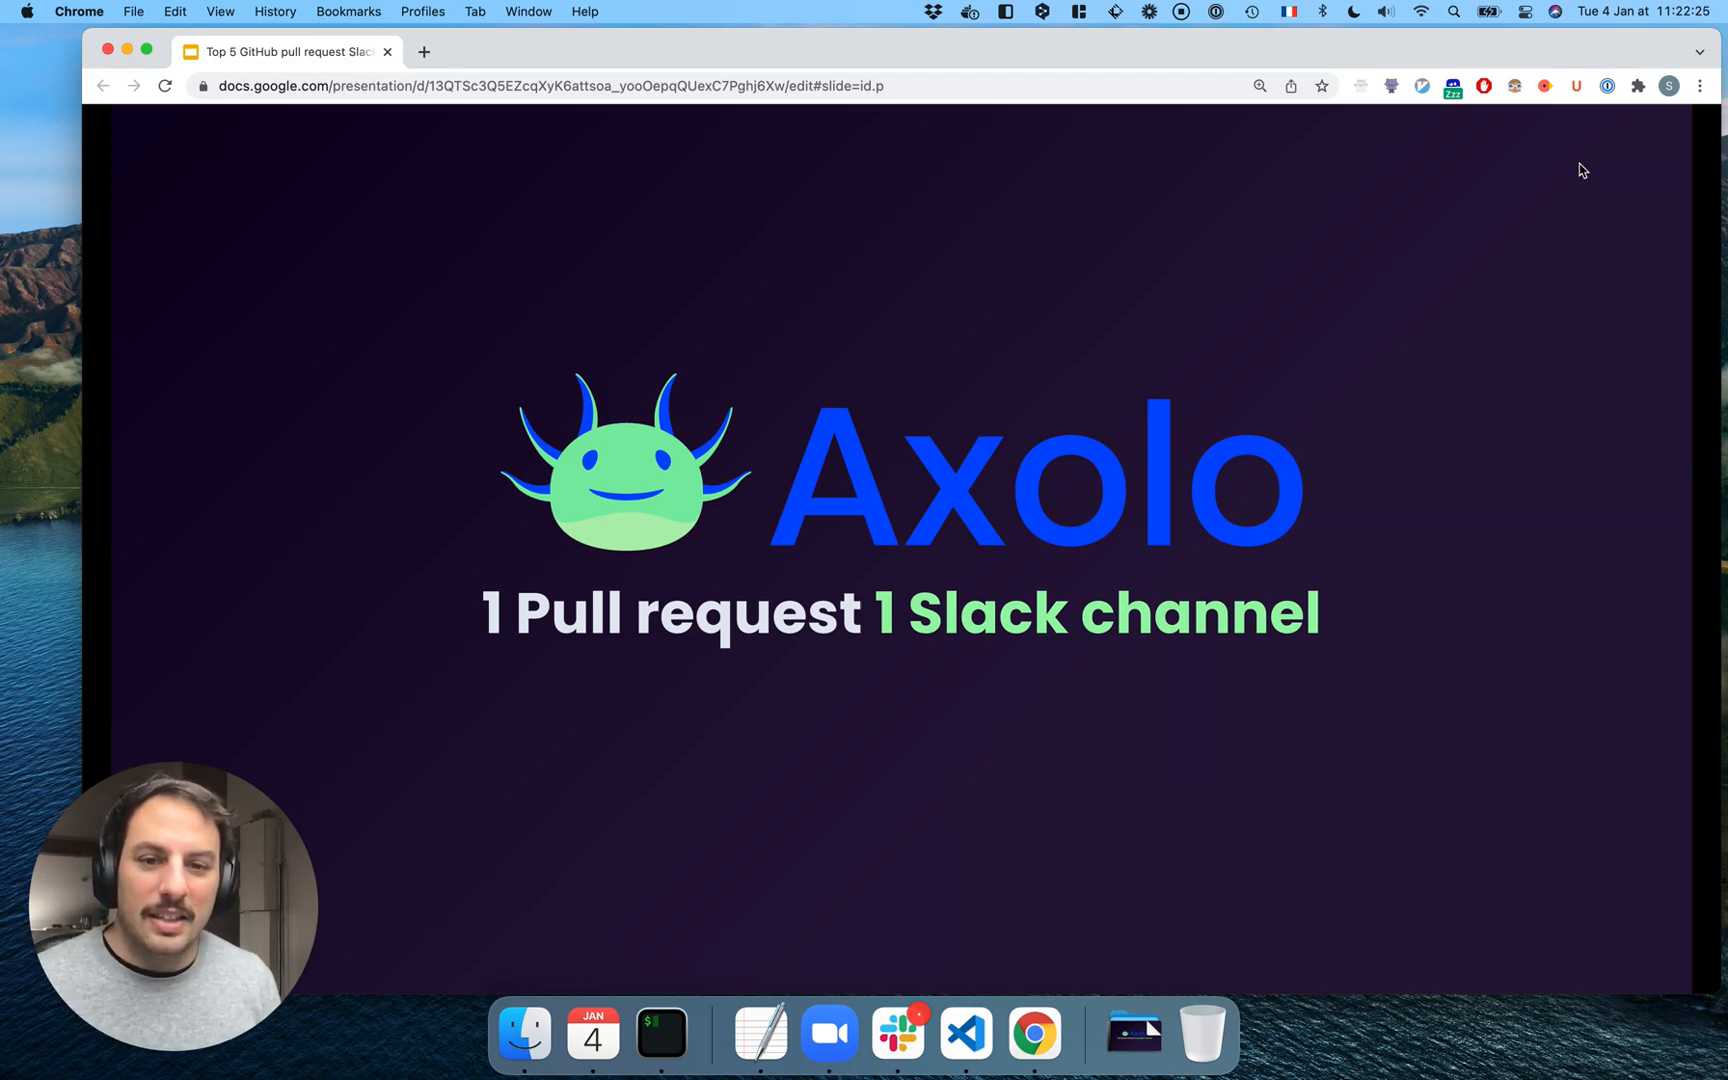
Advance past the Axolo title slide to the per-pull-request Slack channel slide
left_click(897, 1034)
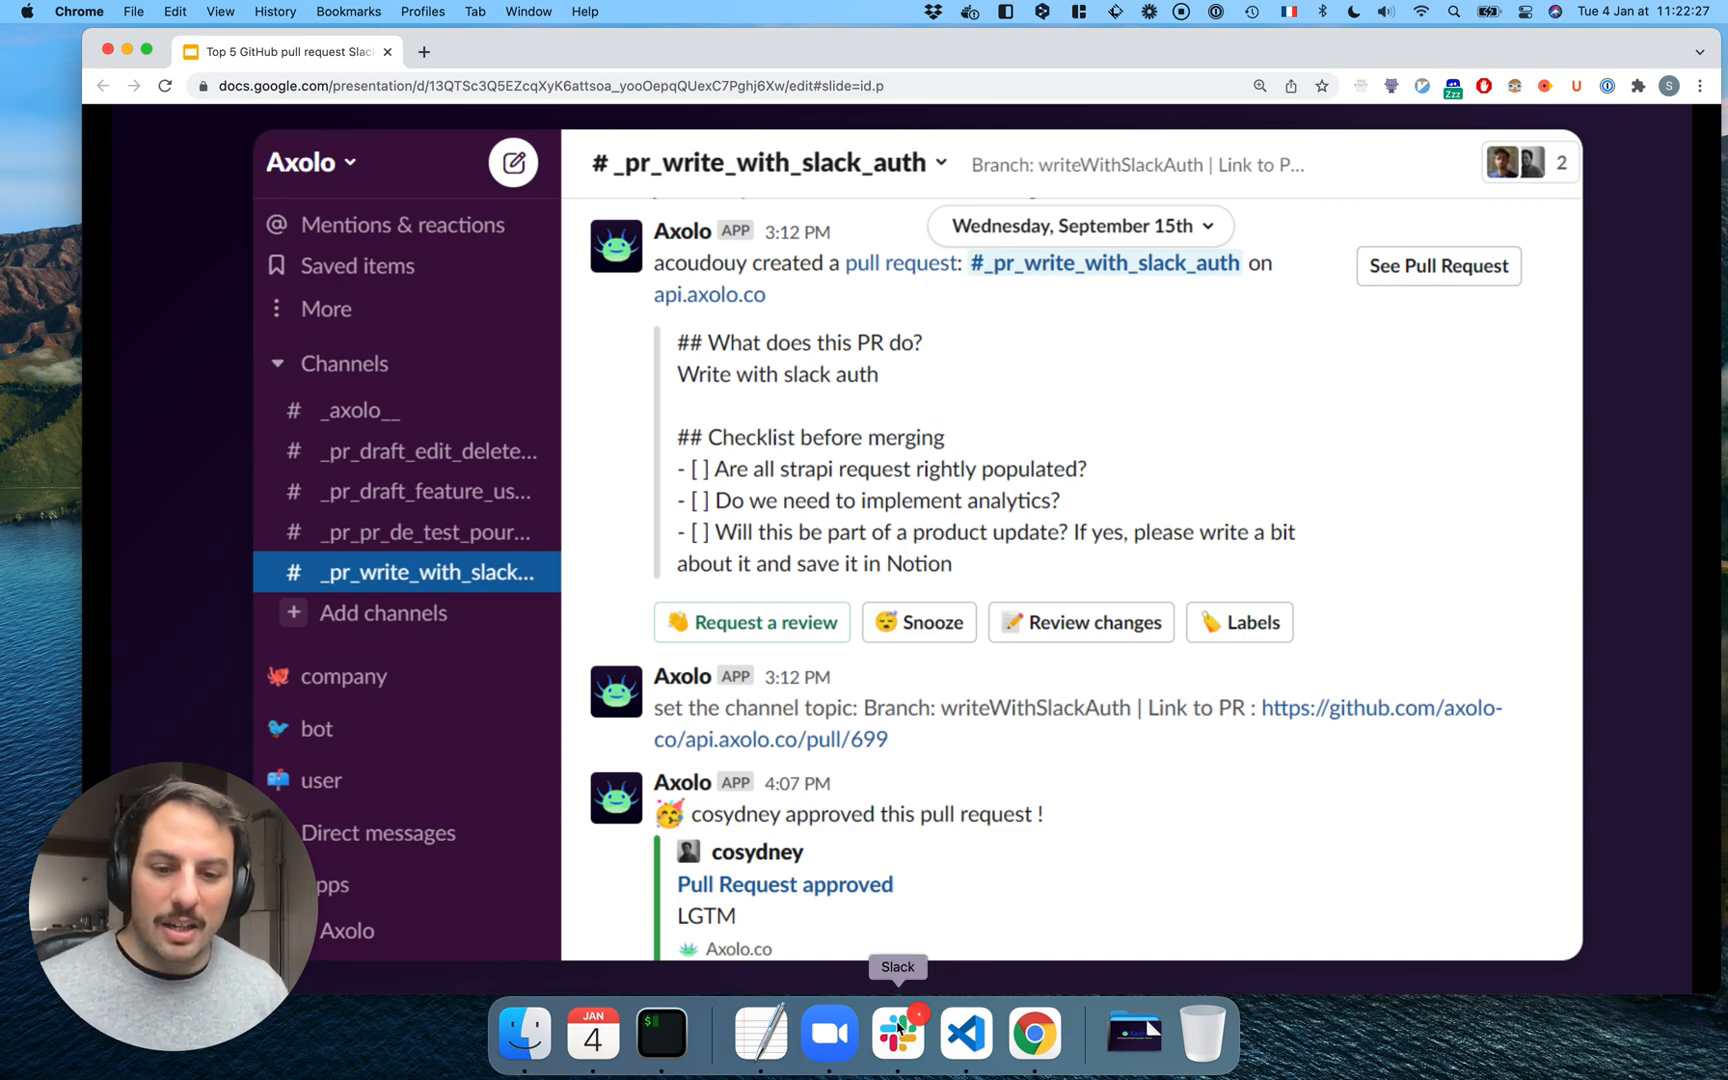
Open the _pr_api_axolo_co_warn_user channel in the Axolo Slack workspace
left_click(897, 1034)
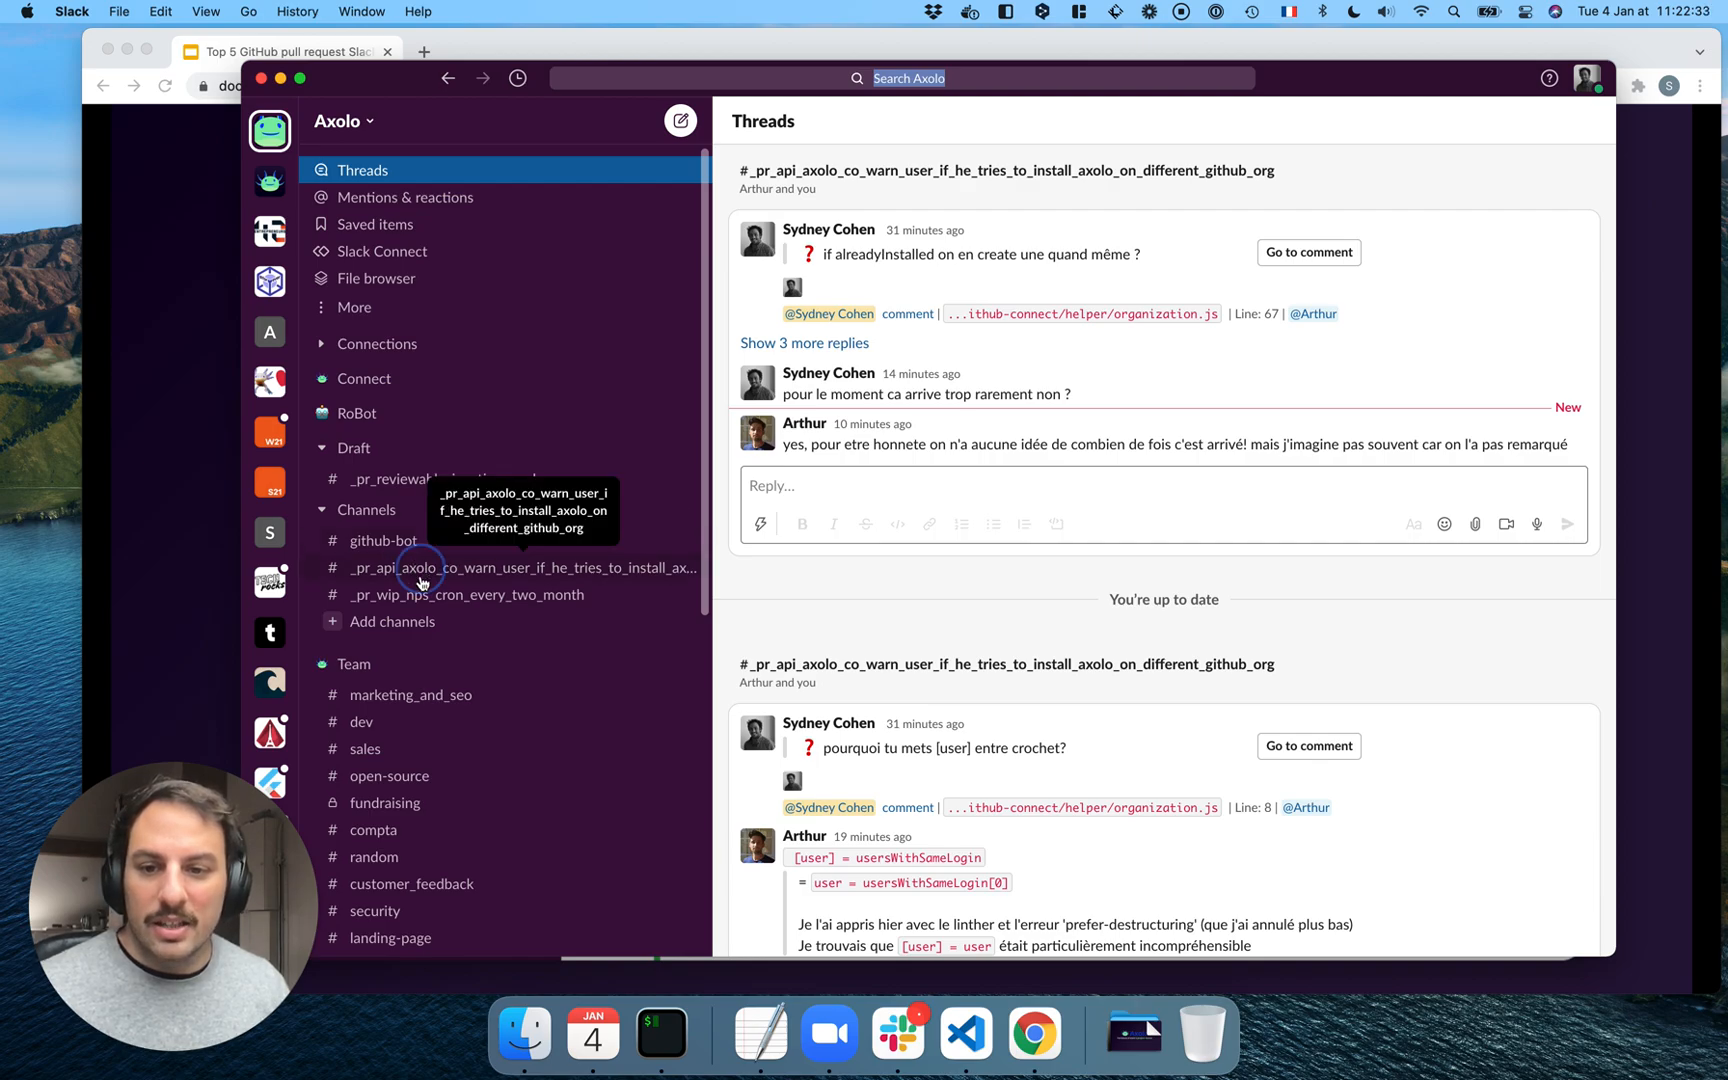
left_click(518, 568)
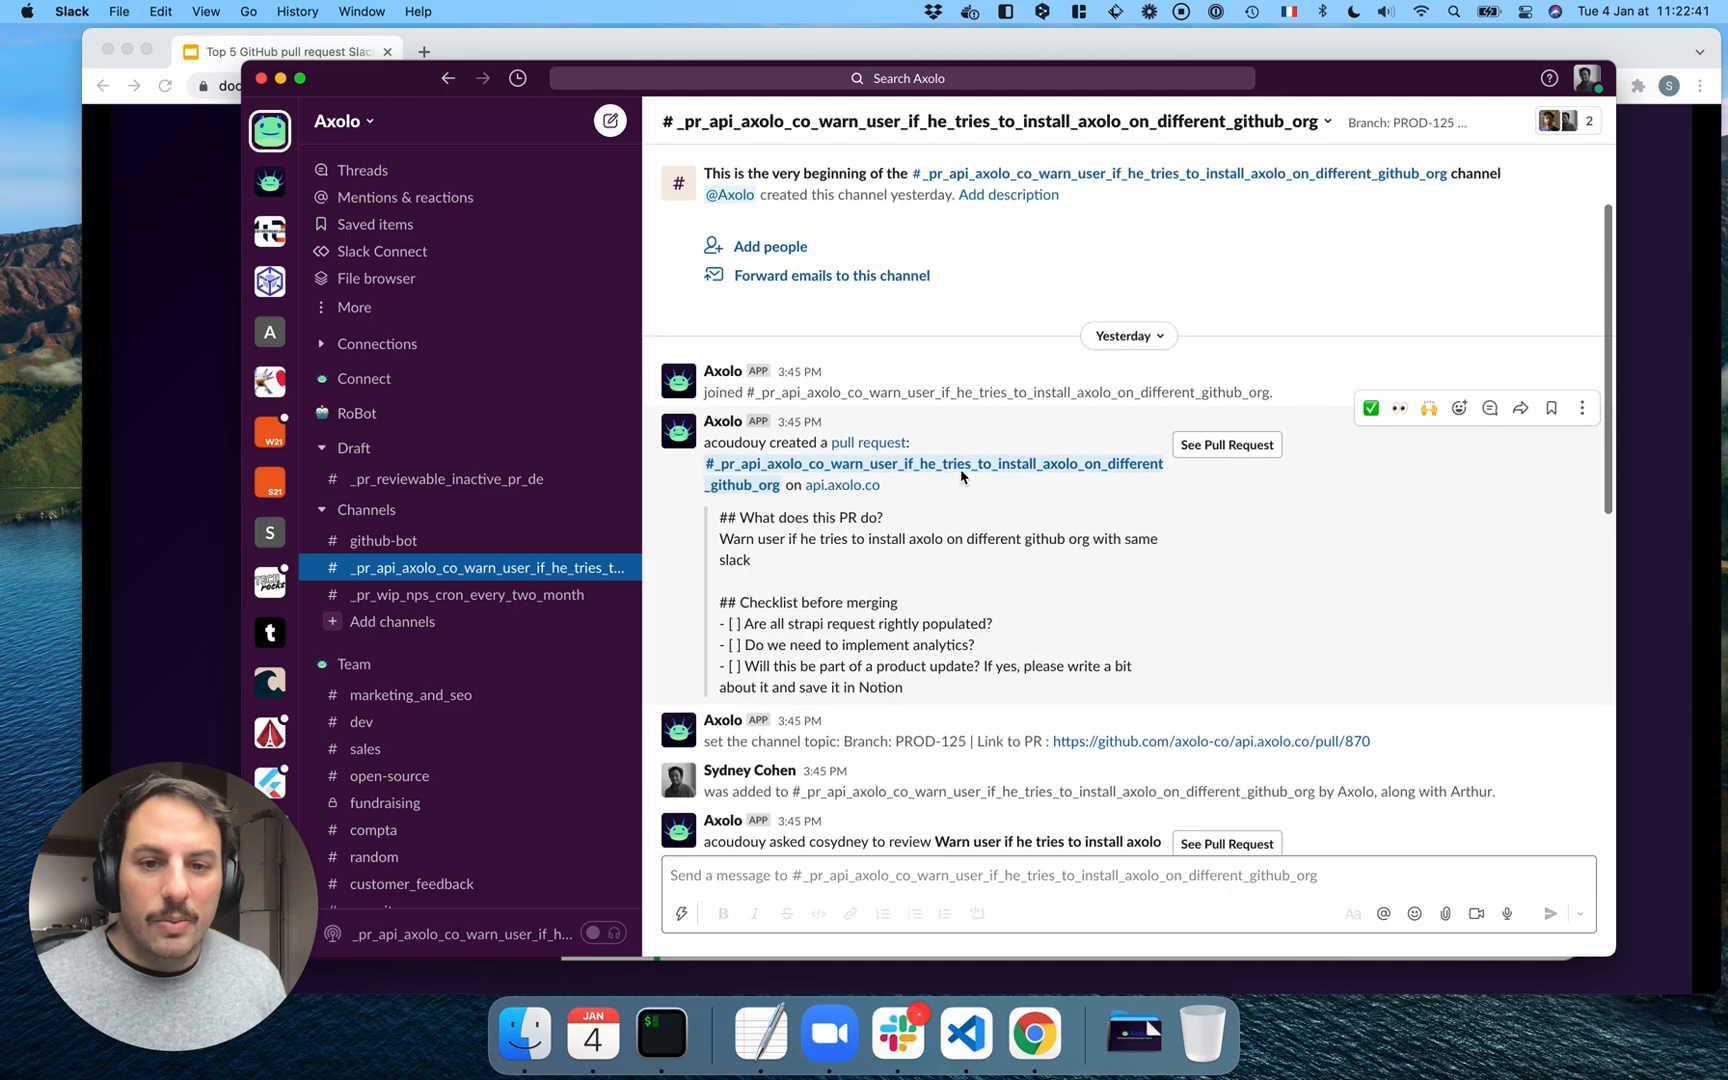
mouse_move(944, 482)
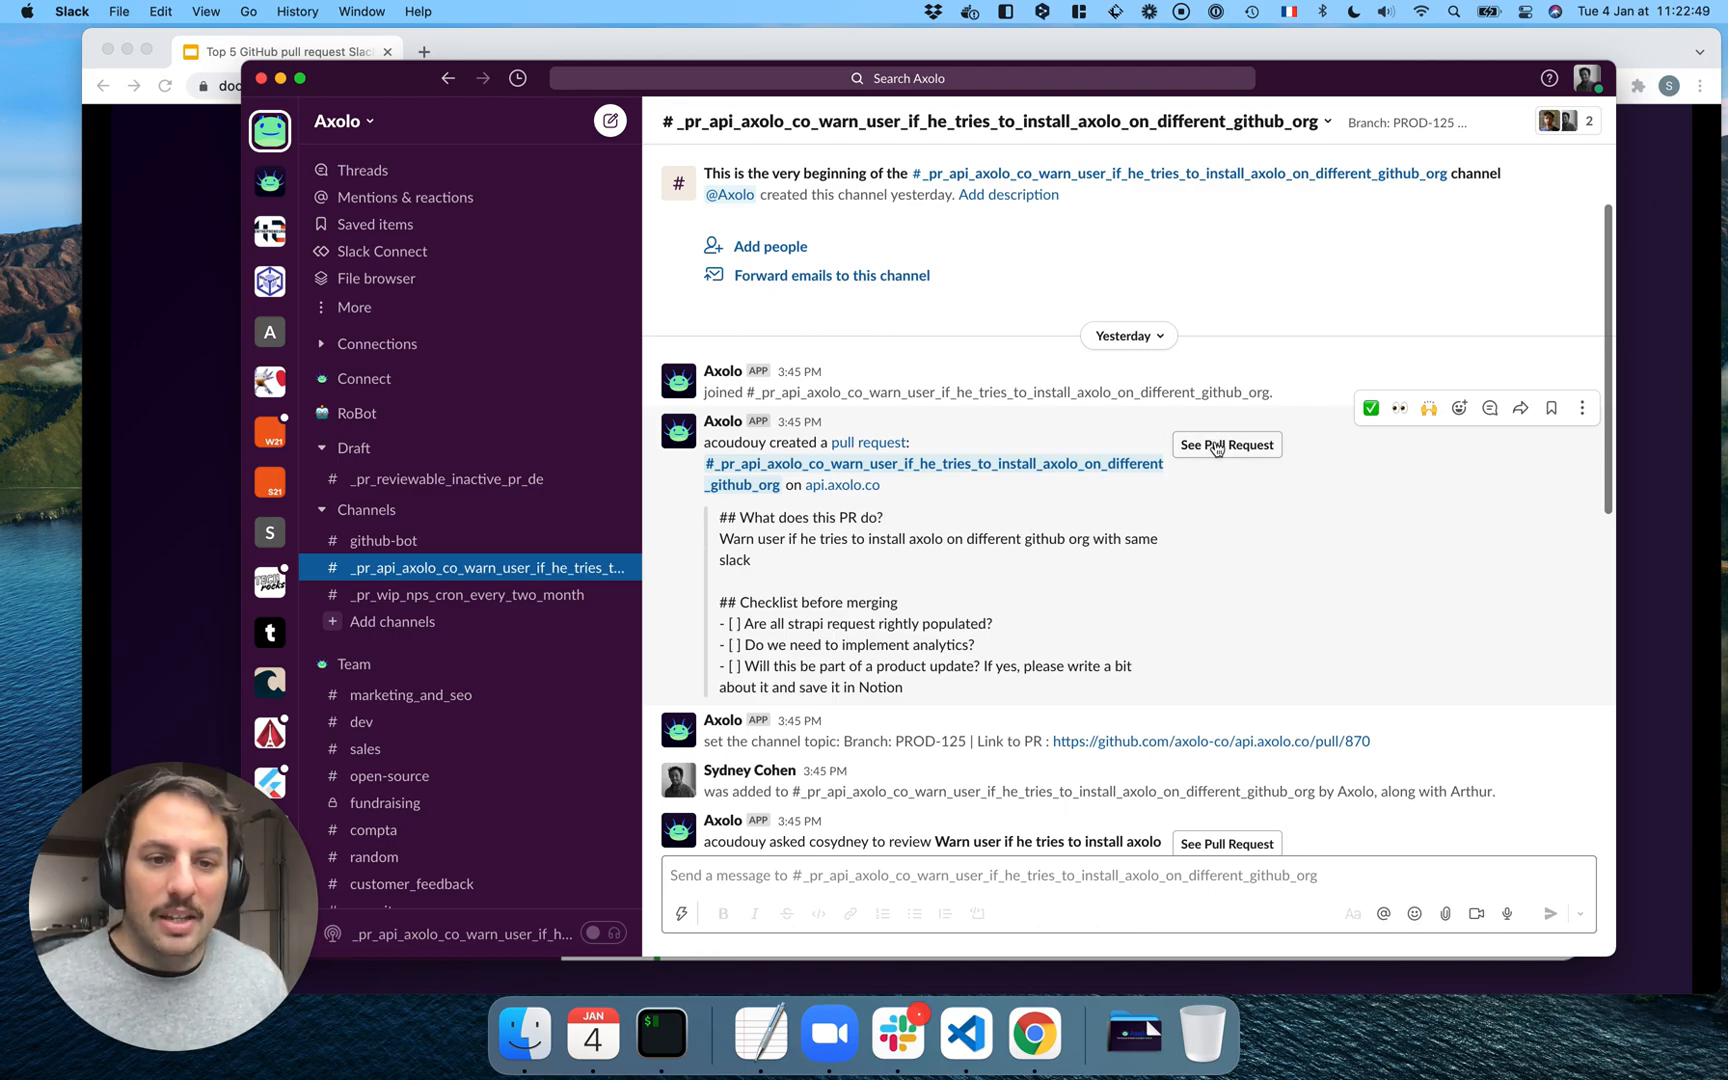
Open PR #870 on GitHub from the Slack link and scroll its conversation
left_click(1225, 444)
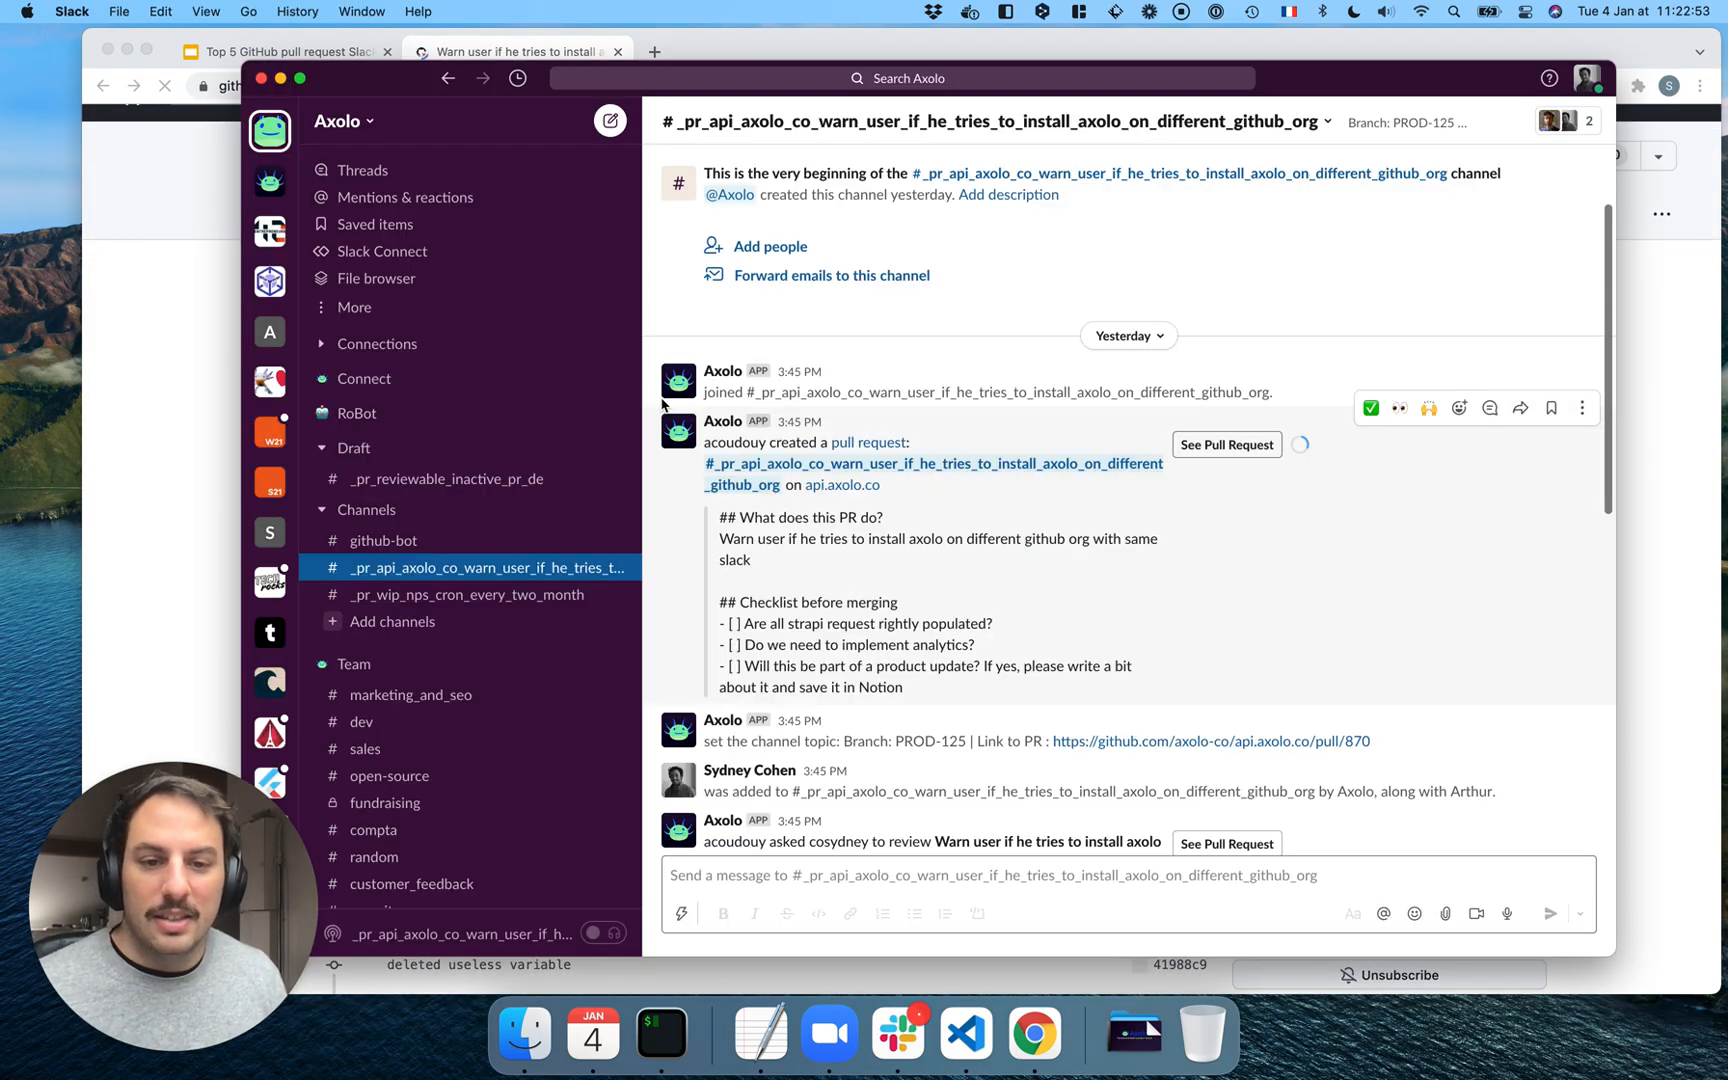
scroll("down", 3)
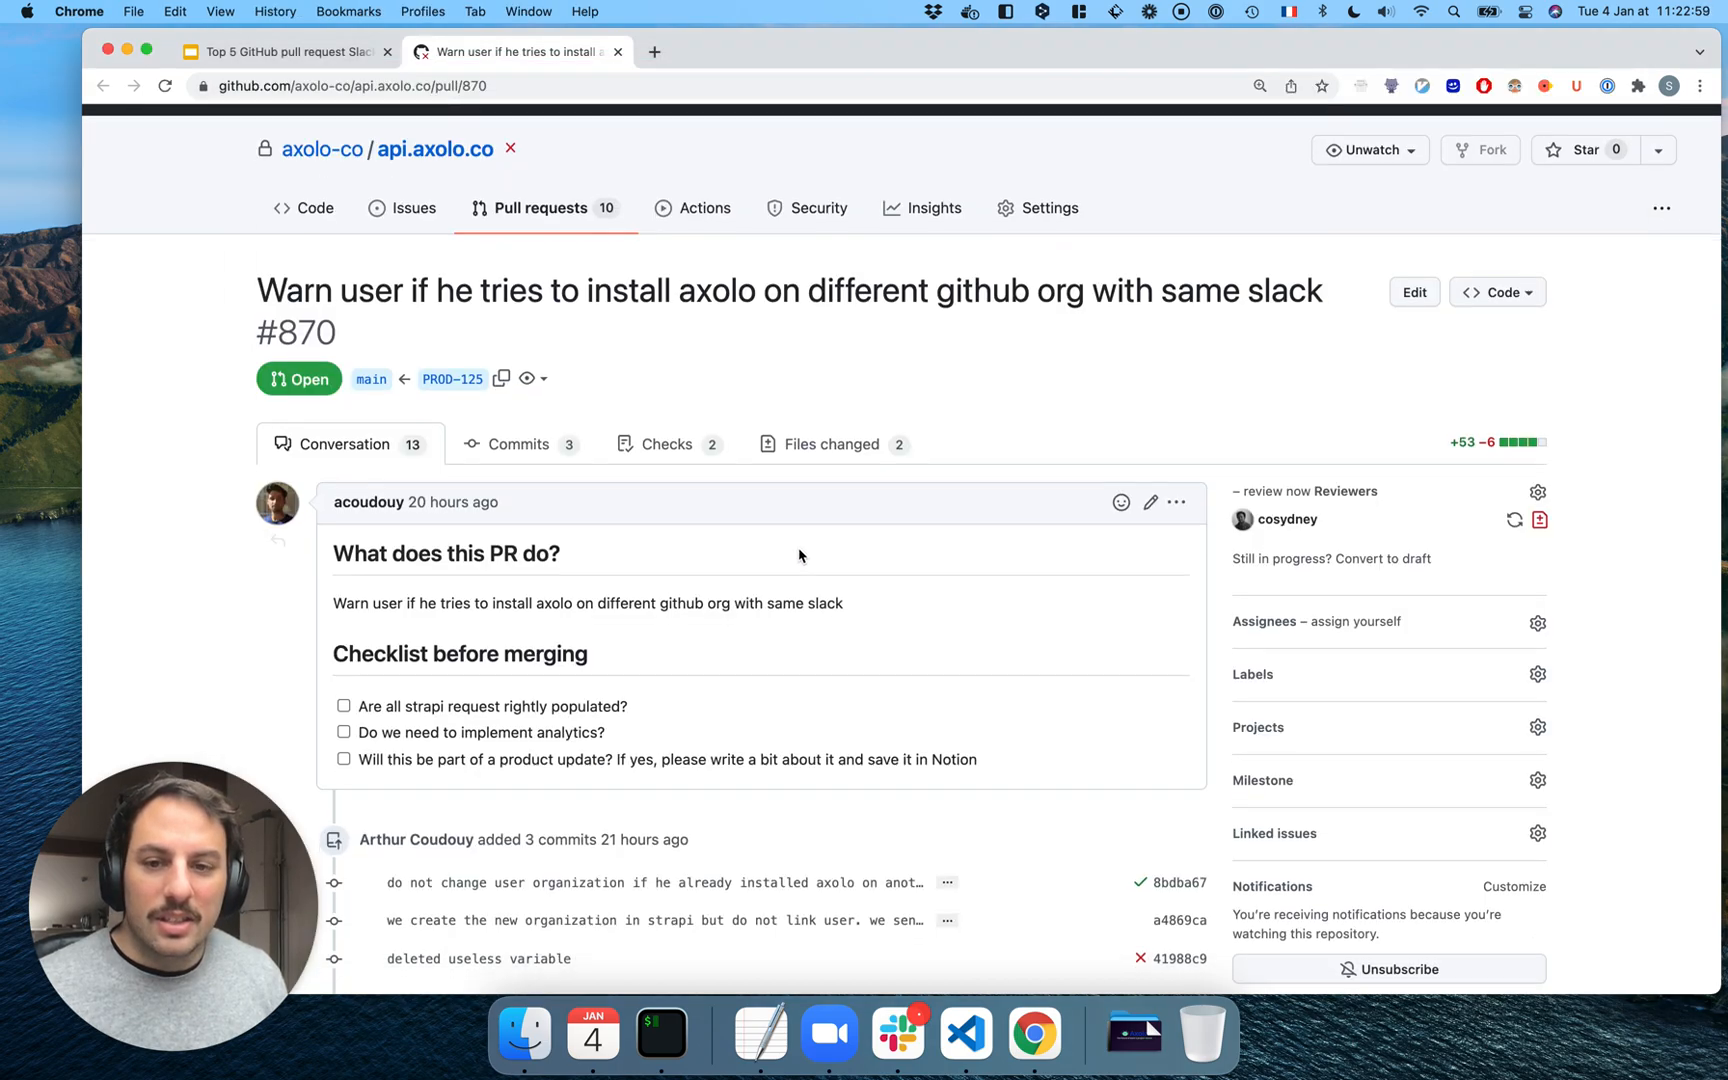
scroll("down", 3)
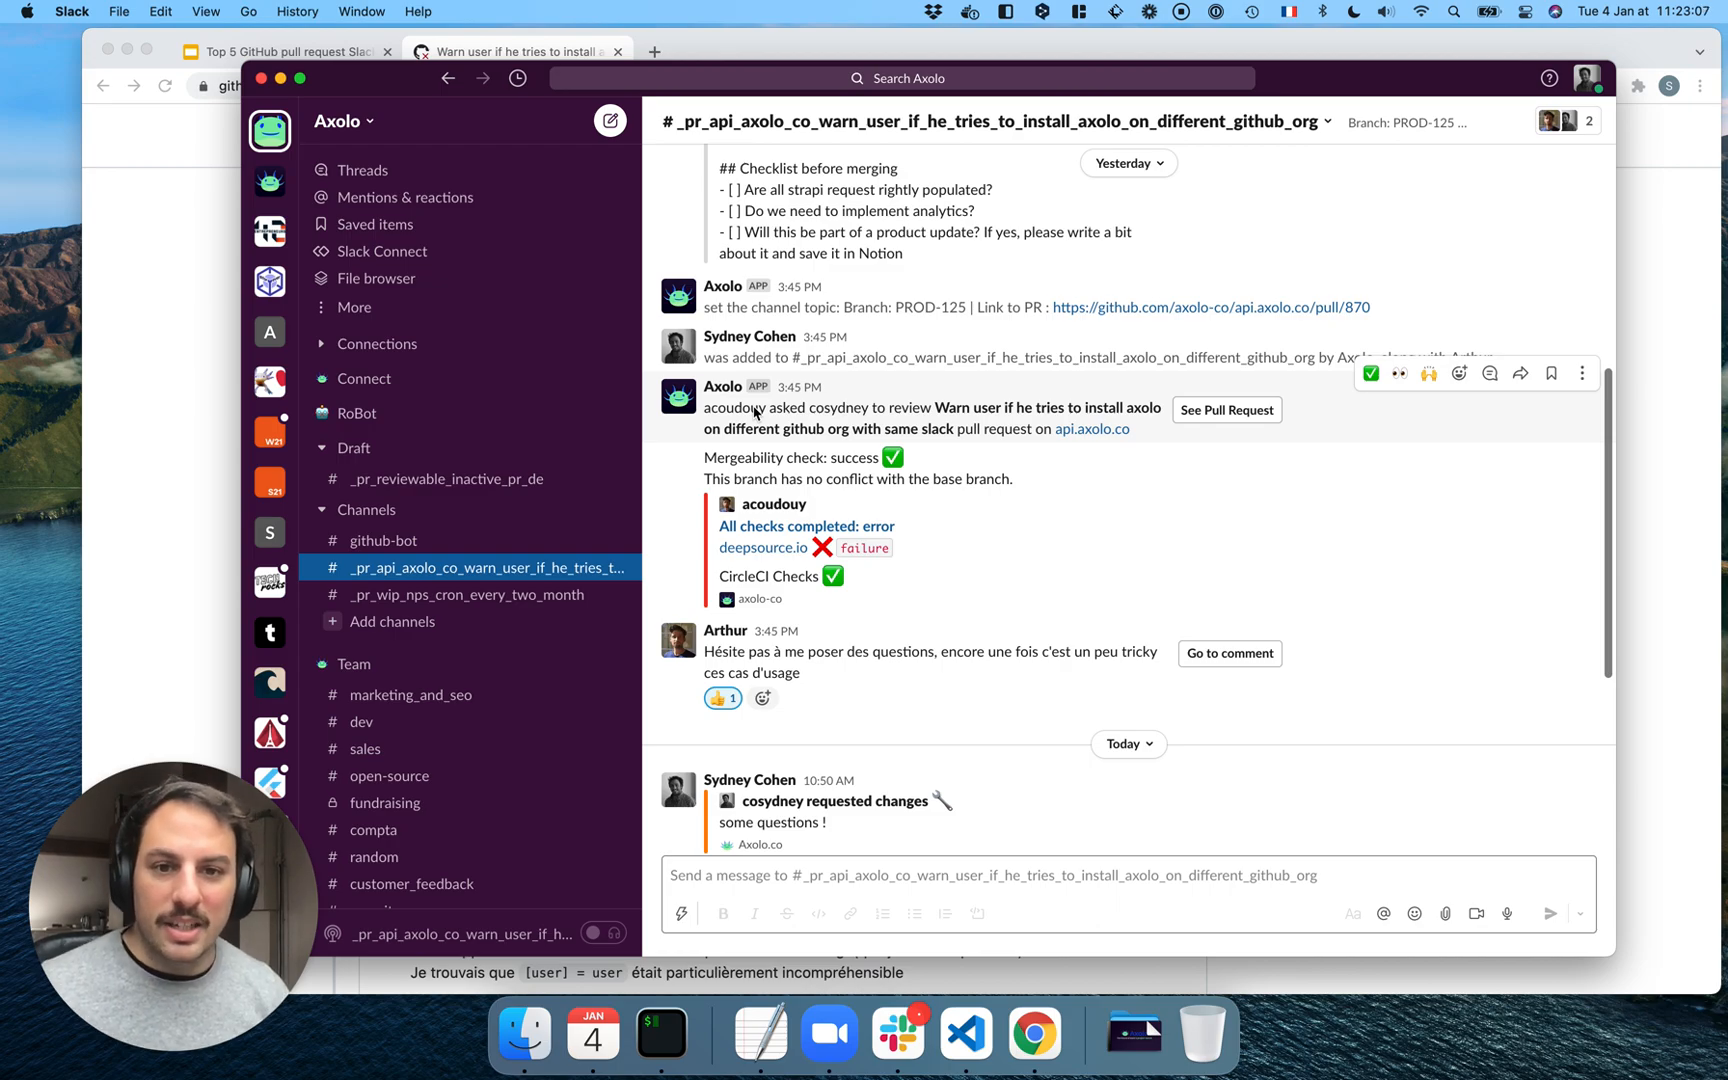
Scroll to today's requested-changes review and read the brackets comment's two-reply thread
scroll("down", 3)
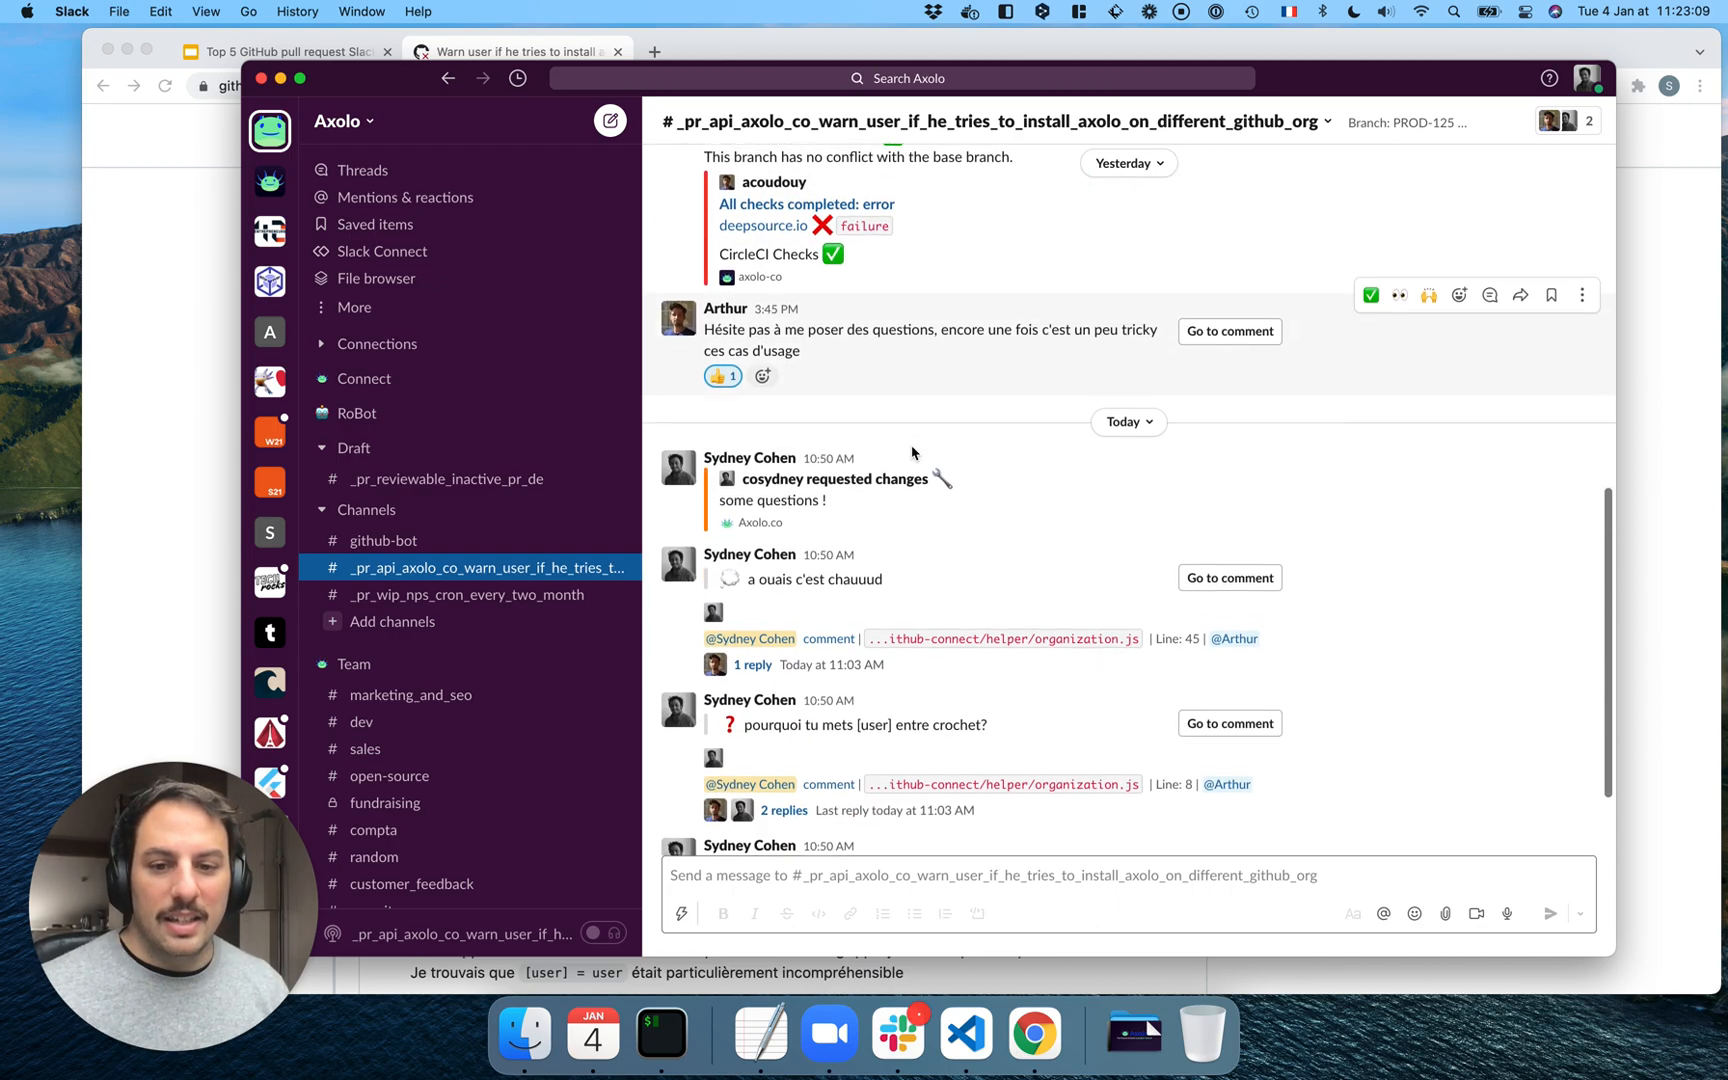
scroll("down", 3)
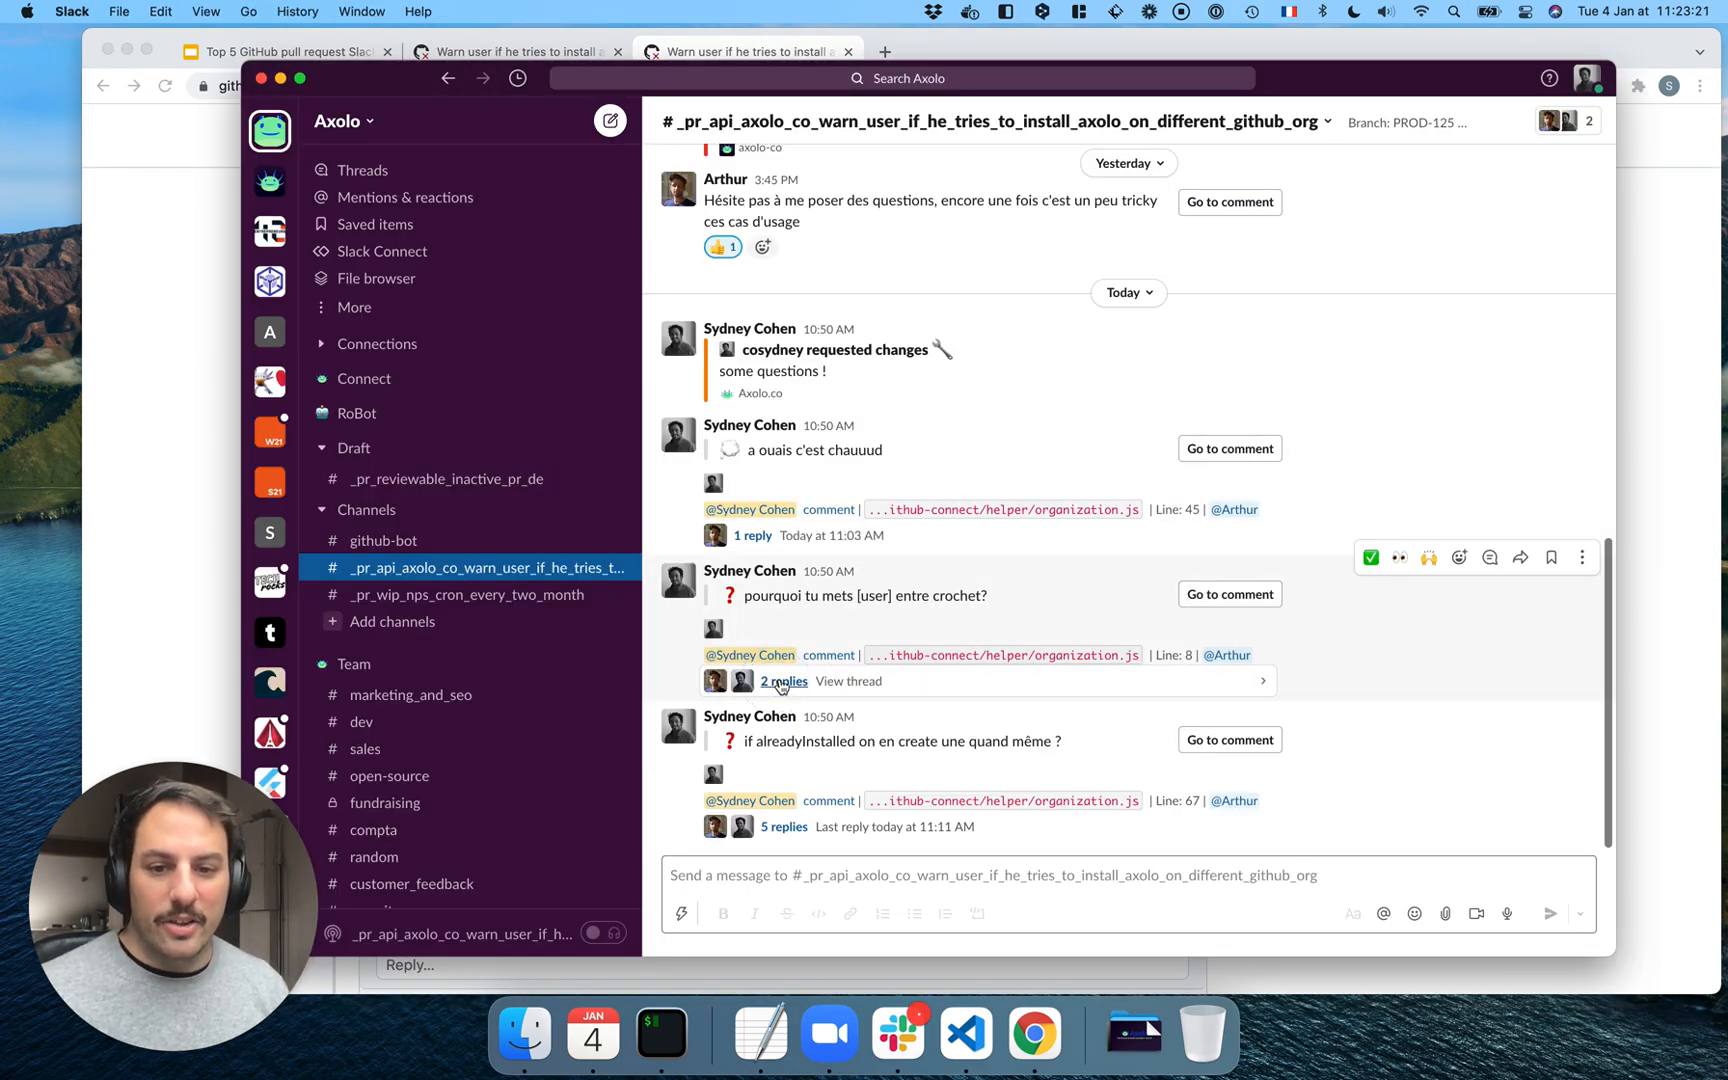
left_click(784, 681)
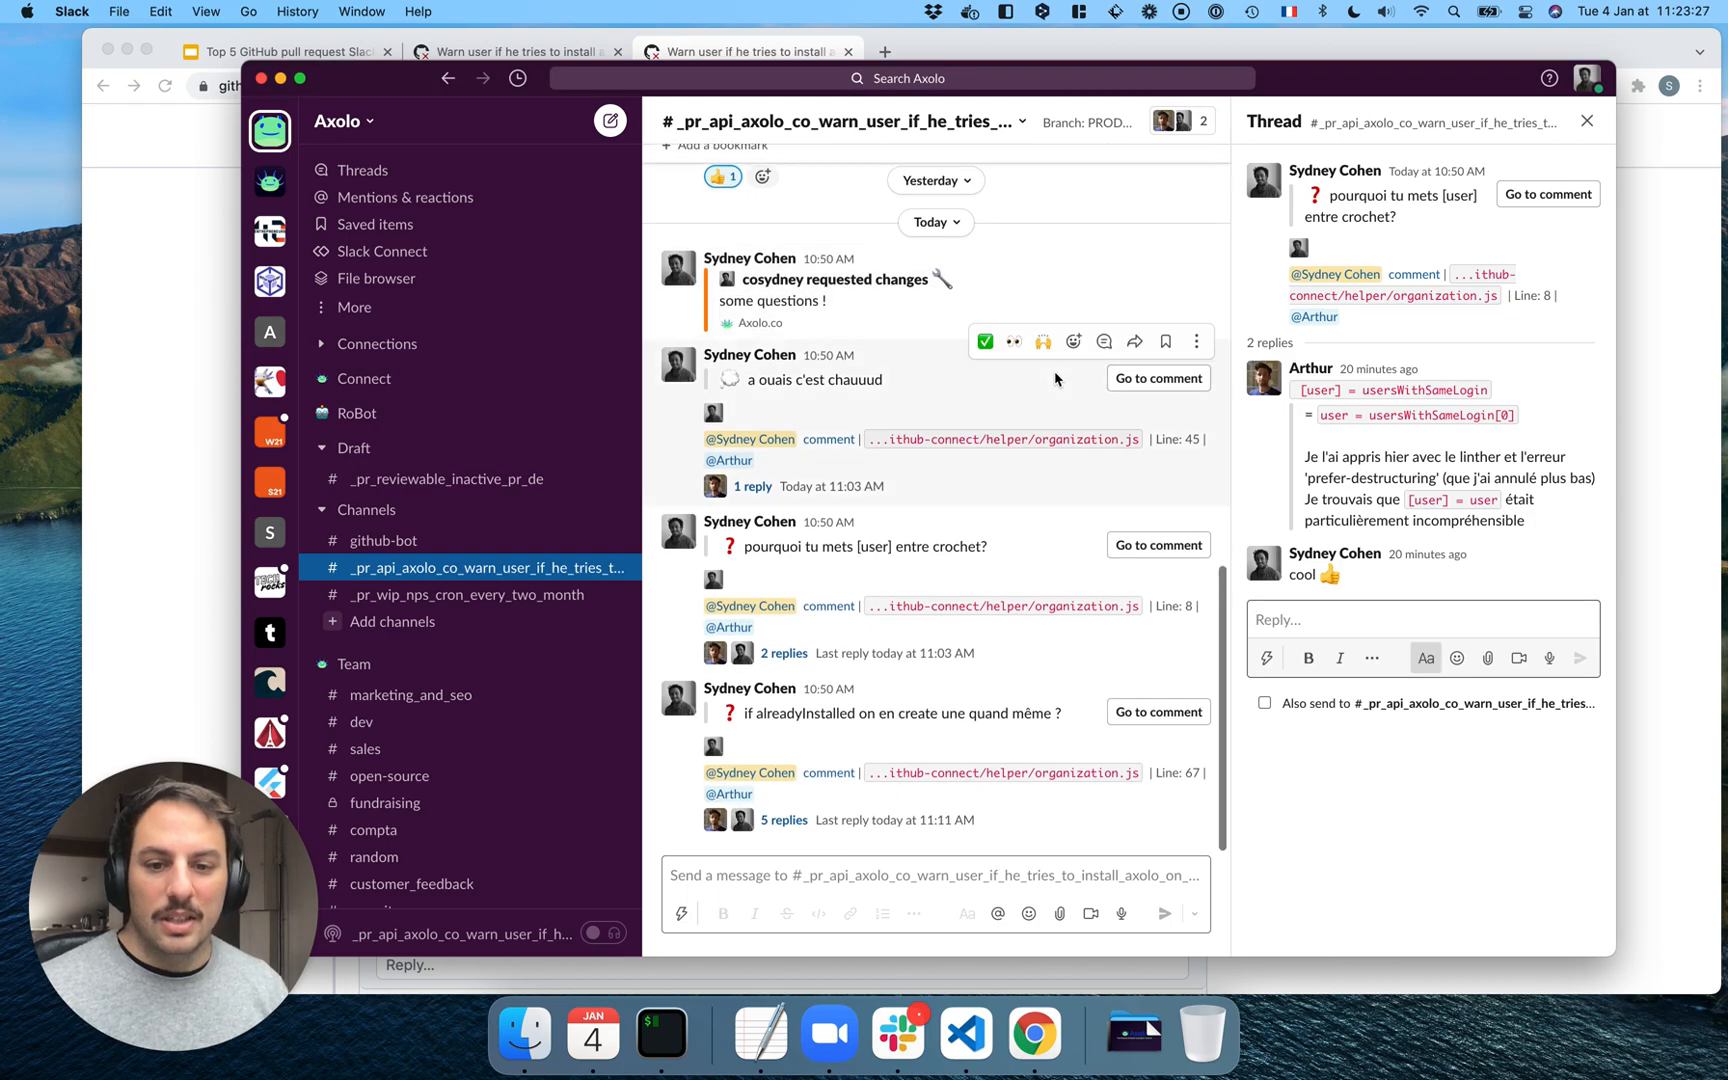
left_click(1585, 121)
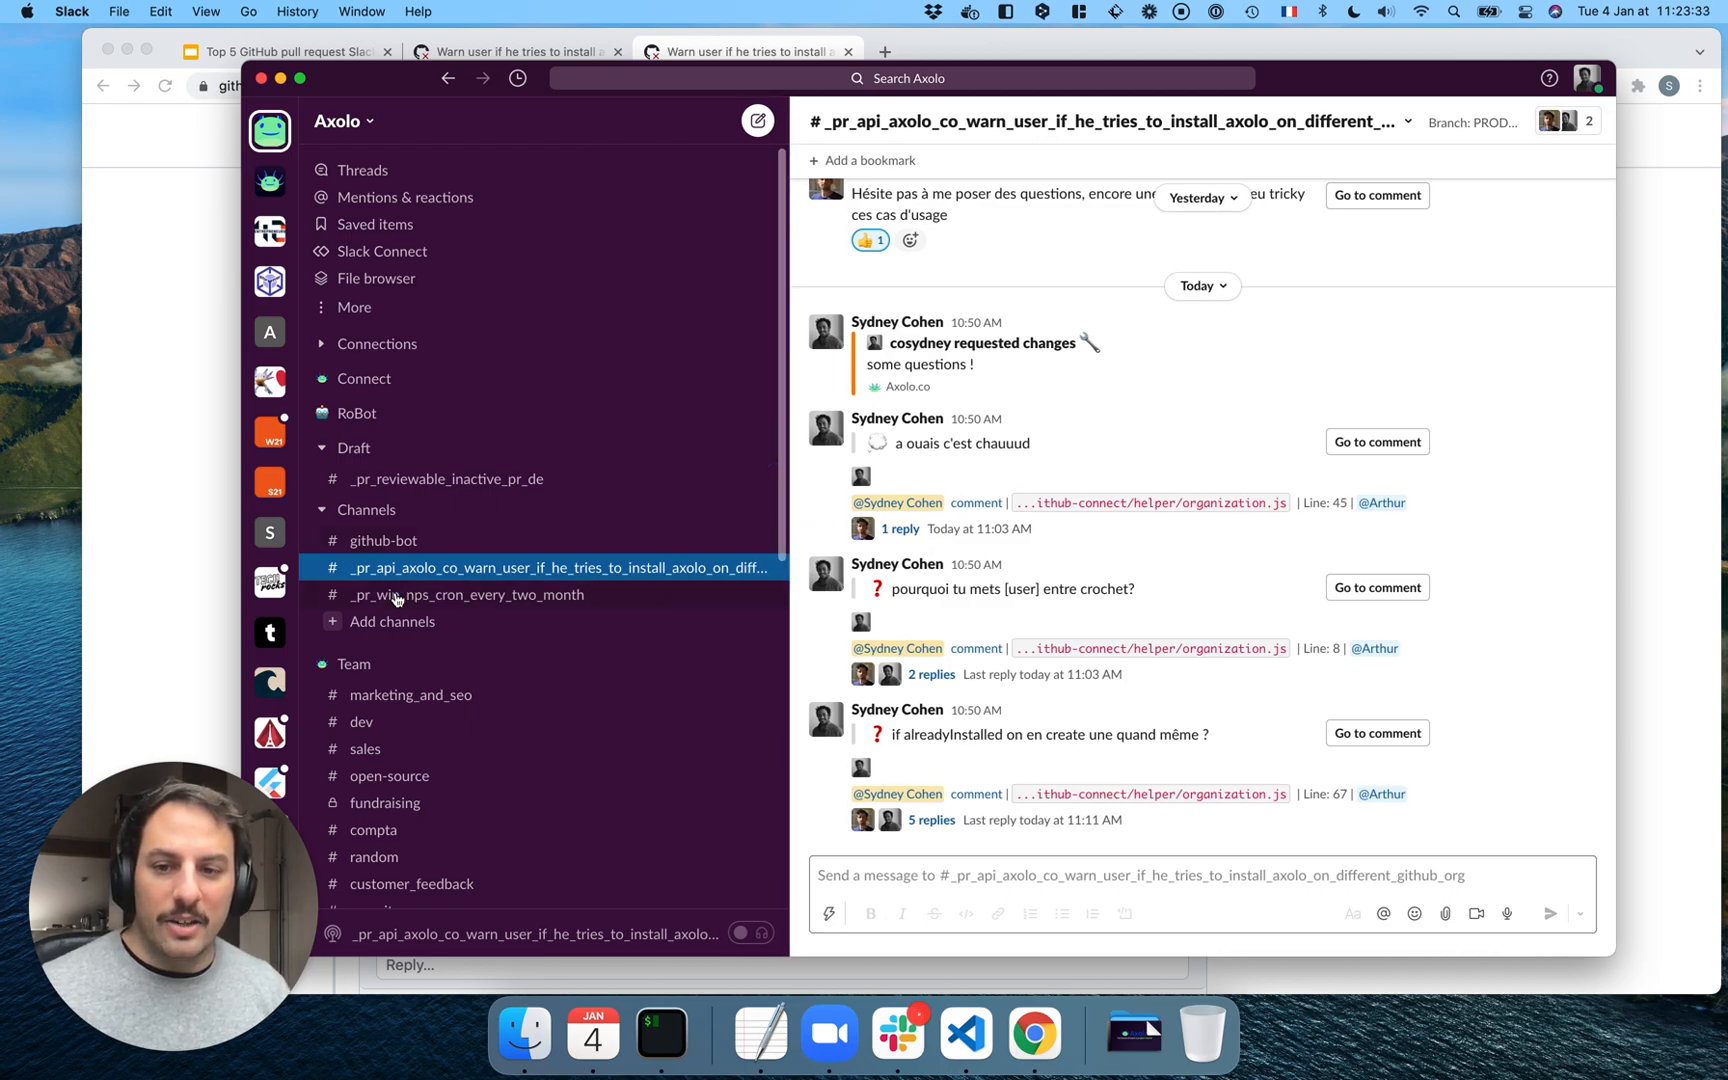
mouse_move(397, 604)
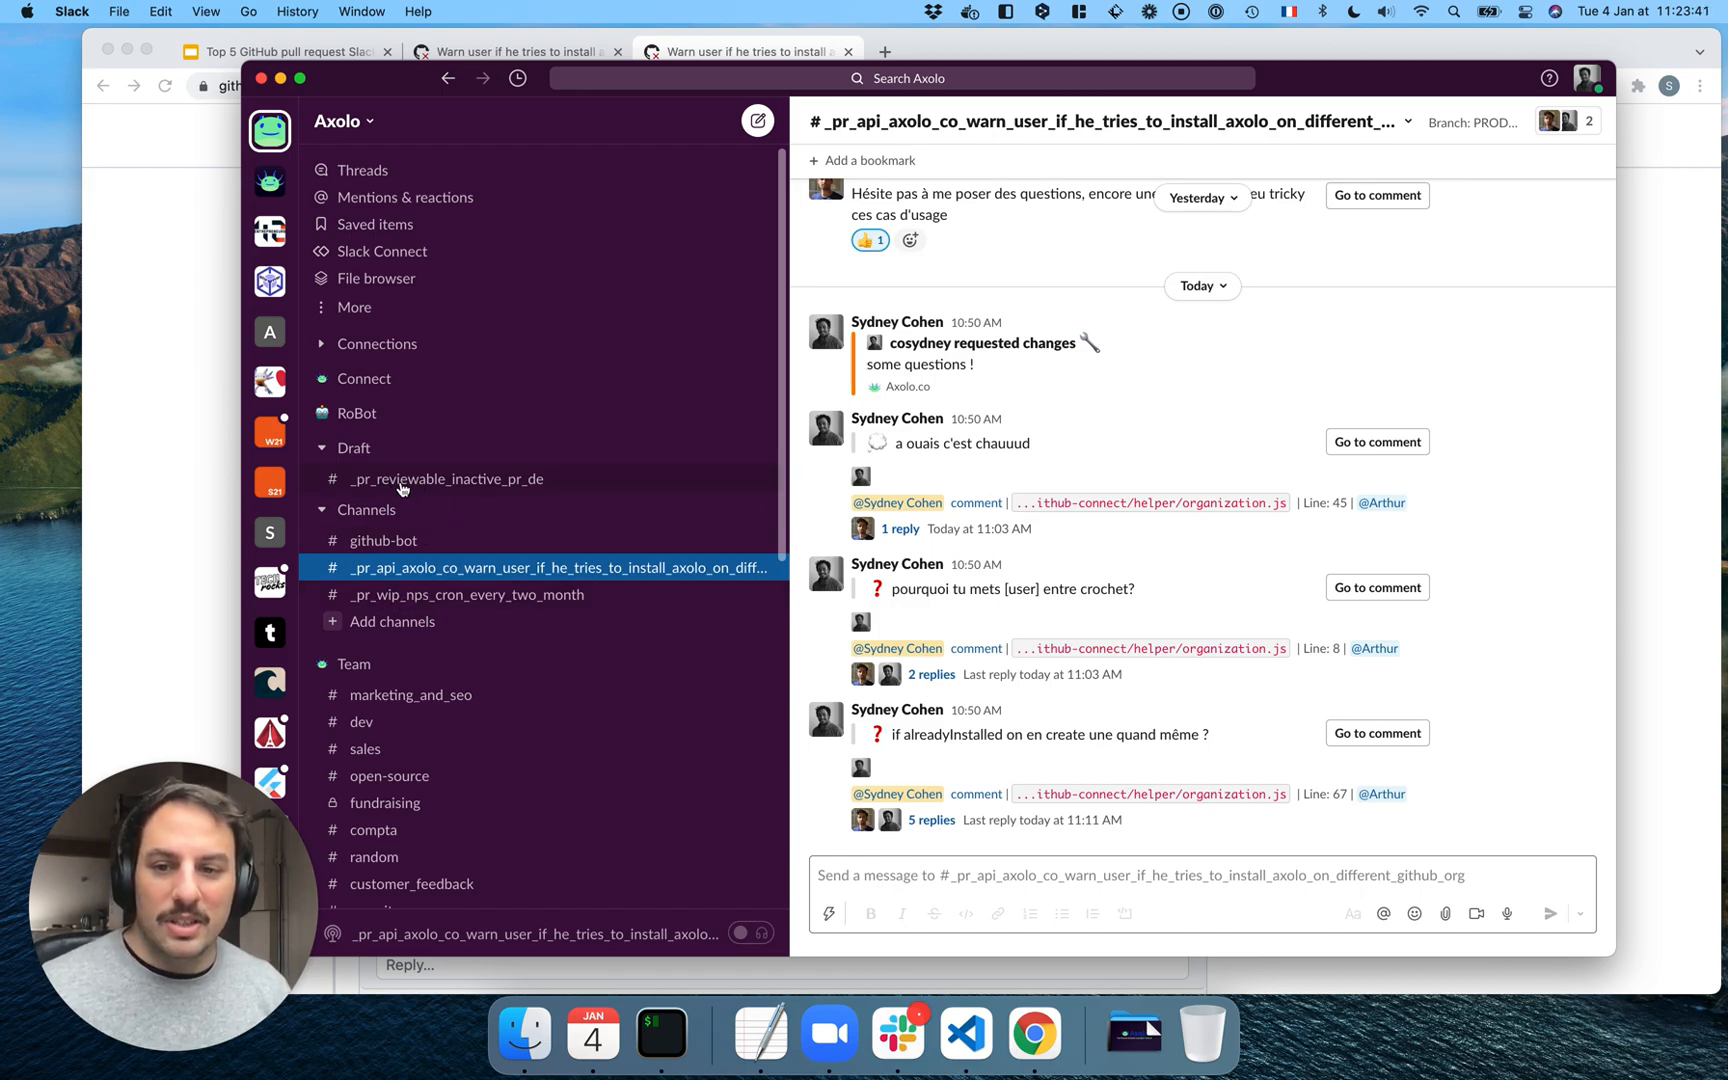
mouse_move(649, 613)
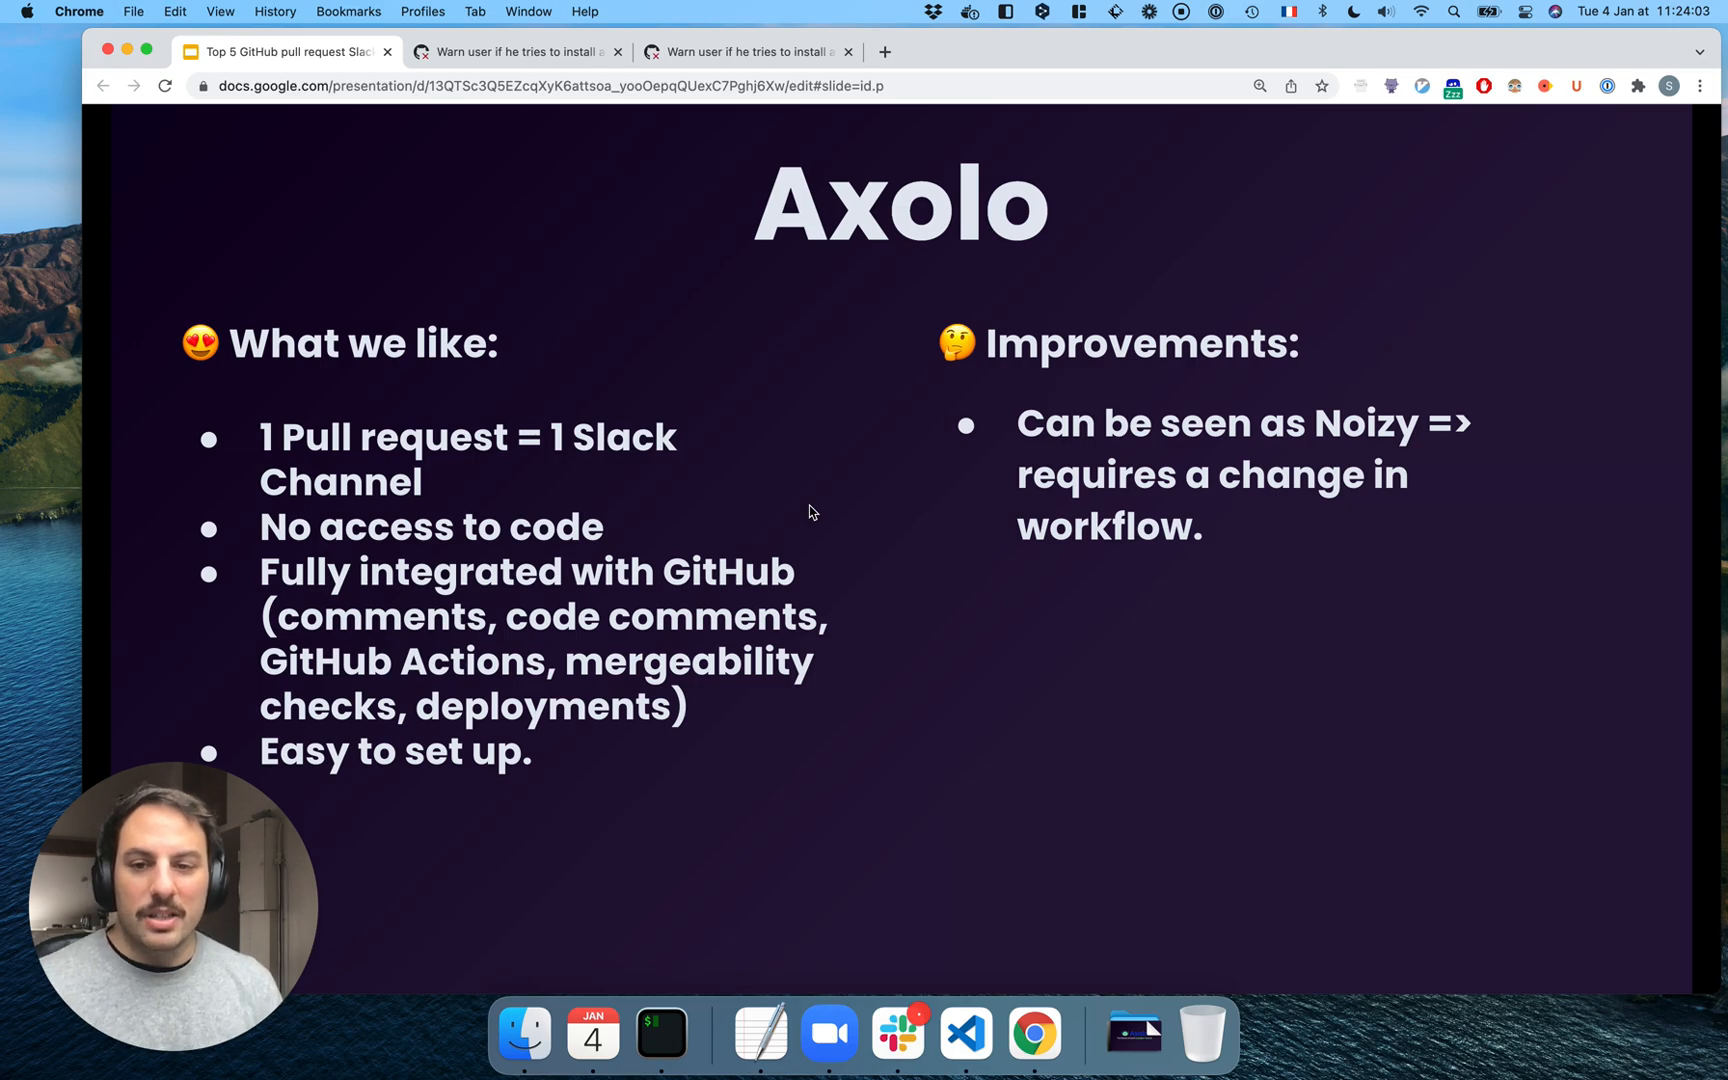
mouse_move(413, 557)
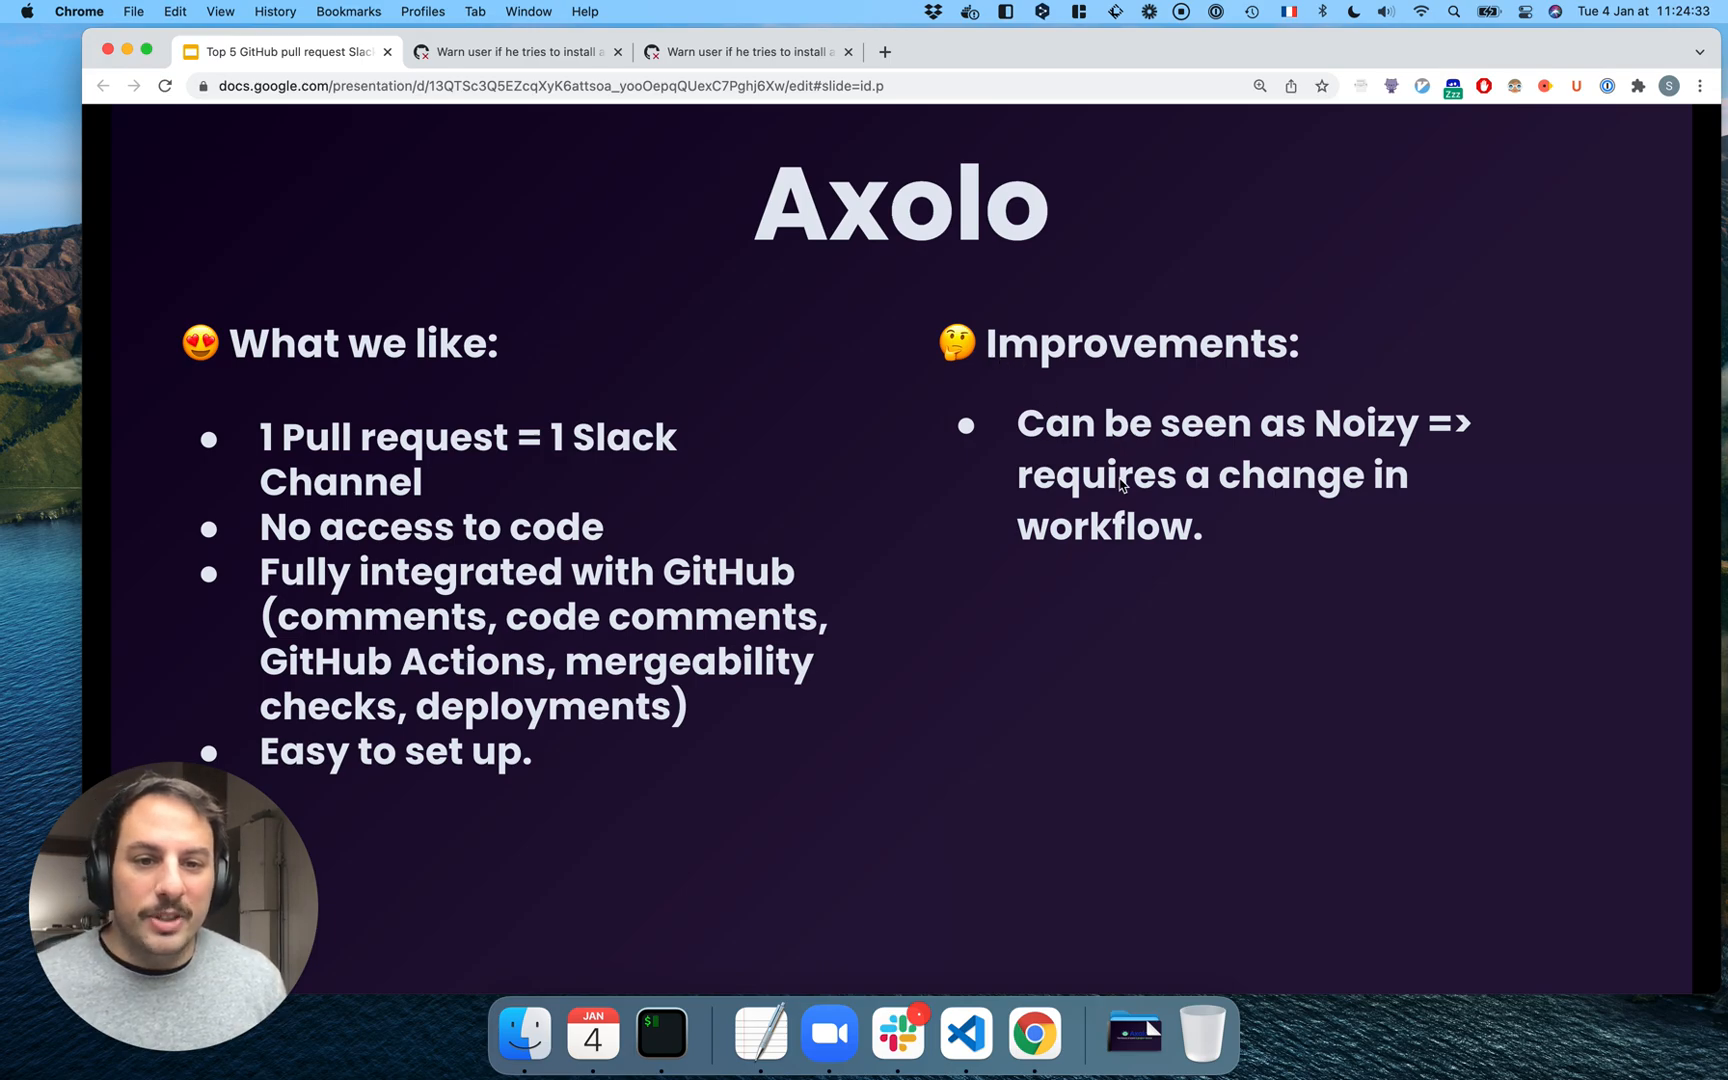
mouse_move(1023, 433)
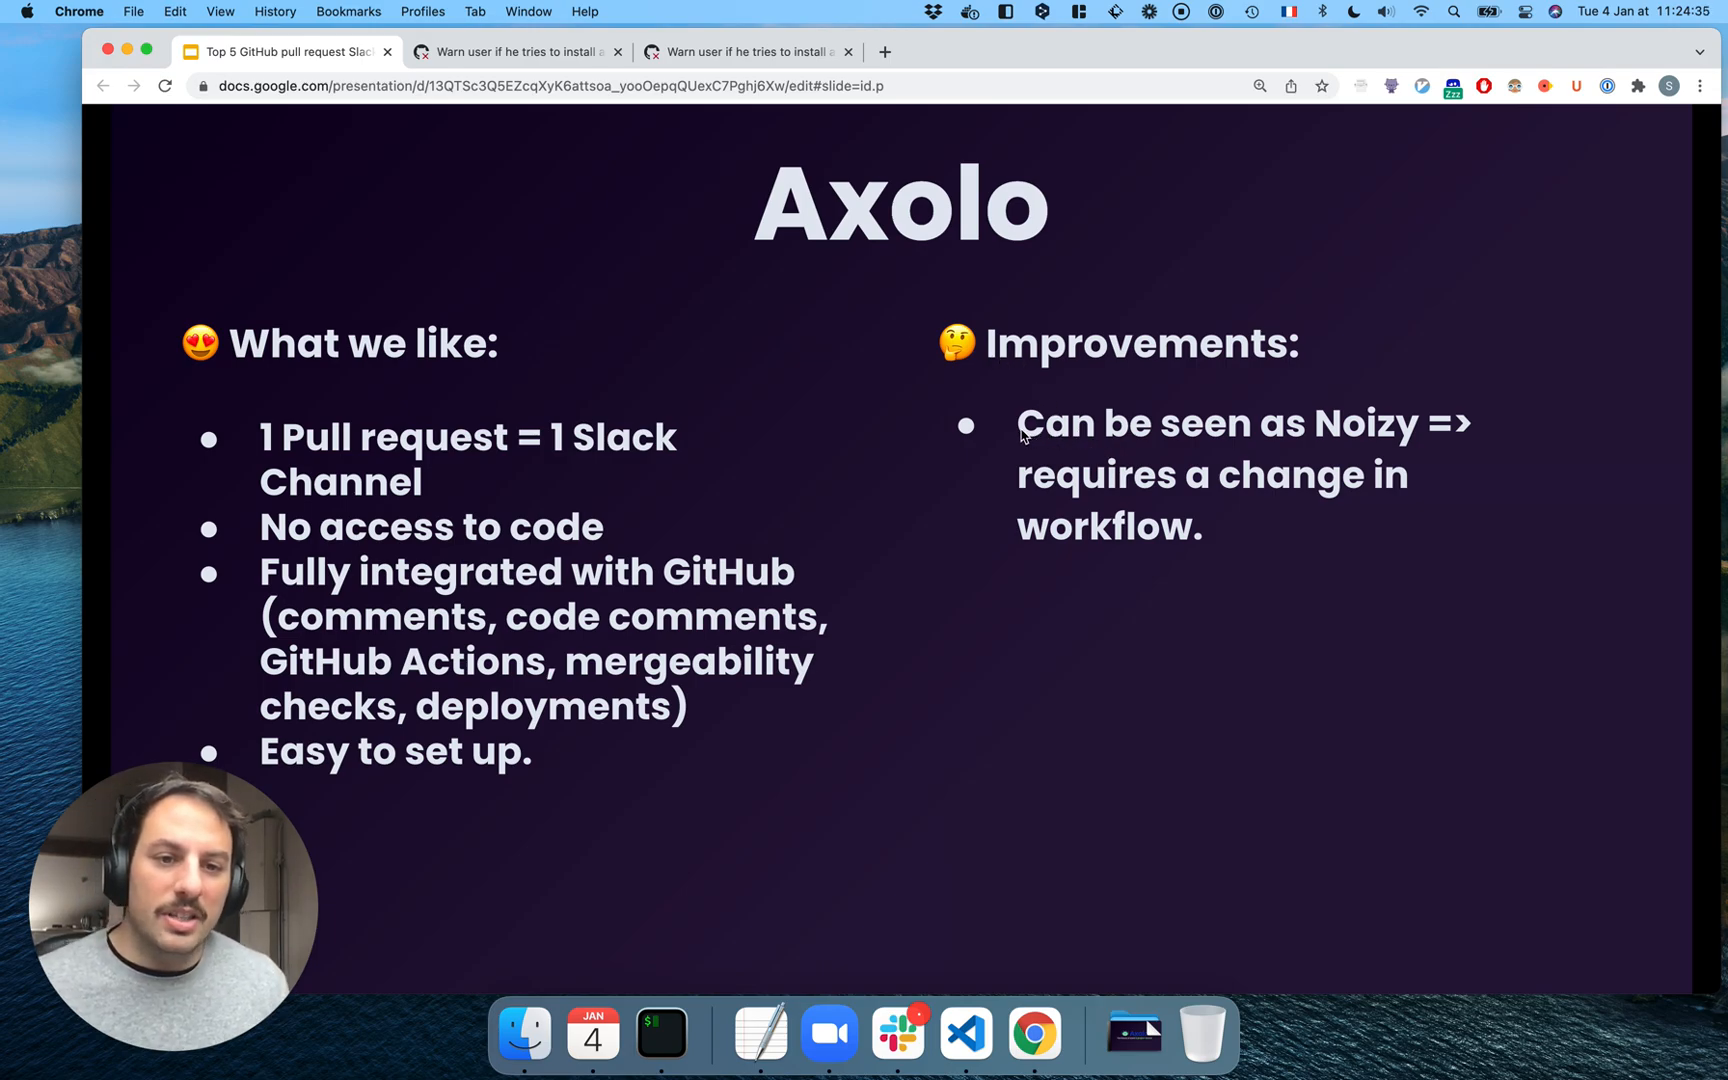
mouse_move(1036, 430)
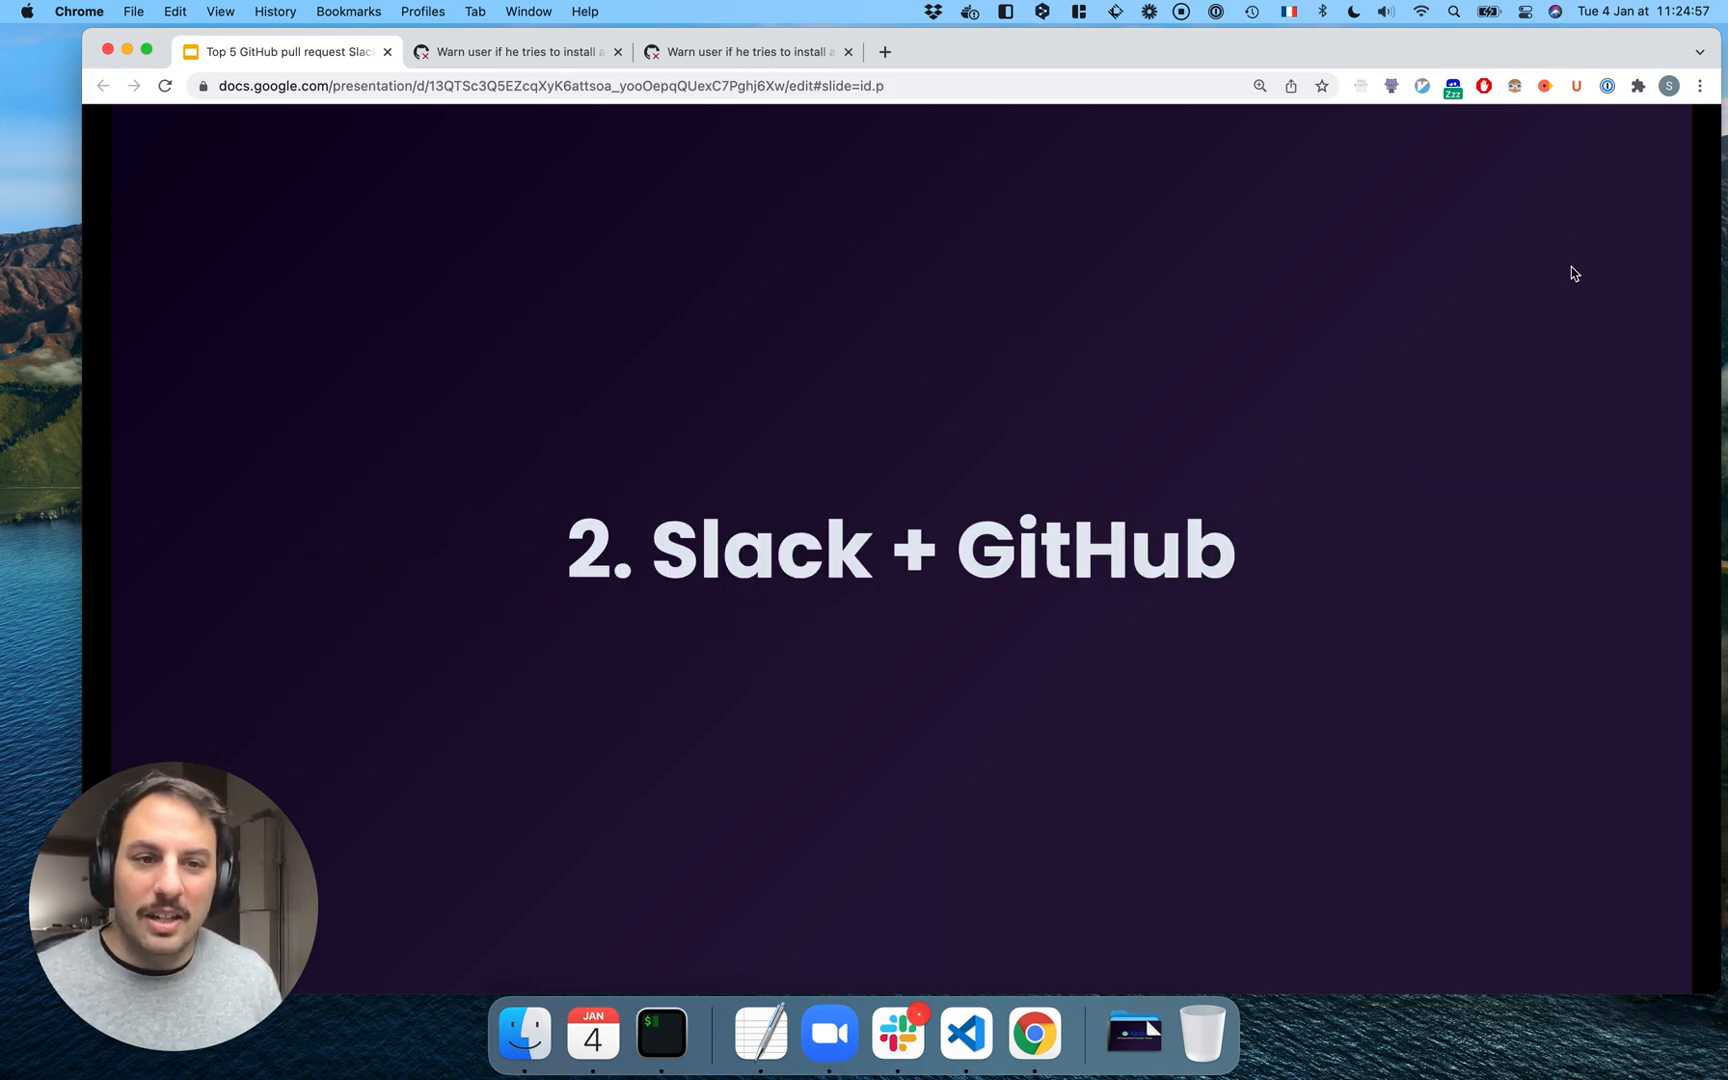
mouse_move(1548, 313)
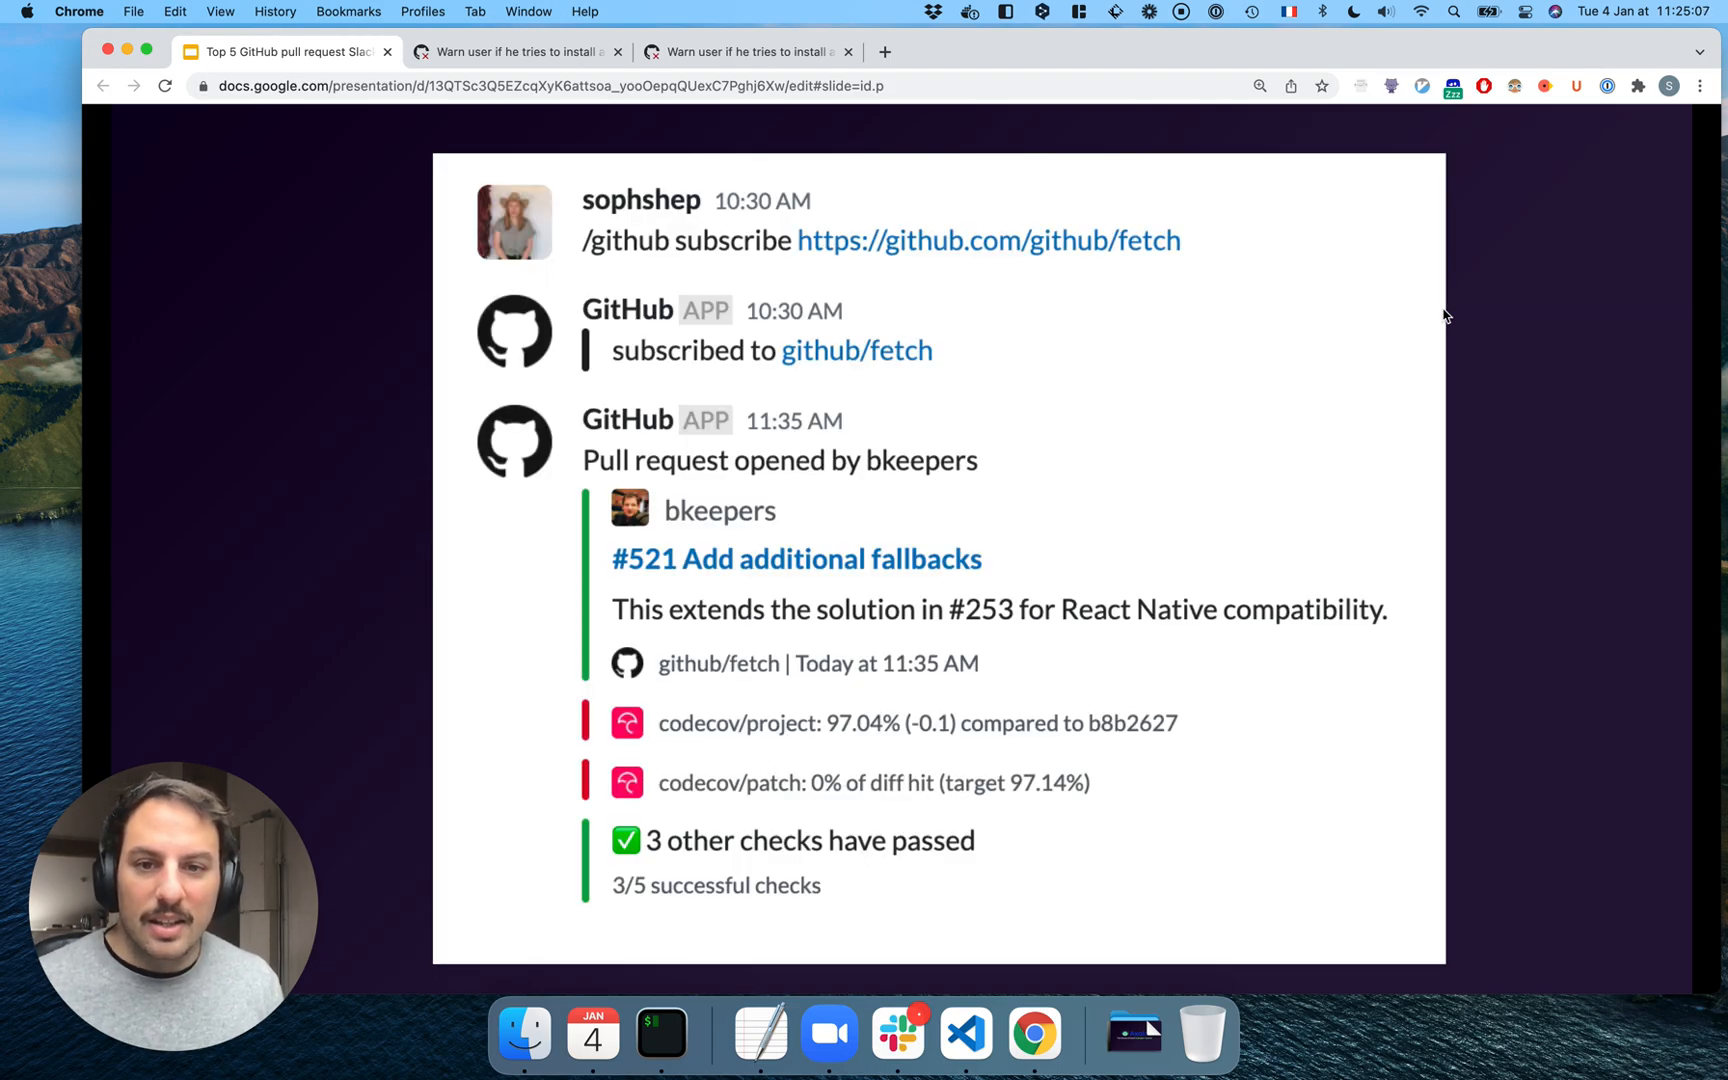
mouse_move(897, 1034)
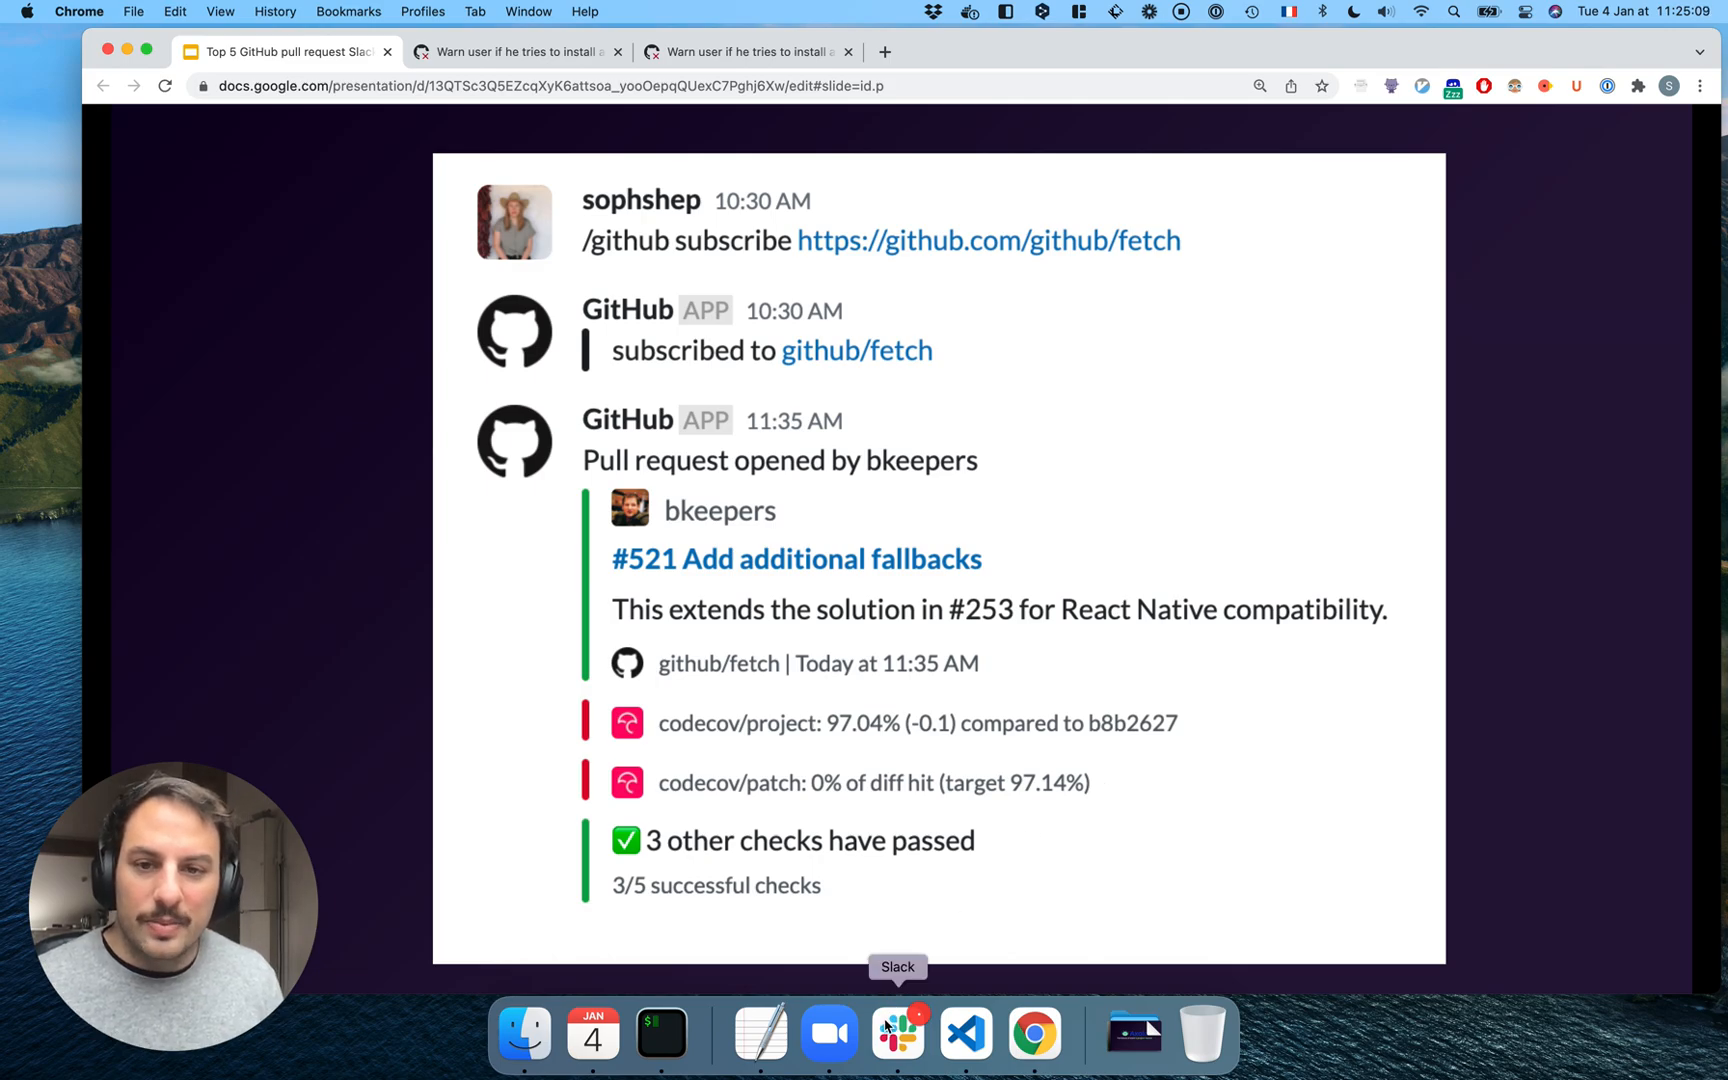
In #github-bot, enter '/github subscribe ArthurOrganization/Testrepo' via the GitHub subscribe command
left_click(897, 1034)
type("githu")
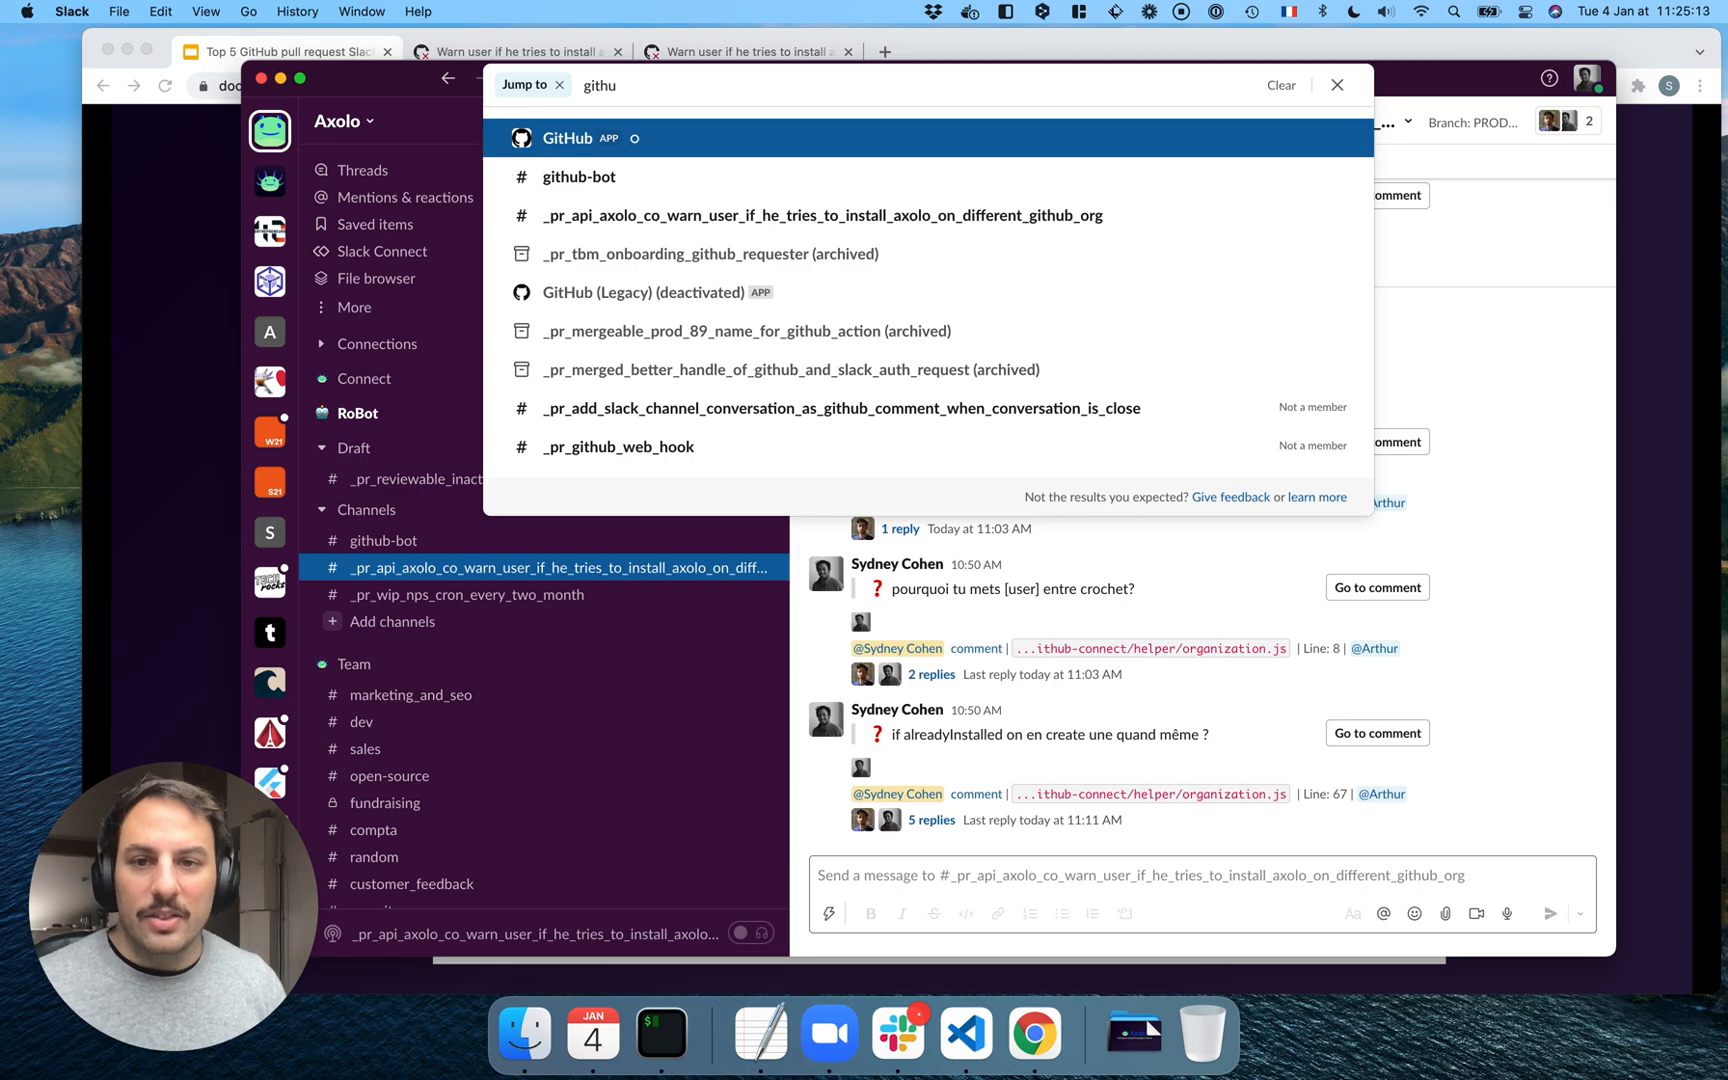
left_click(577, 176)
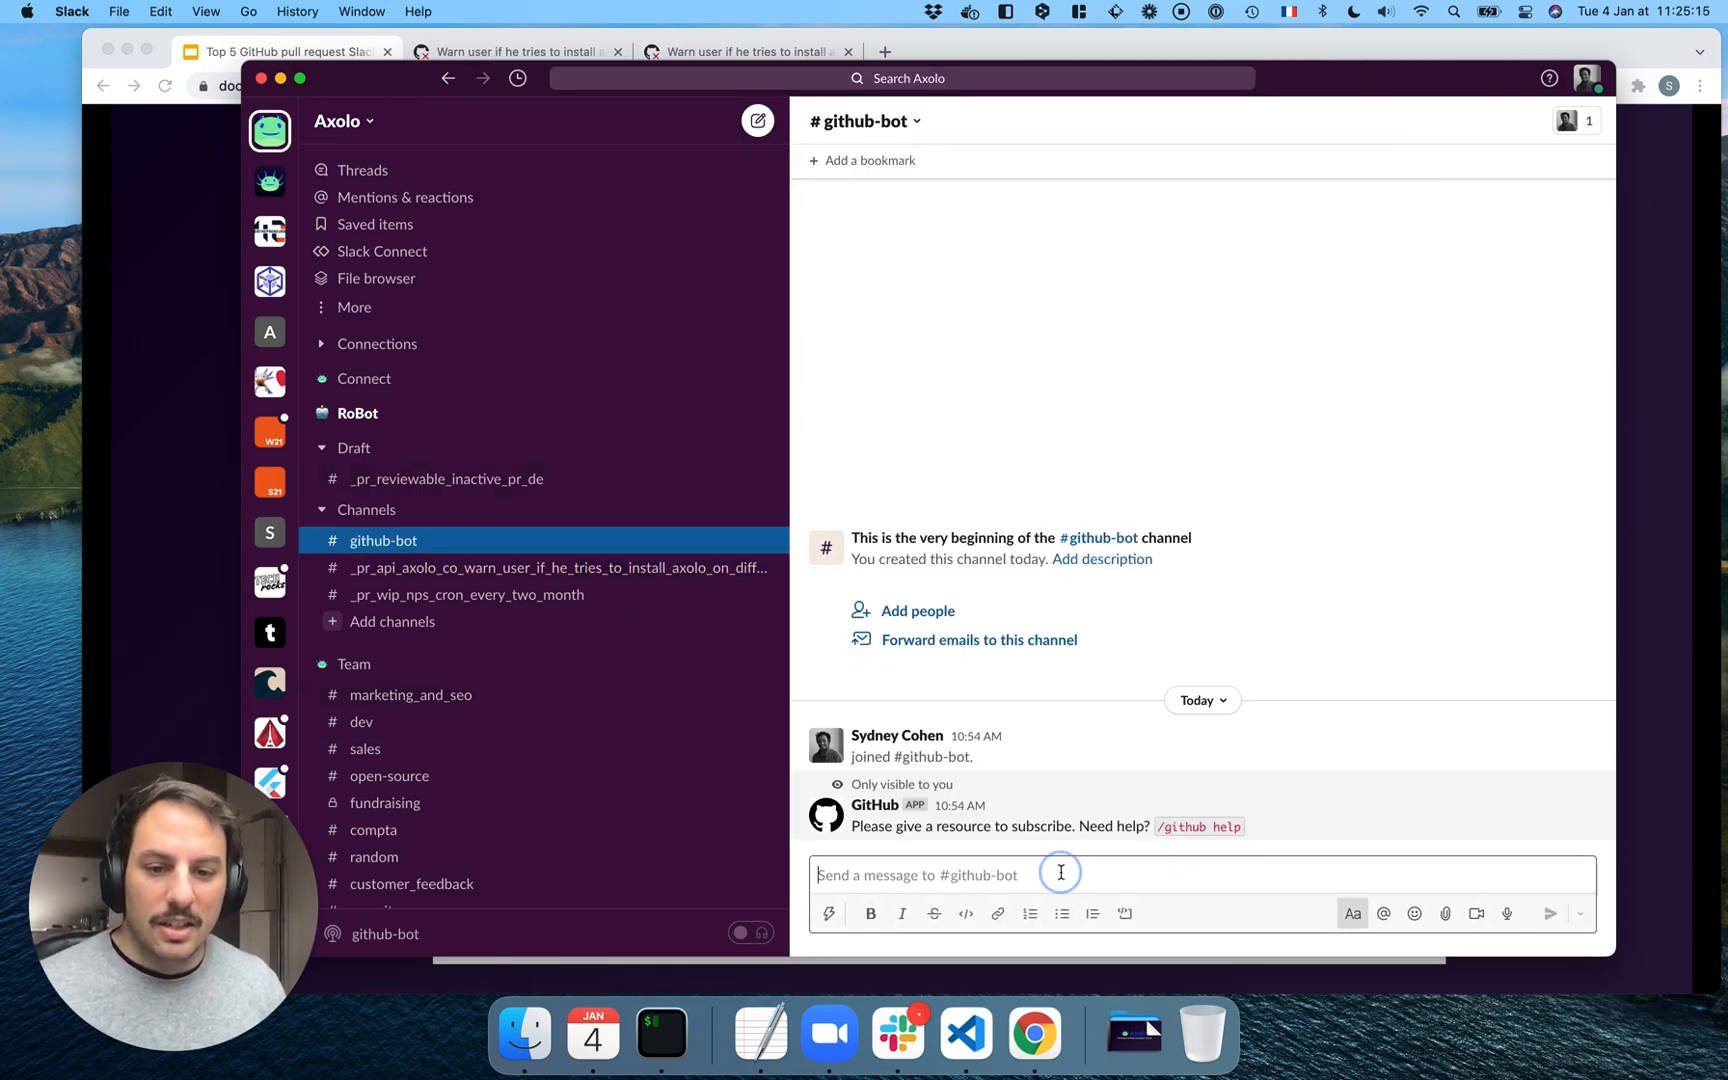
type("githu")
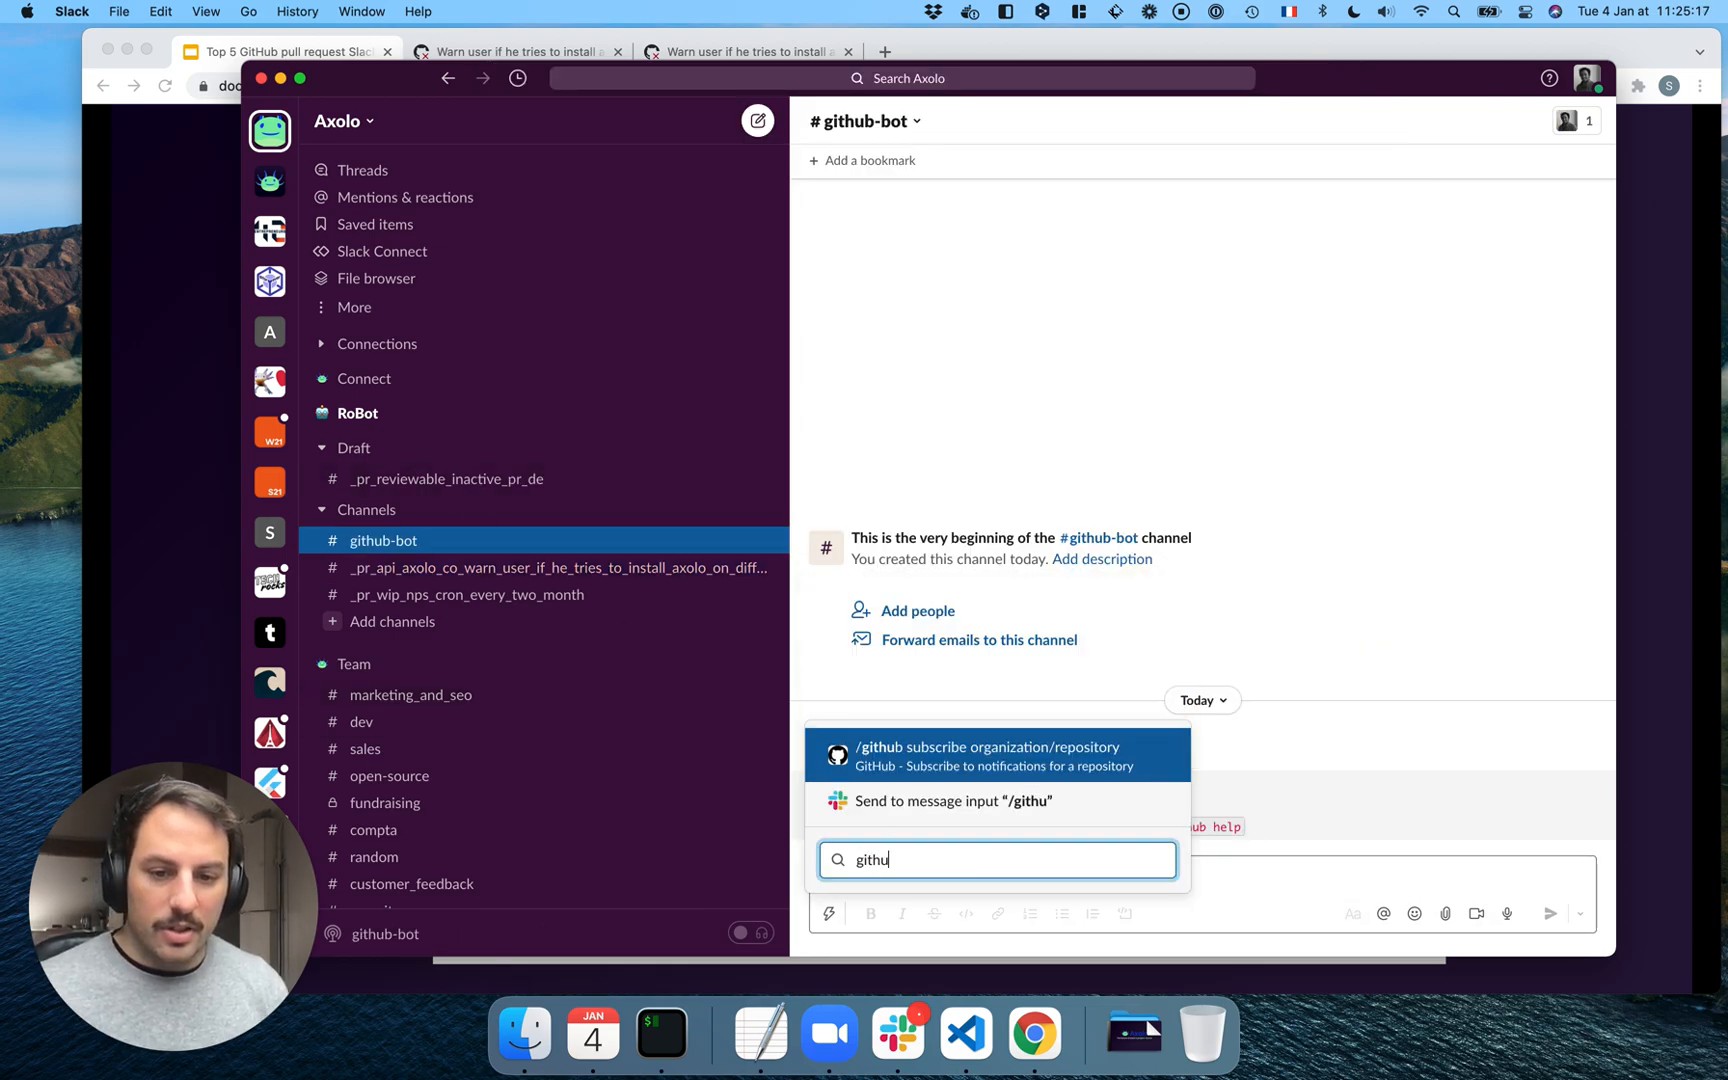
left_click(986, 755)
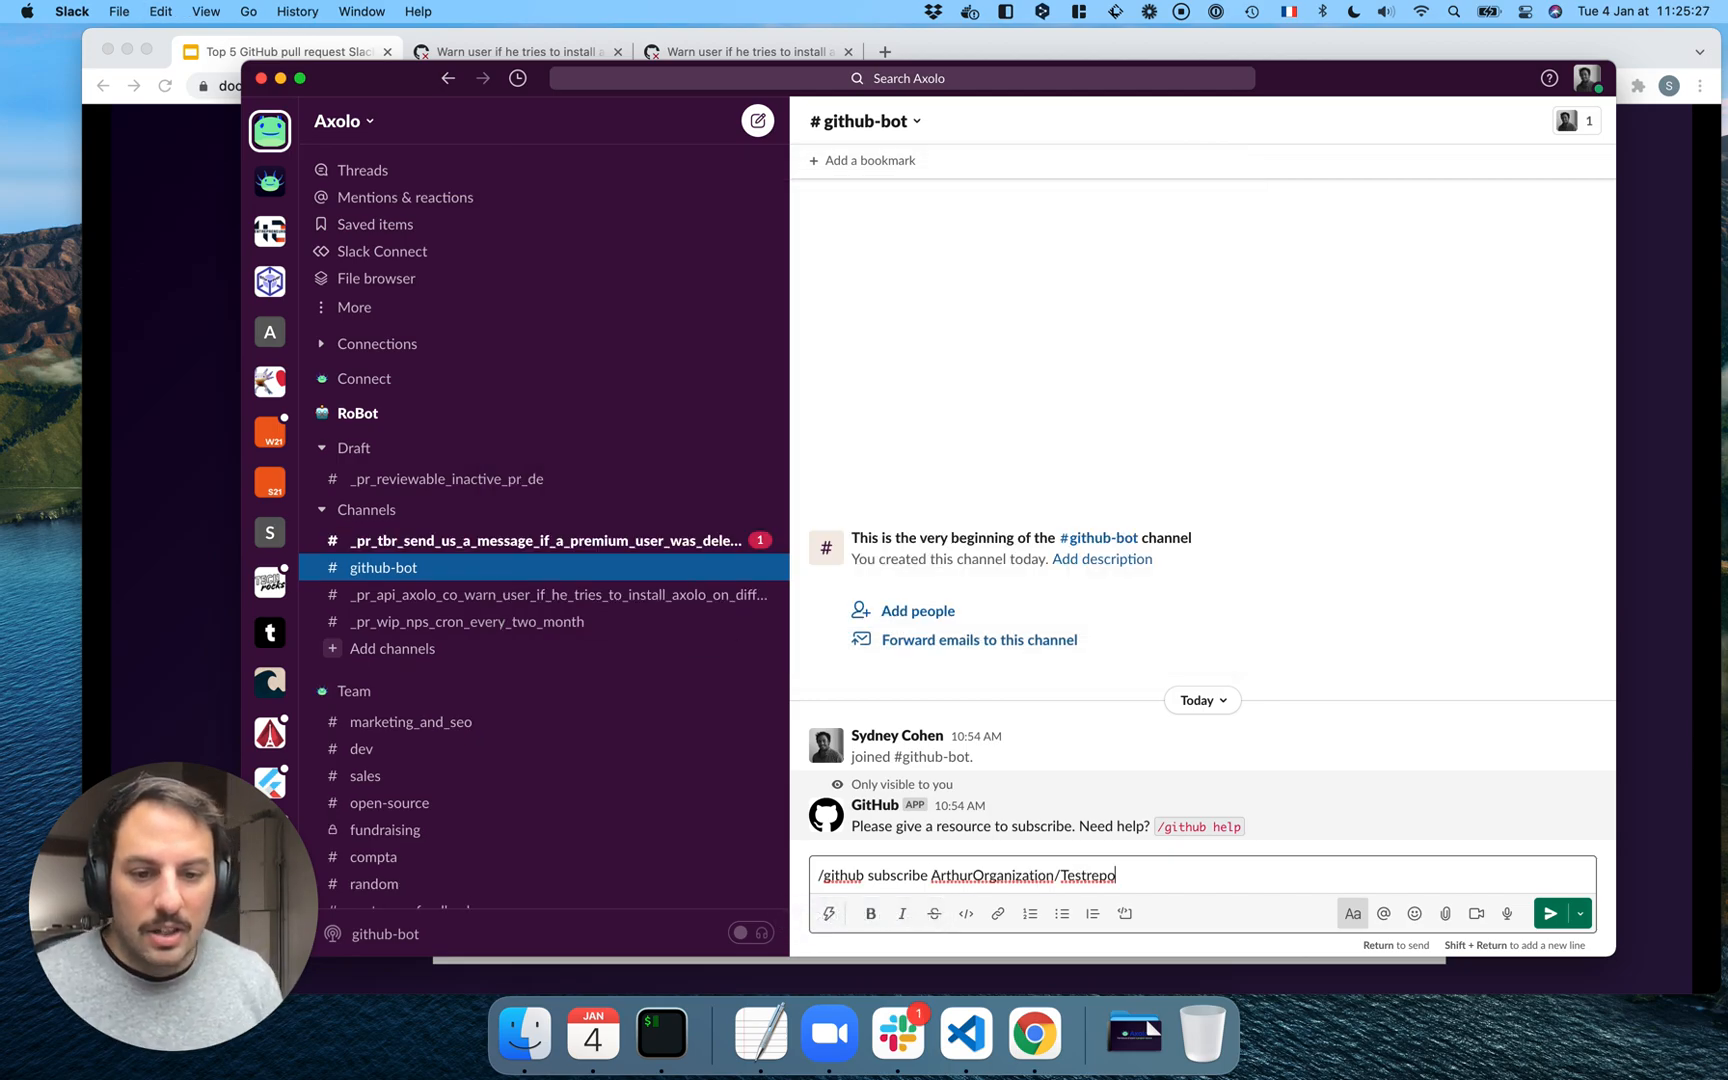
double_click(991, 875)
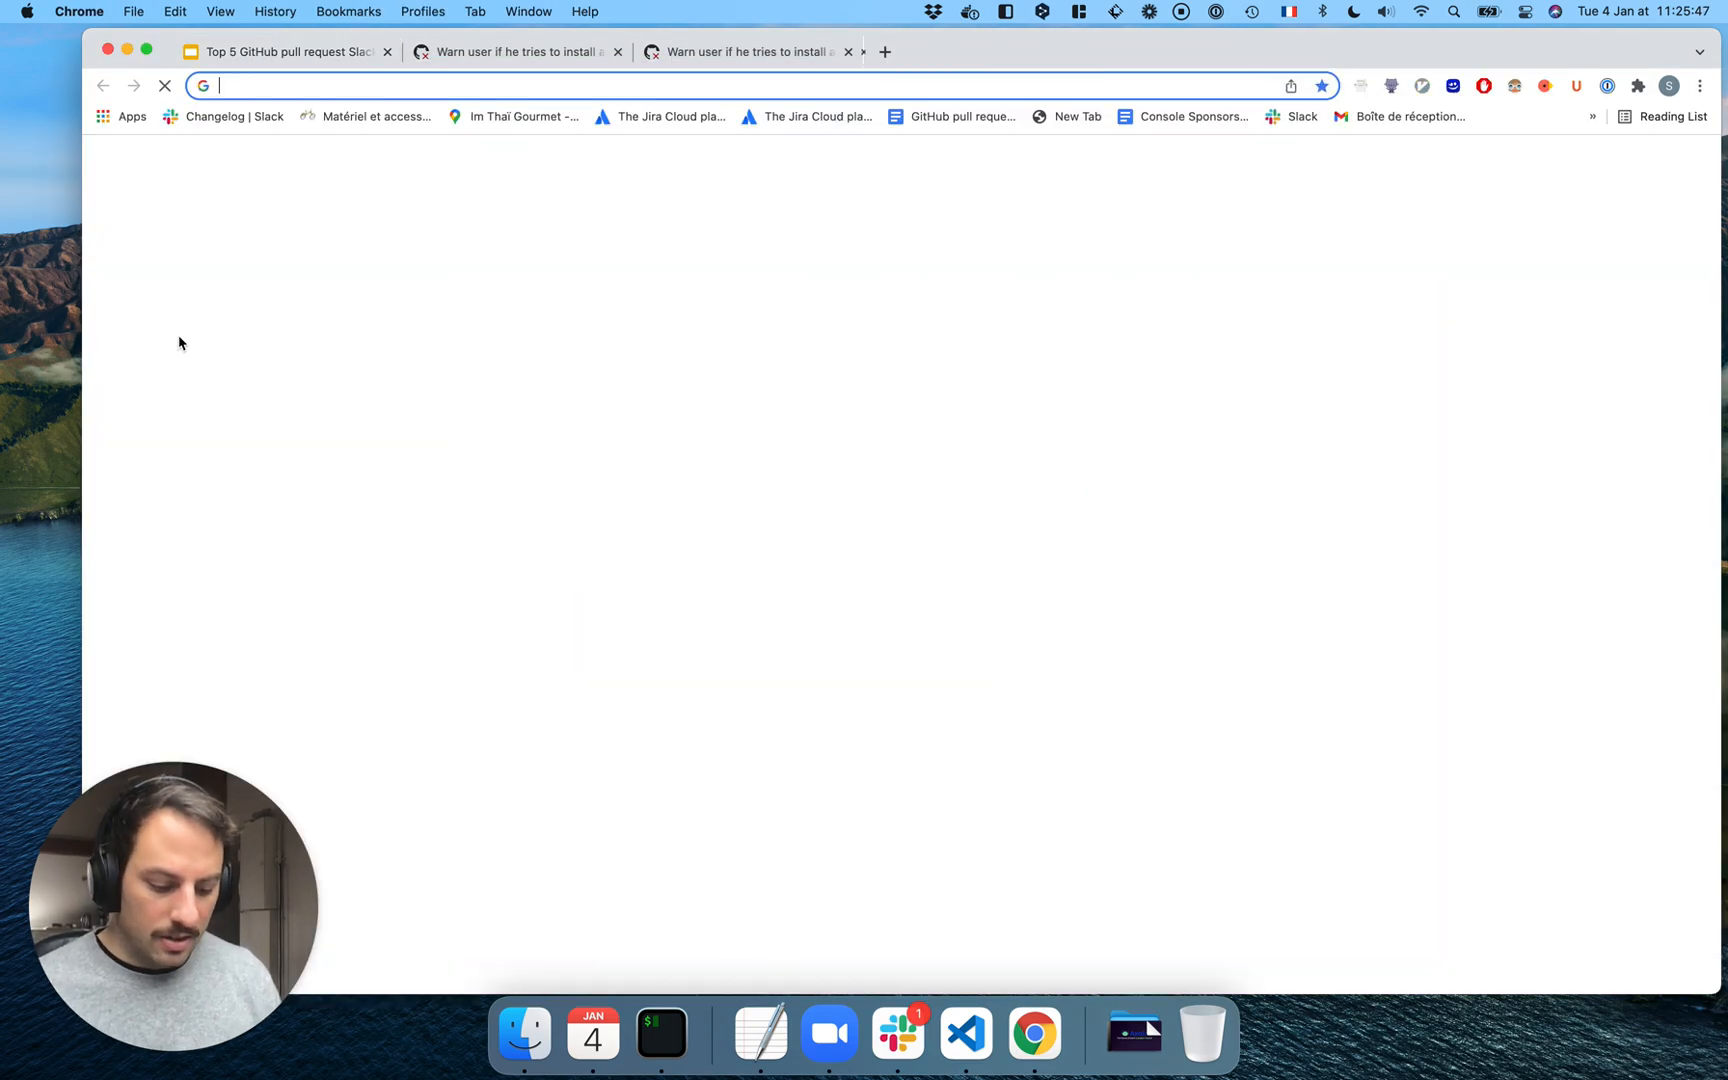
Open ArthurOrganization/Testrepo, glance at Issues, and start editing README.md
type("github.com/ArthurOrganization/Testrepo")
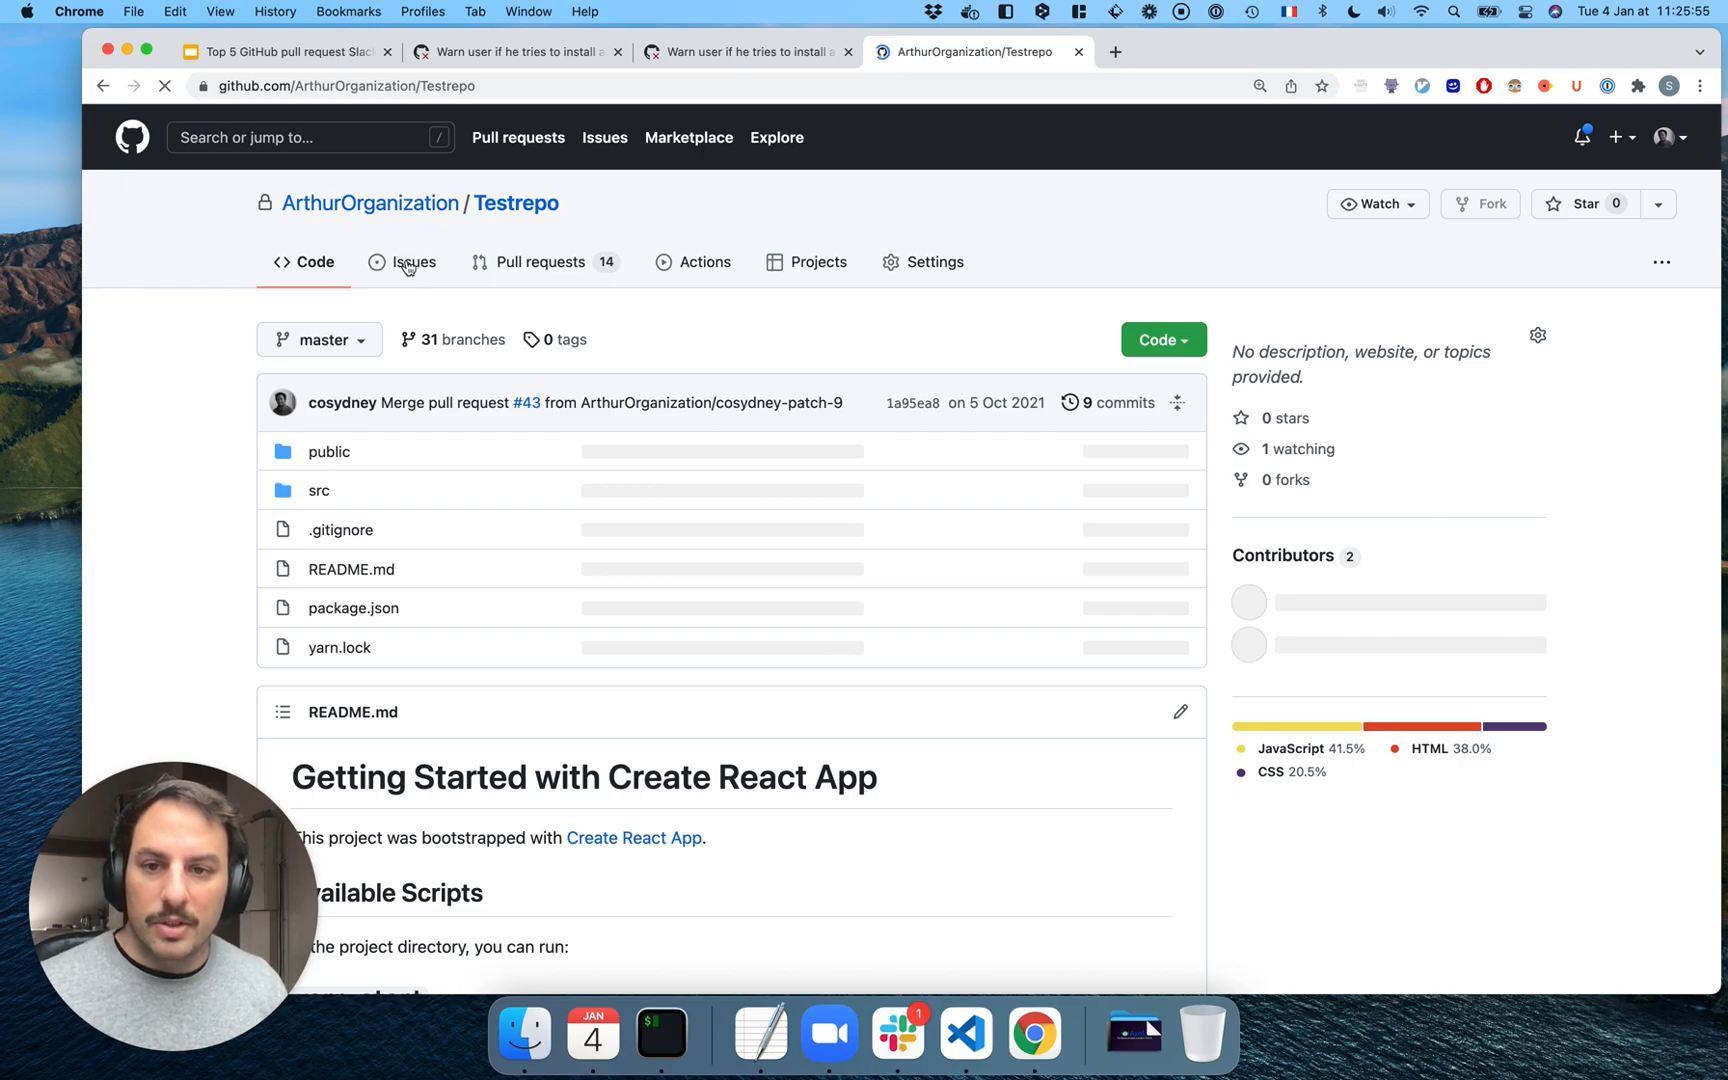
left_click(414, 261)
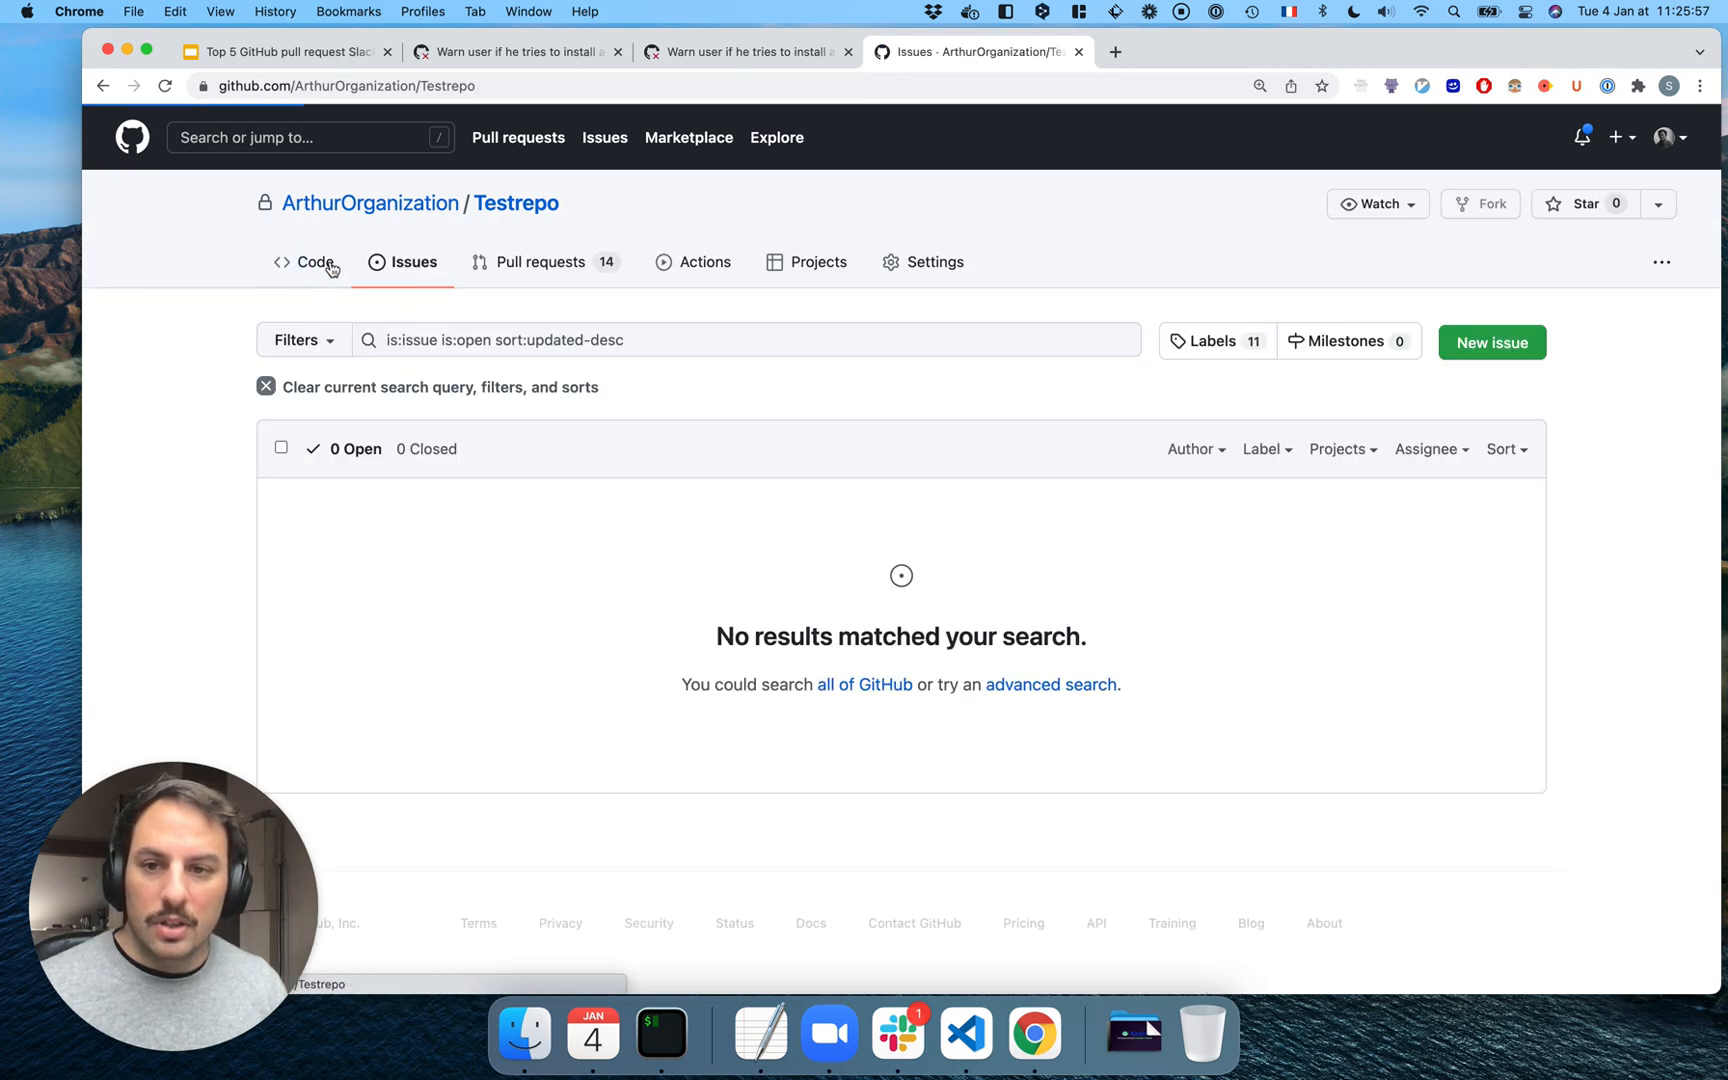
left_click(310, 261)
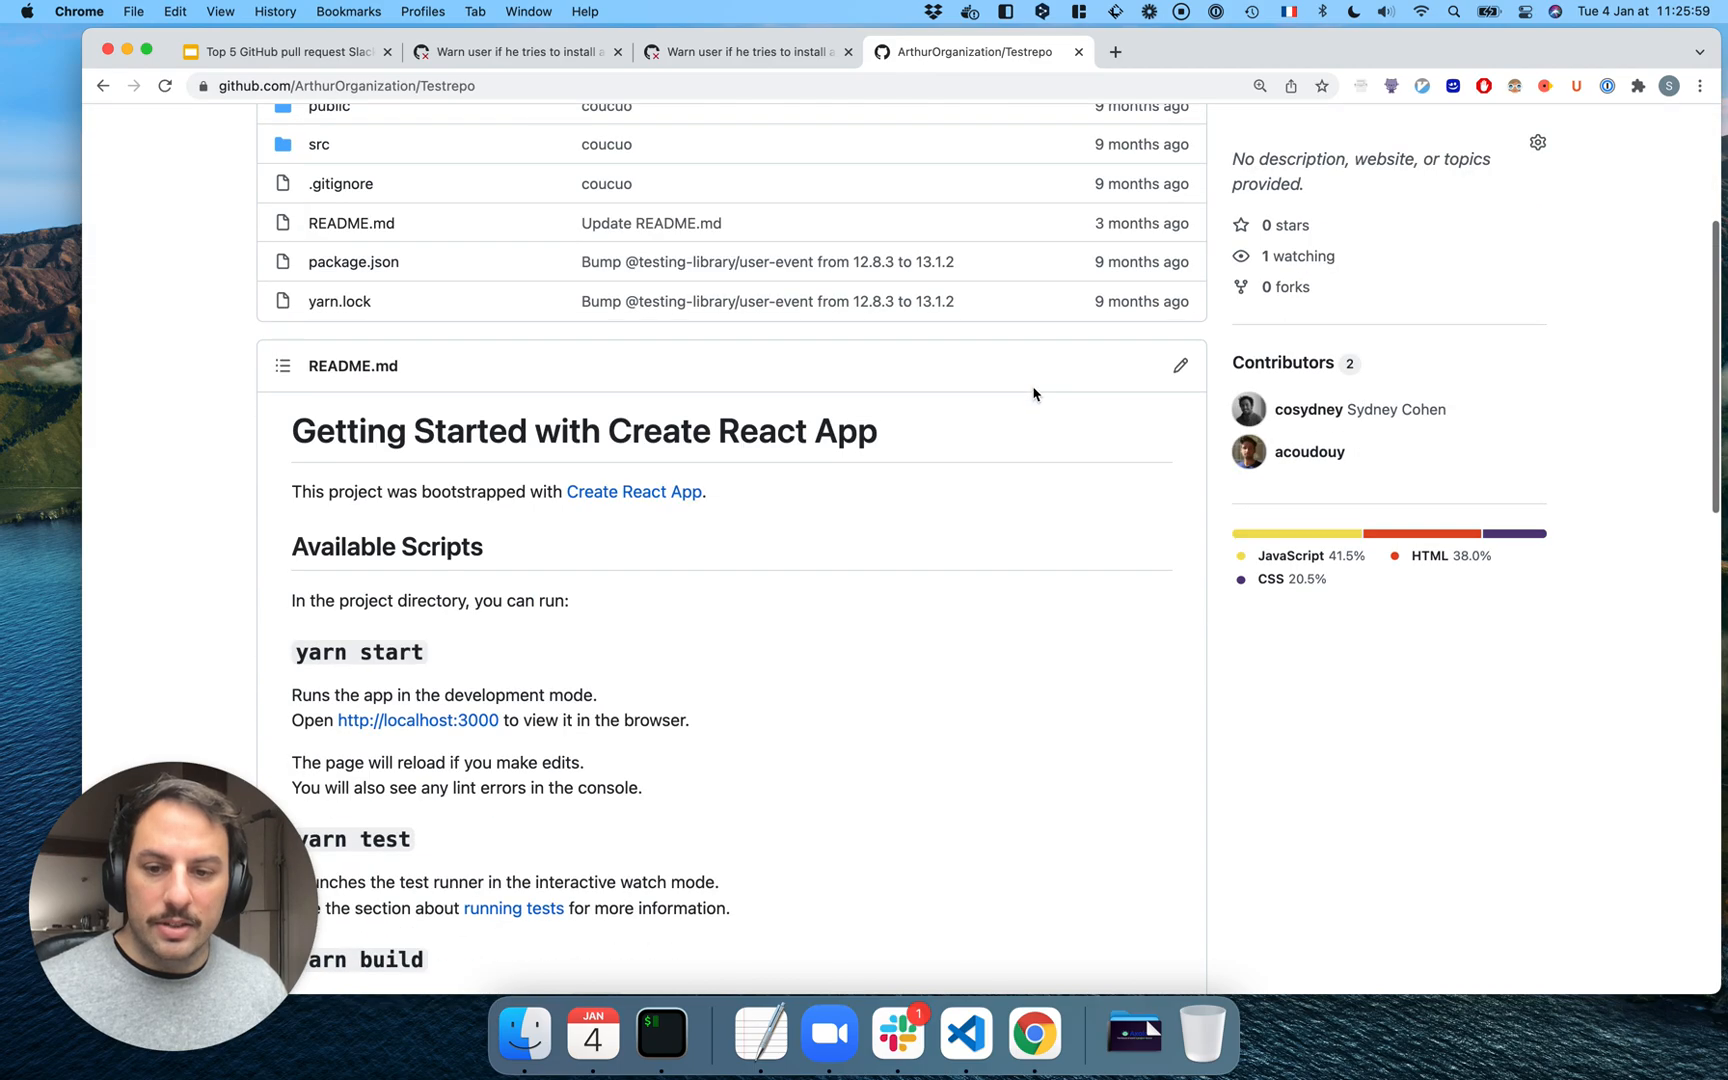
left_click(1179, 365)
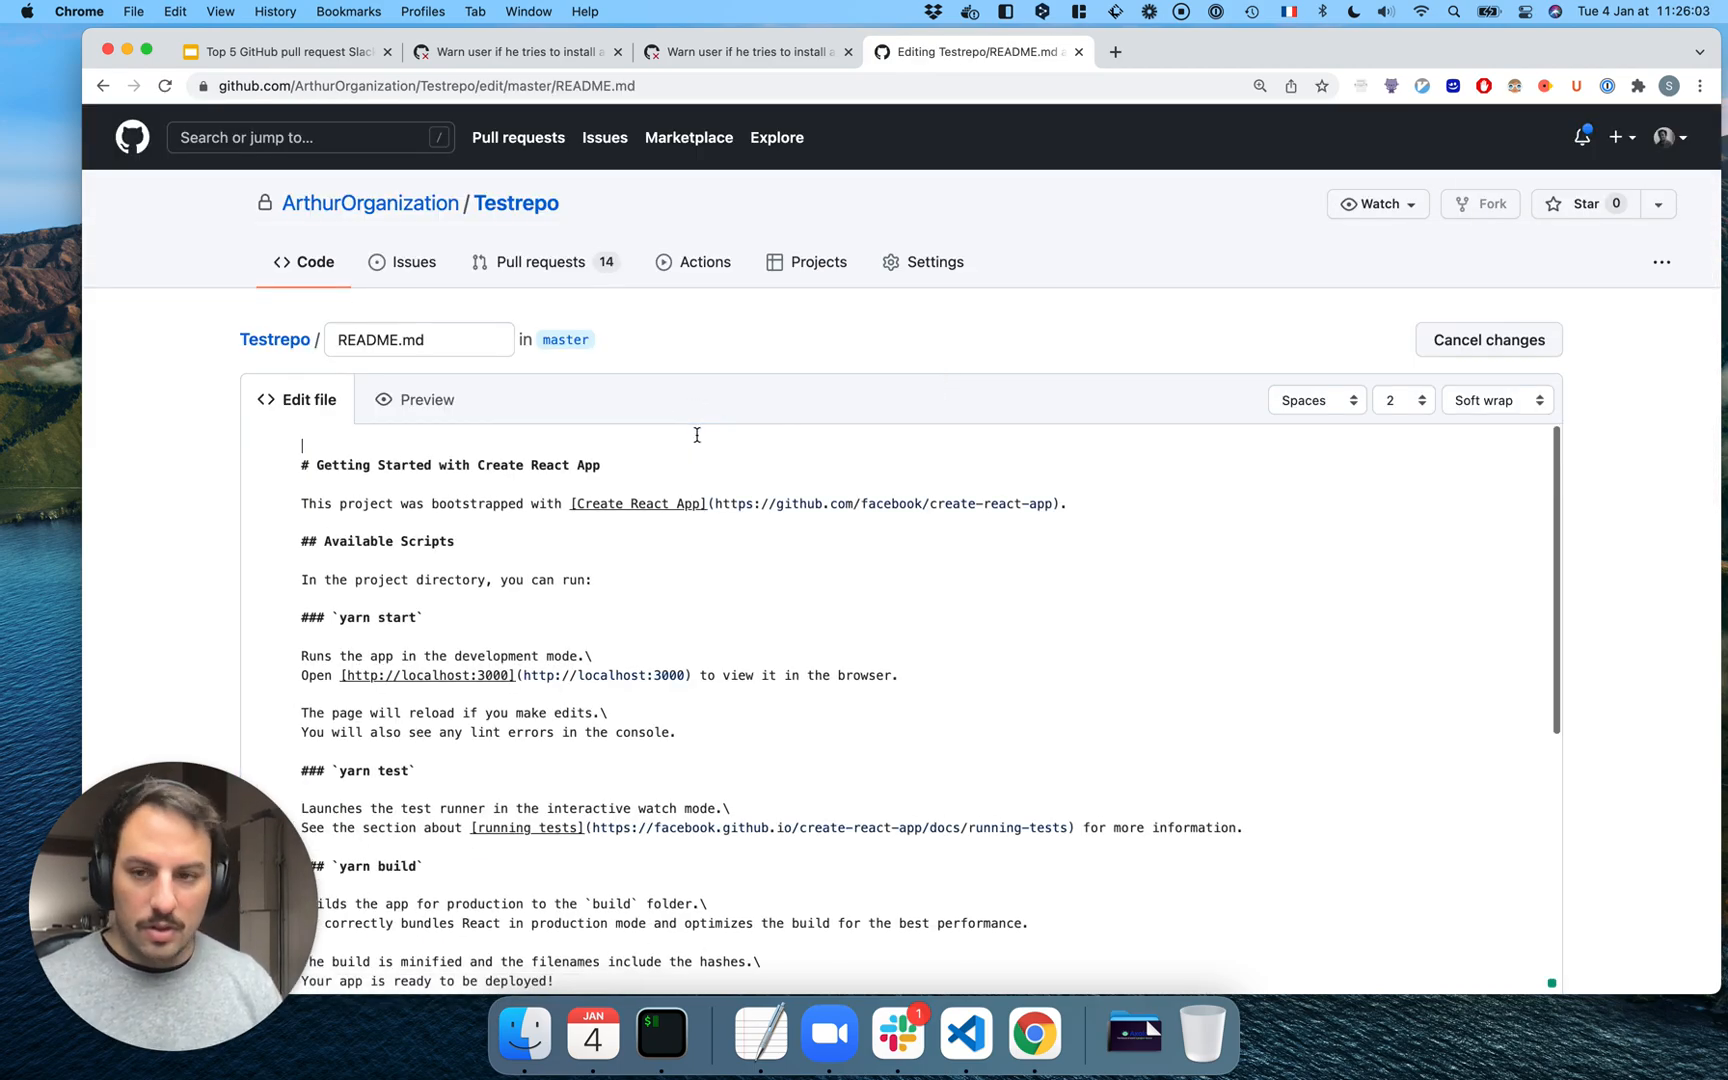
Add a 'Testing modifying Rea…' line to README.md and propose it on new branch cosydney-patch-18
type("Testing modifying R")
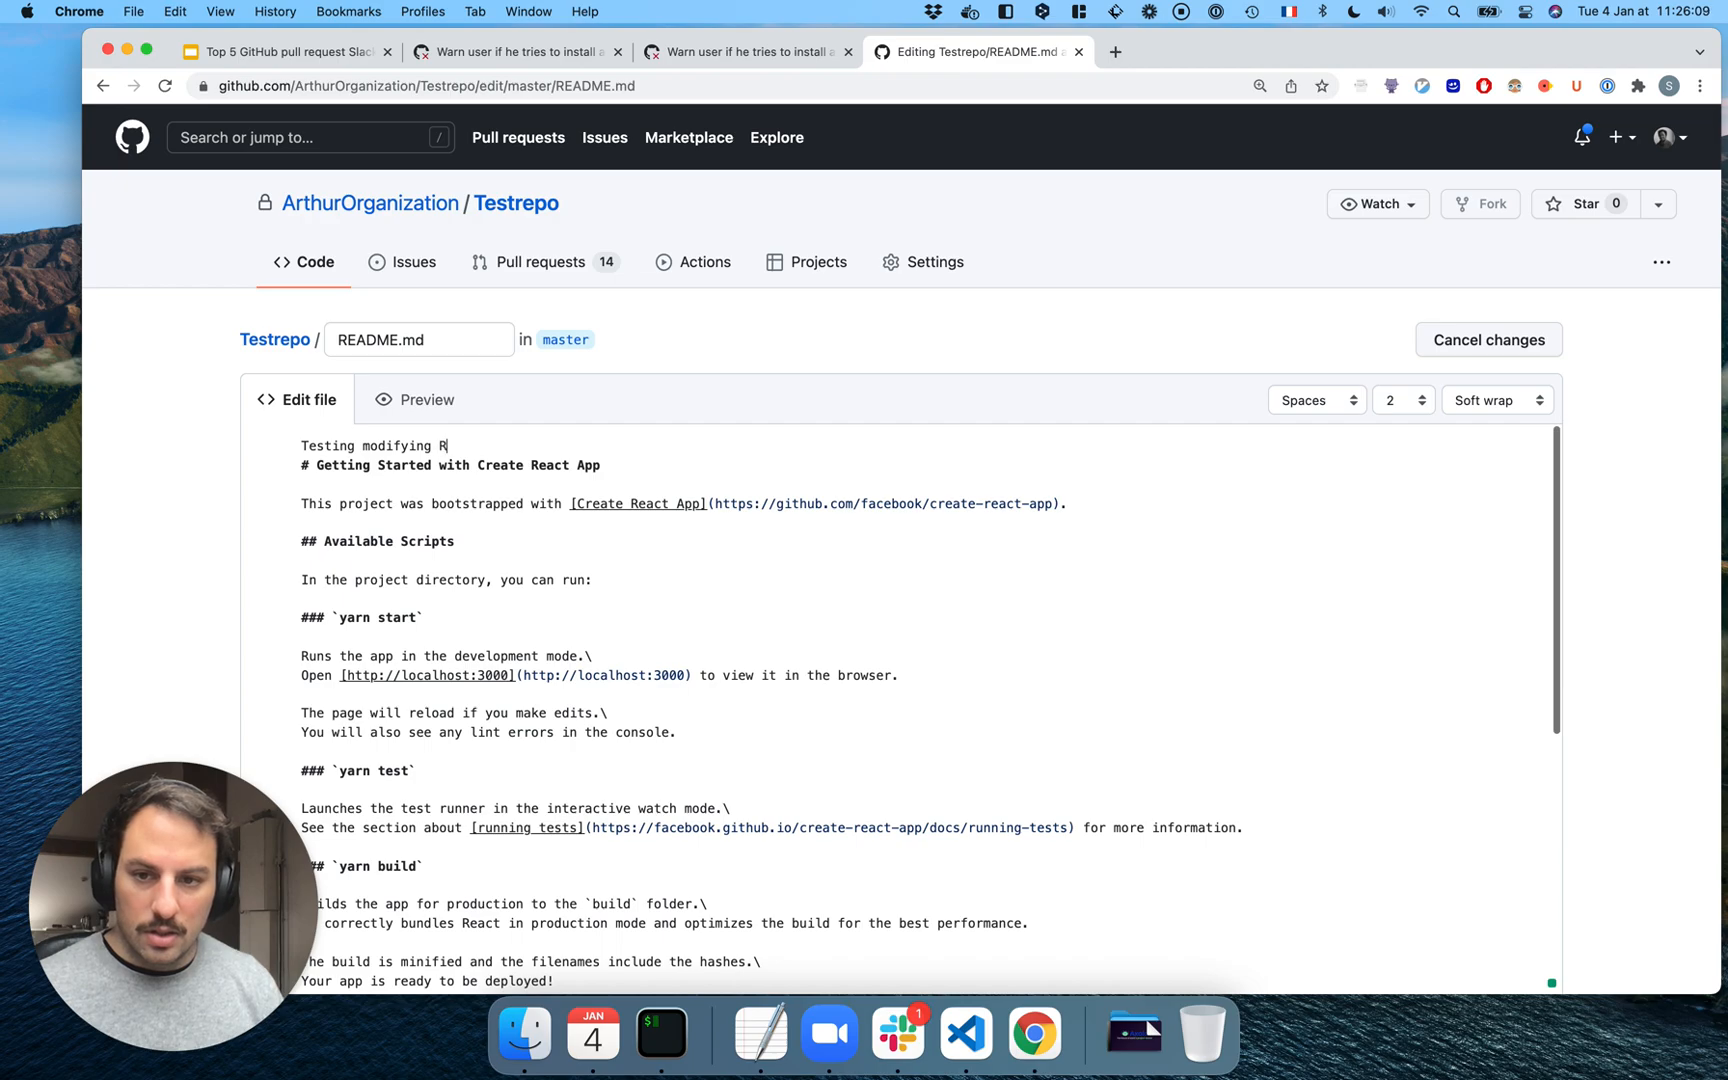
type("ea")
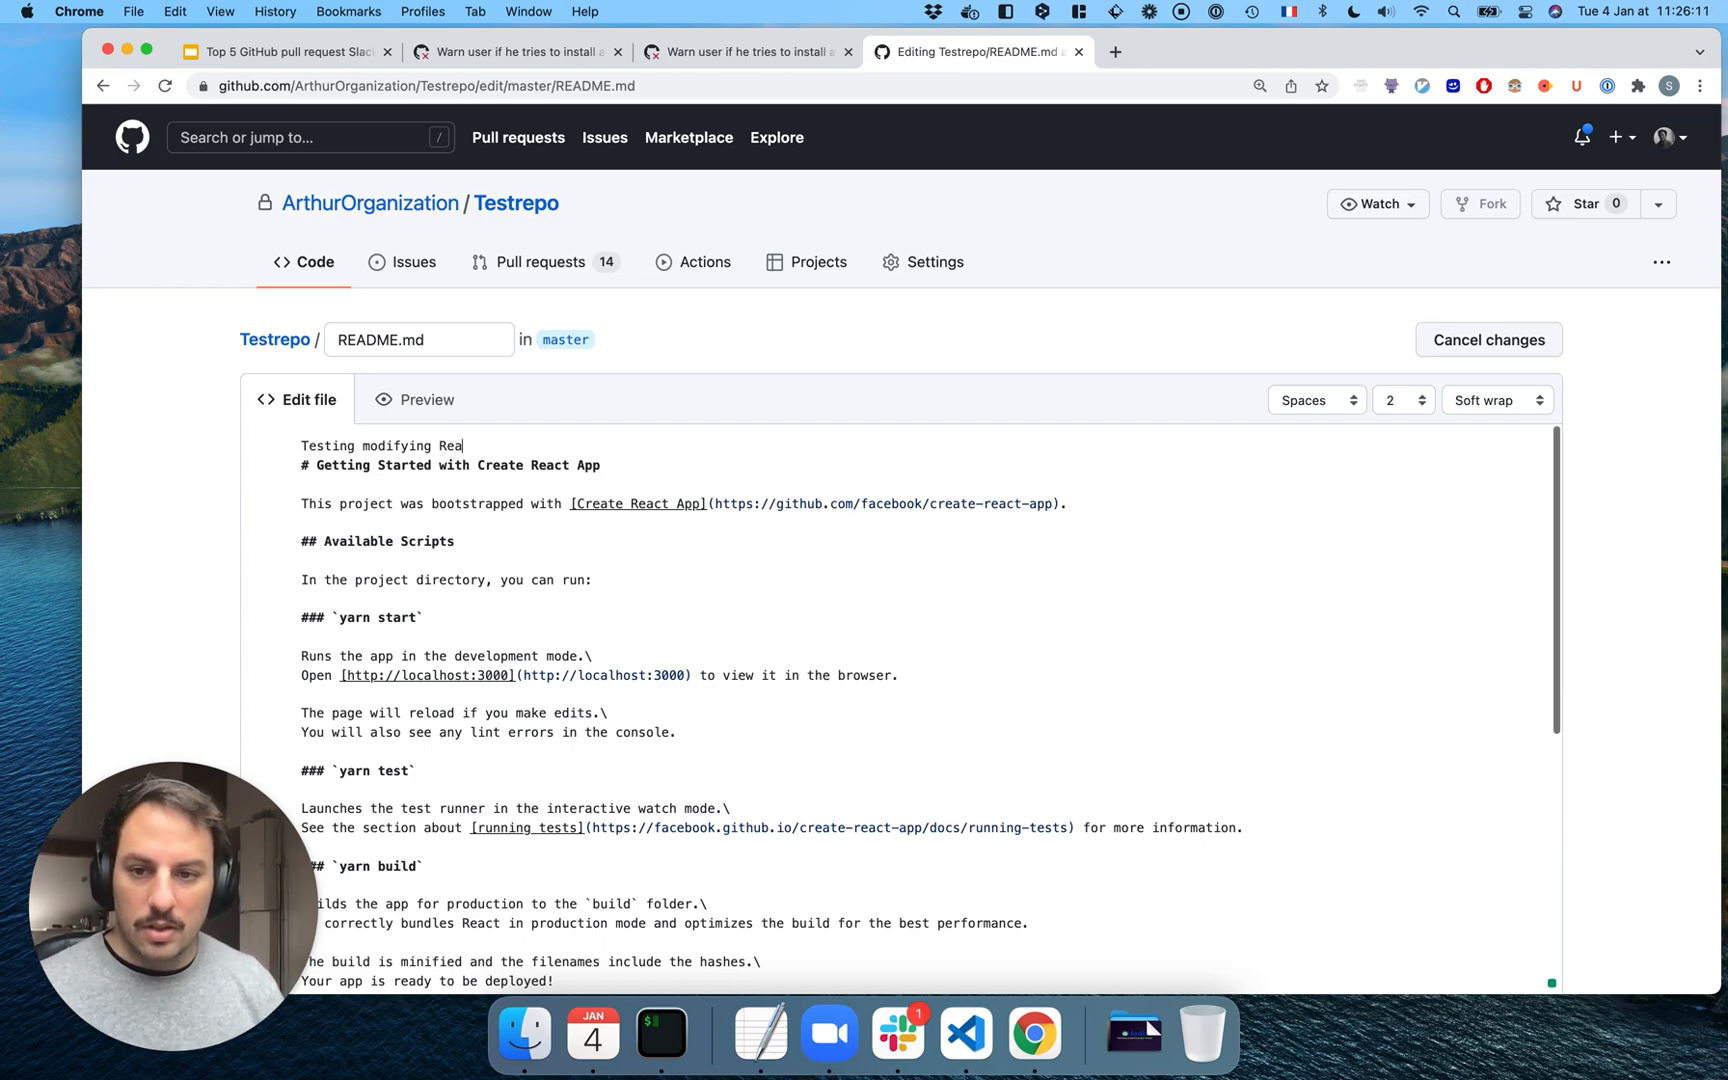
scroll("down", 3)
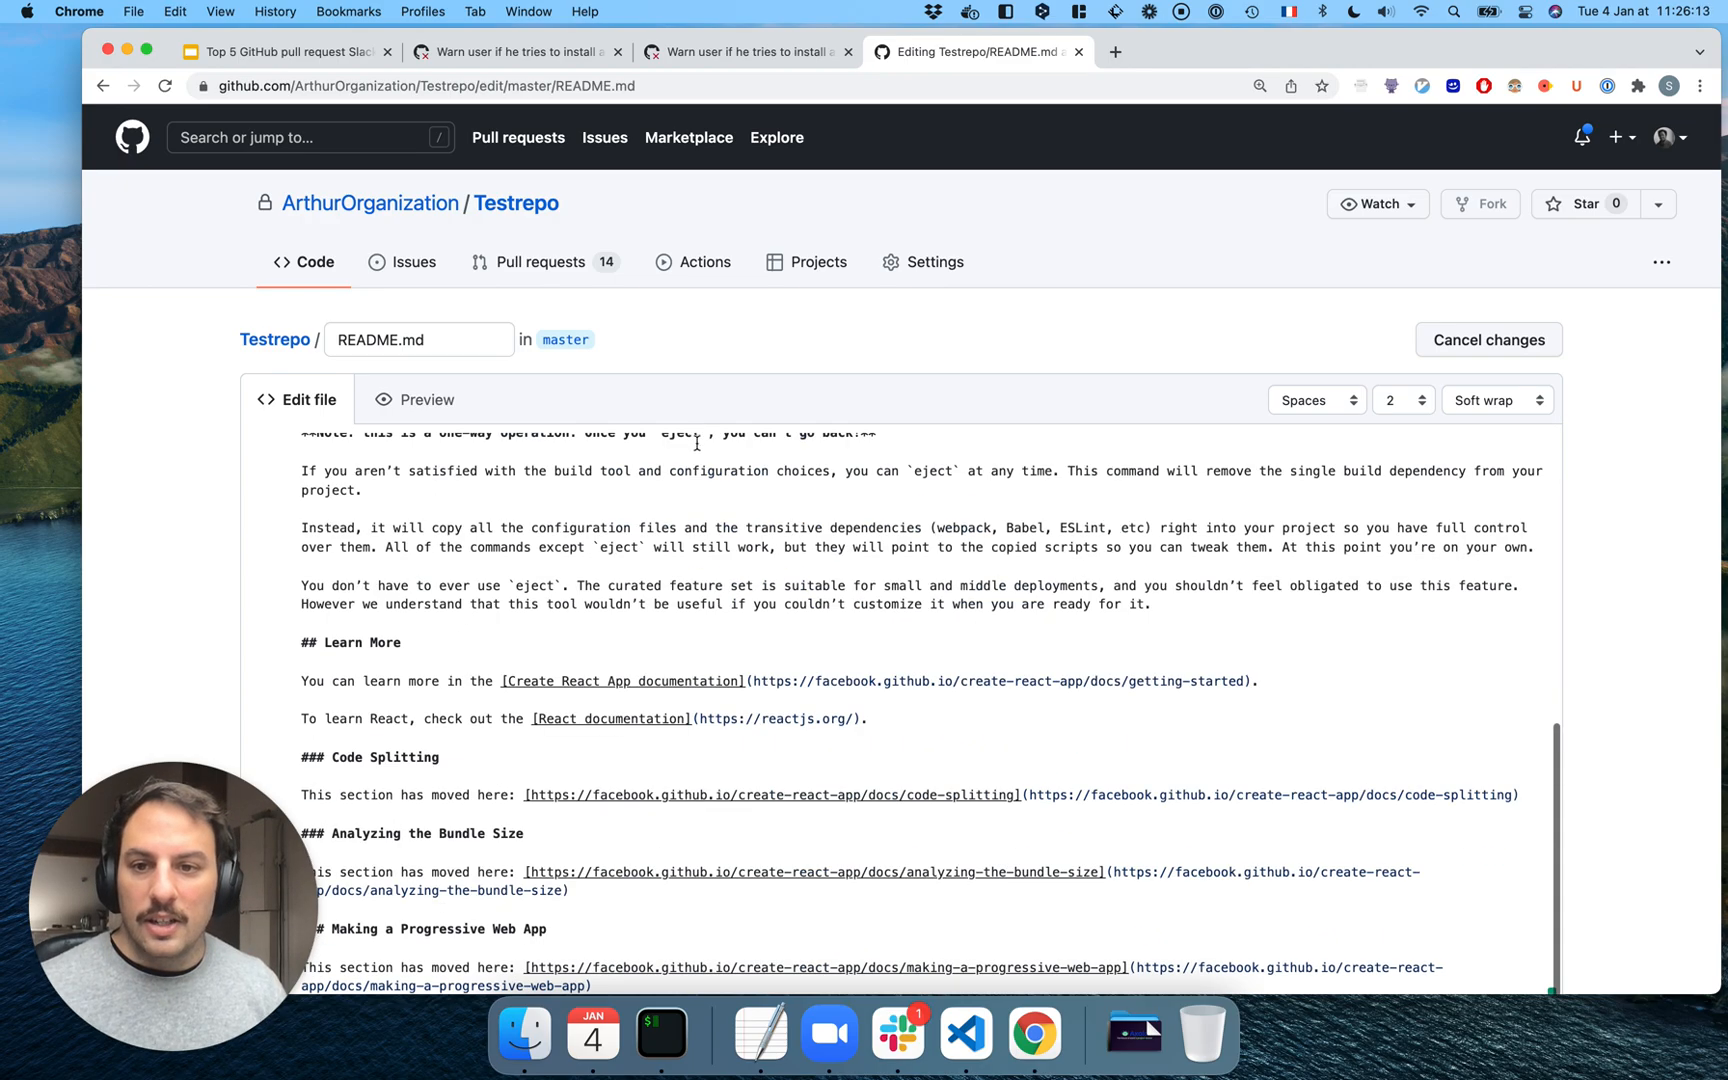
scroll("down", 3)
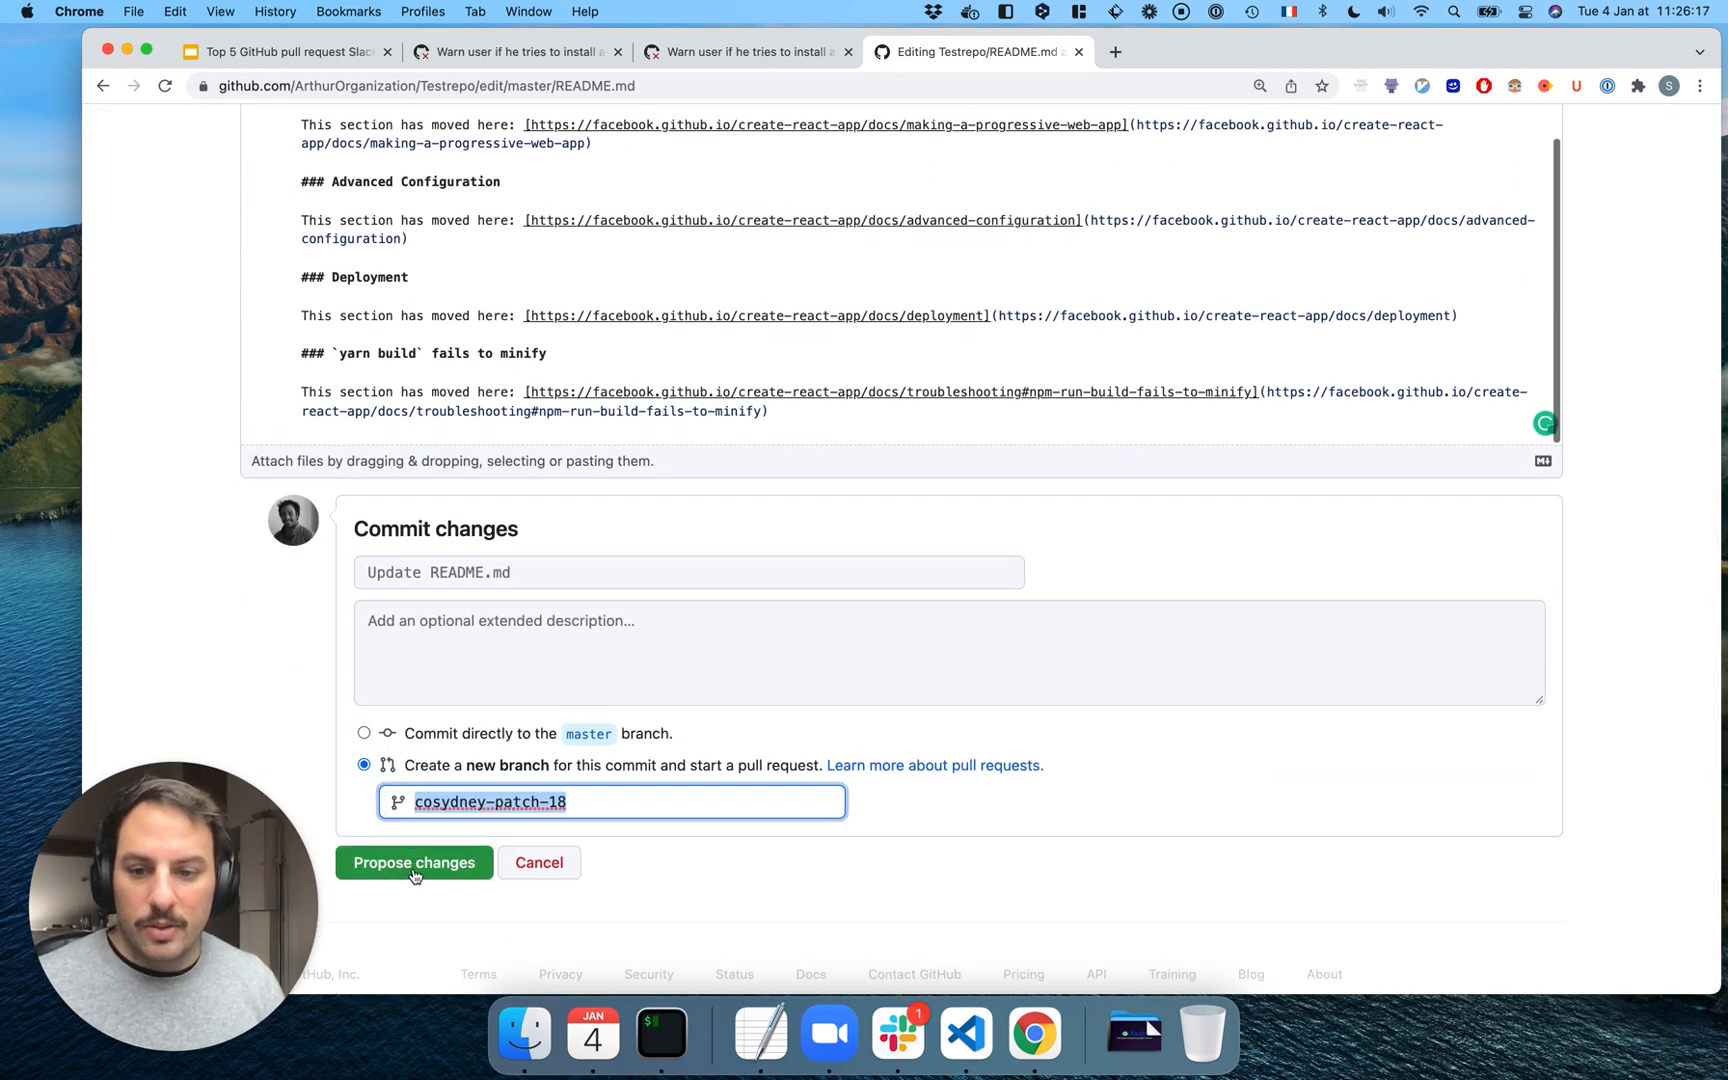
left_click(413, 862)
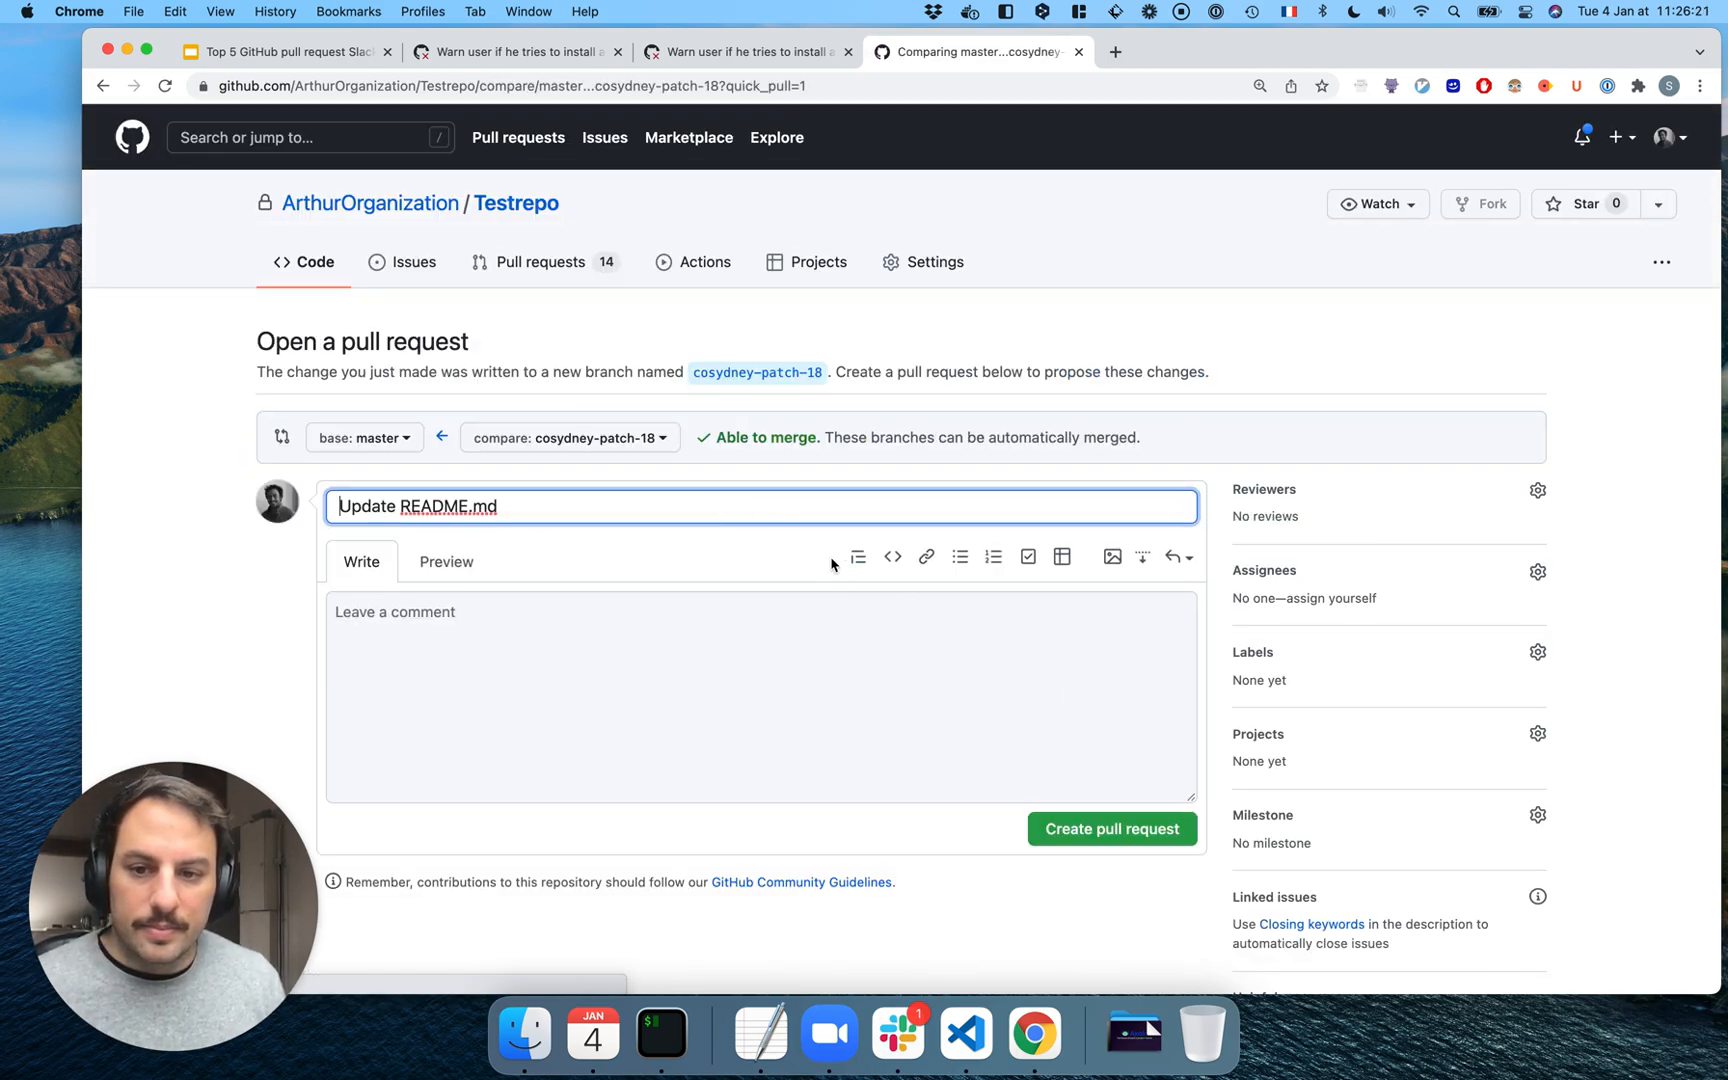
left_click(760, 696)
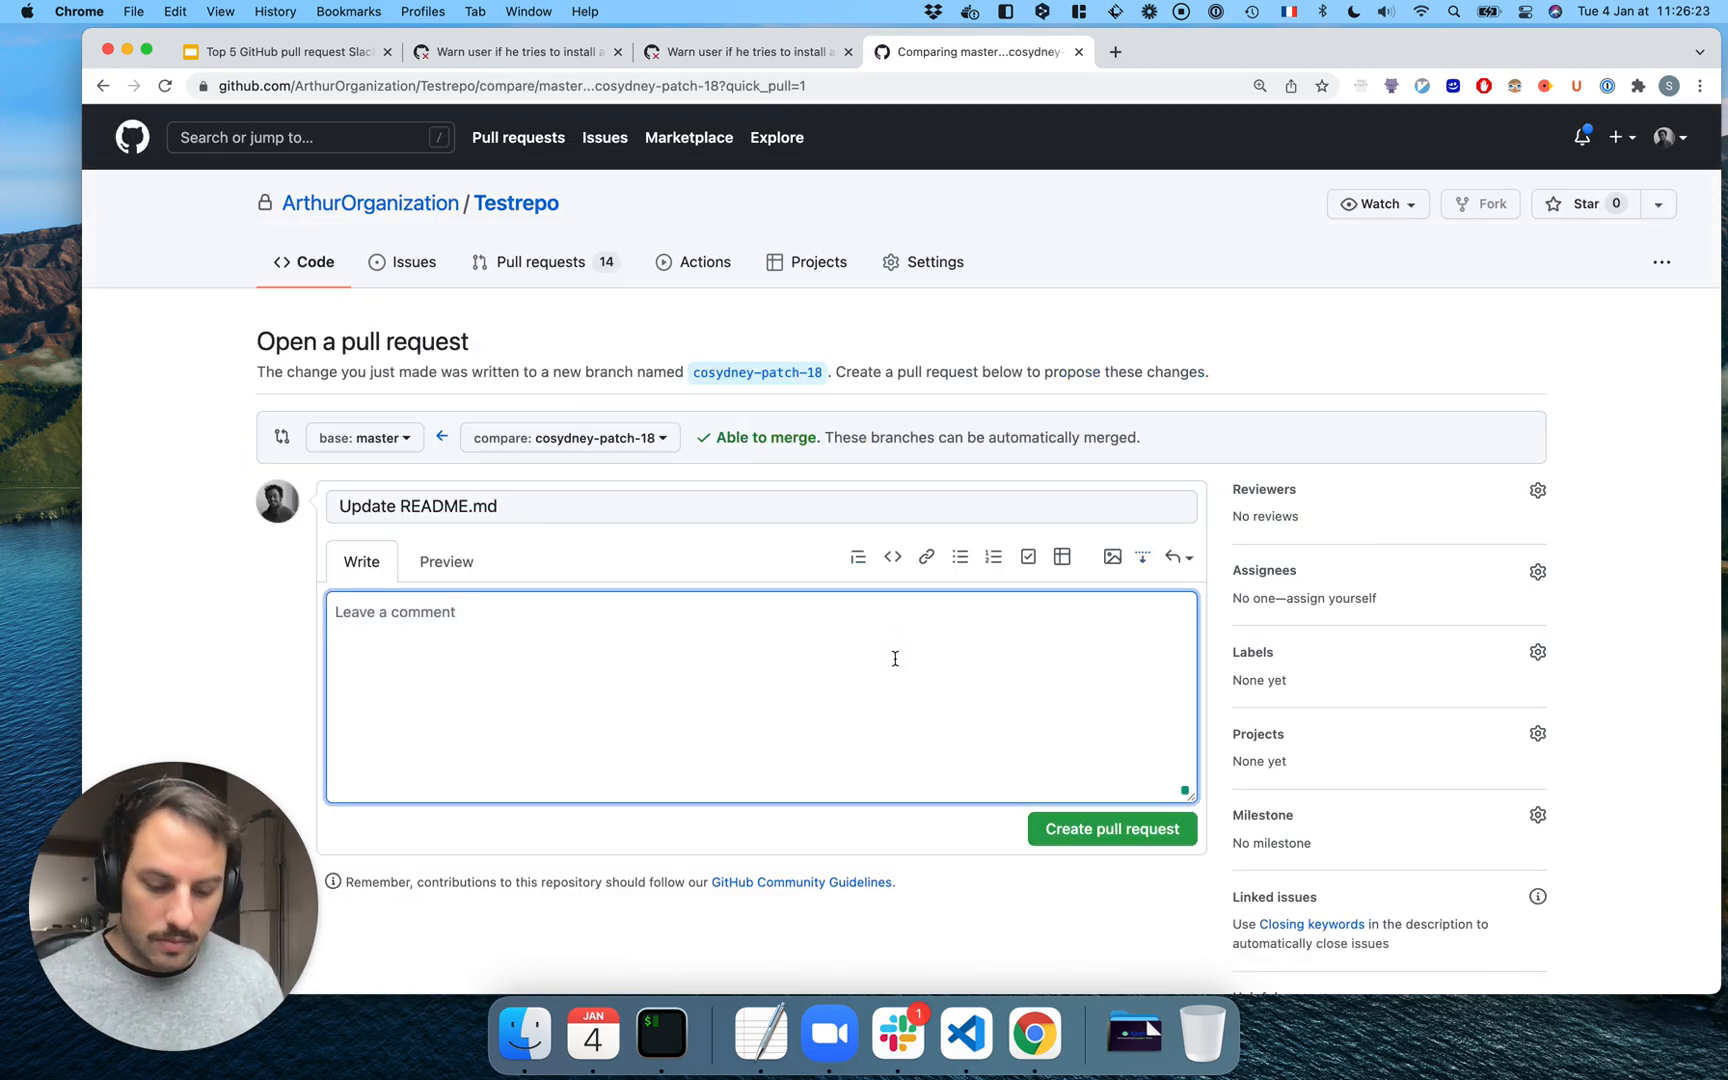
type("THIS IS")
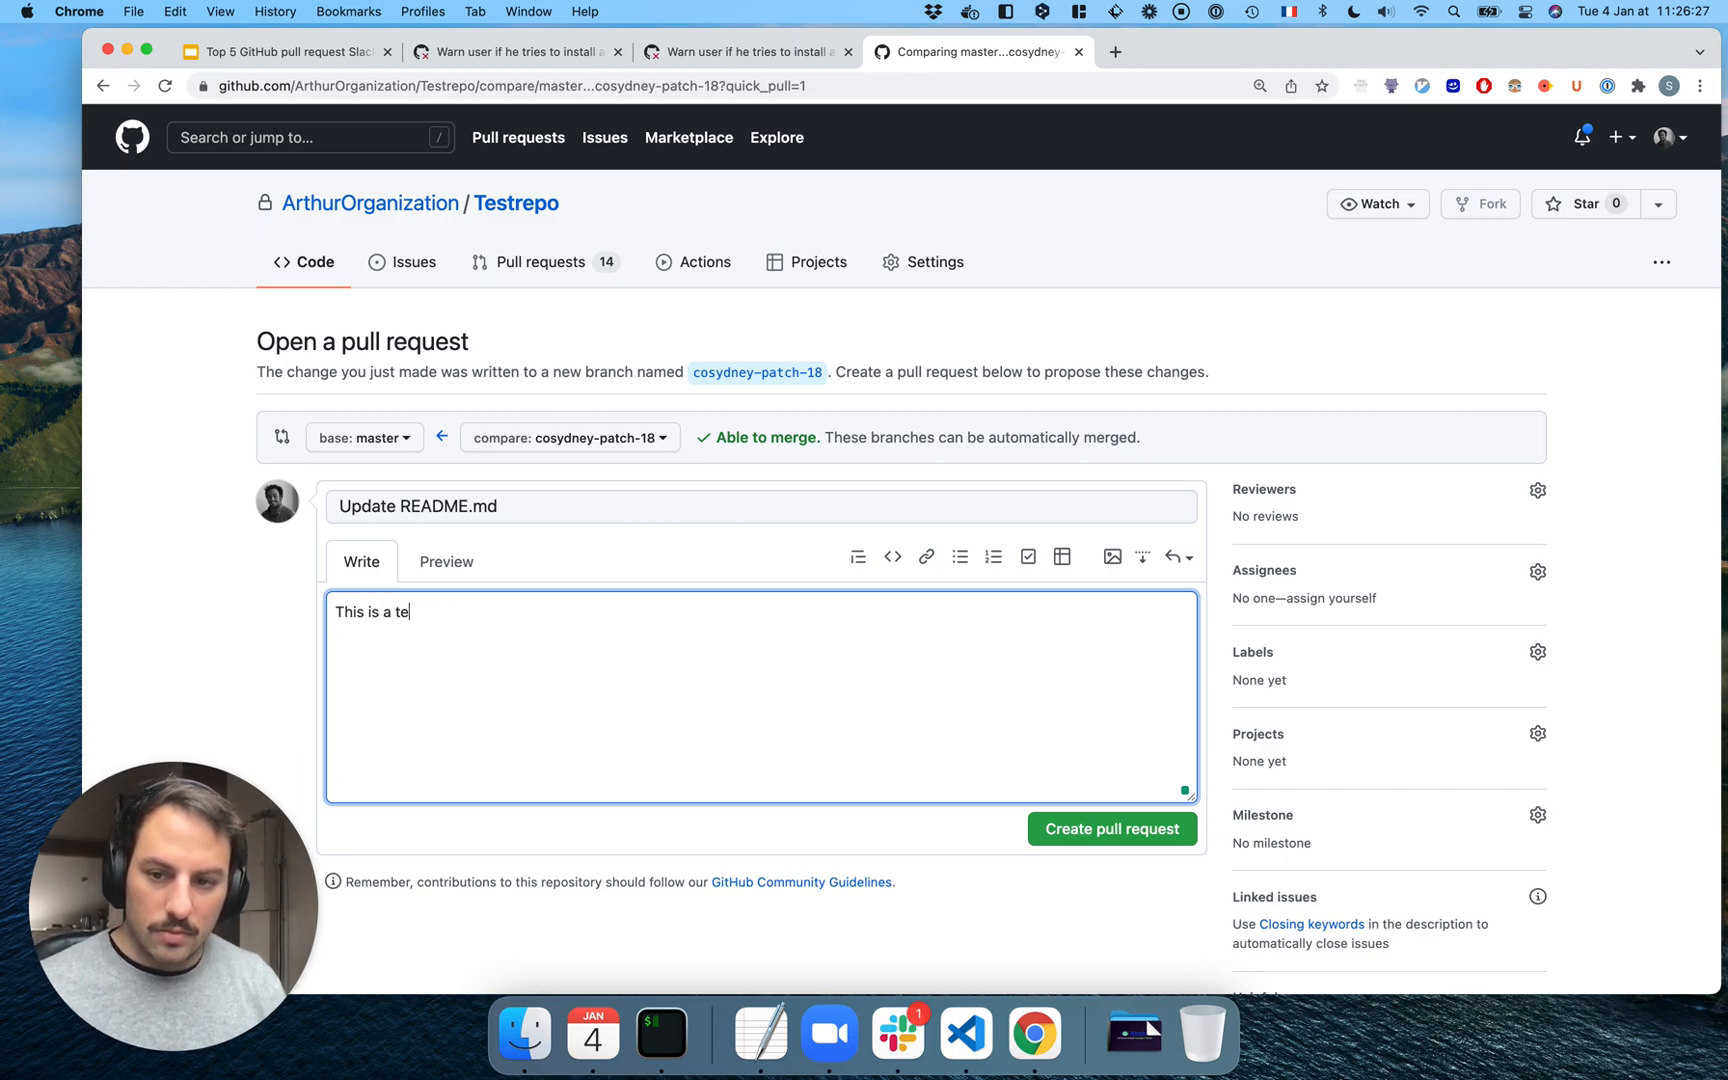
type("st pull request for GitHub bot")
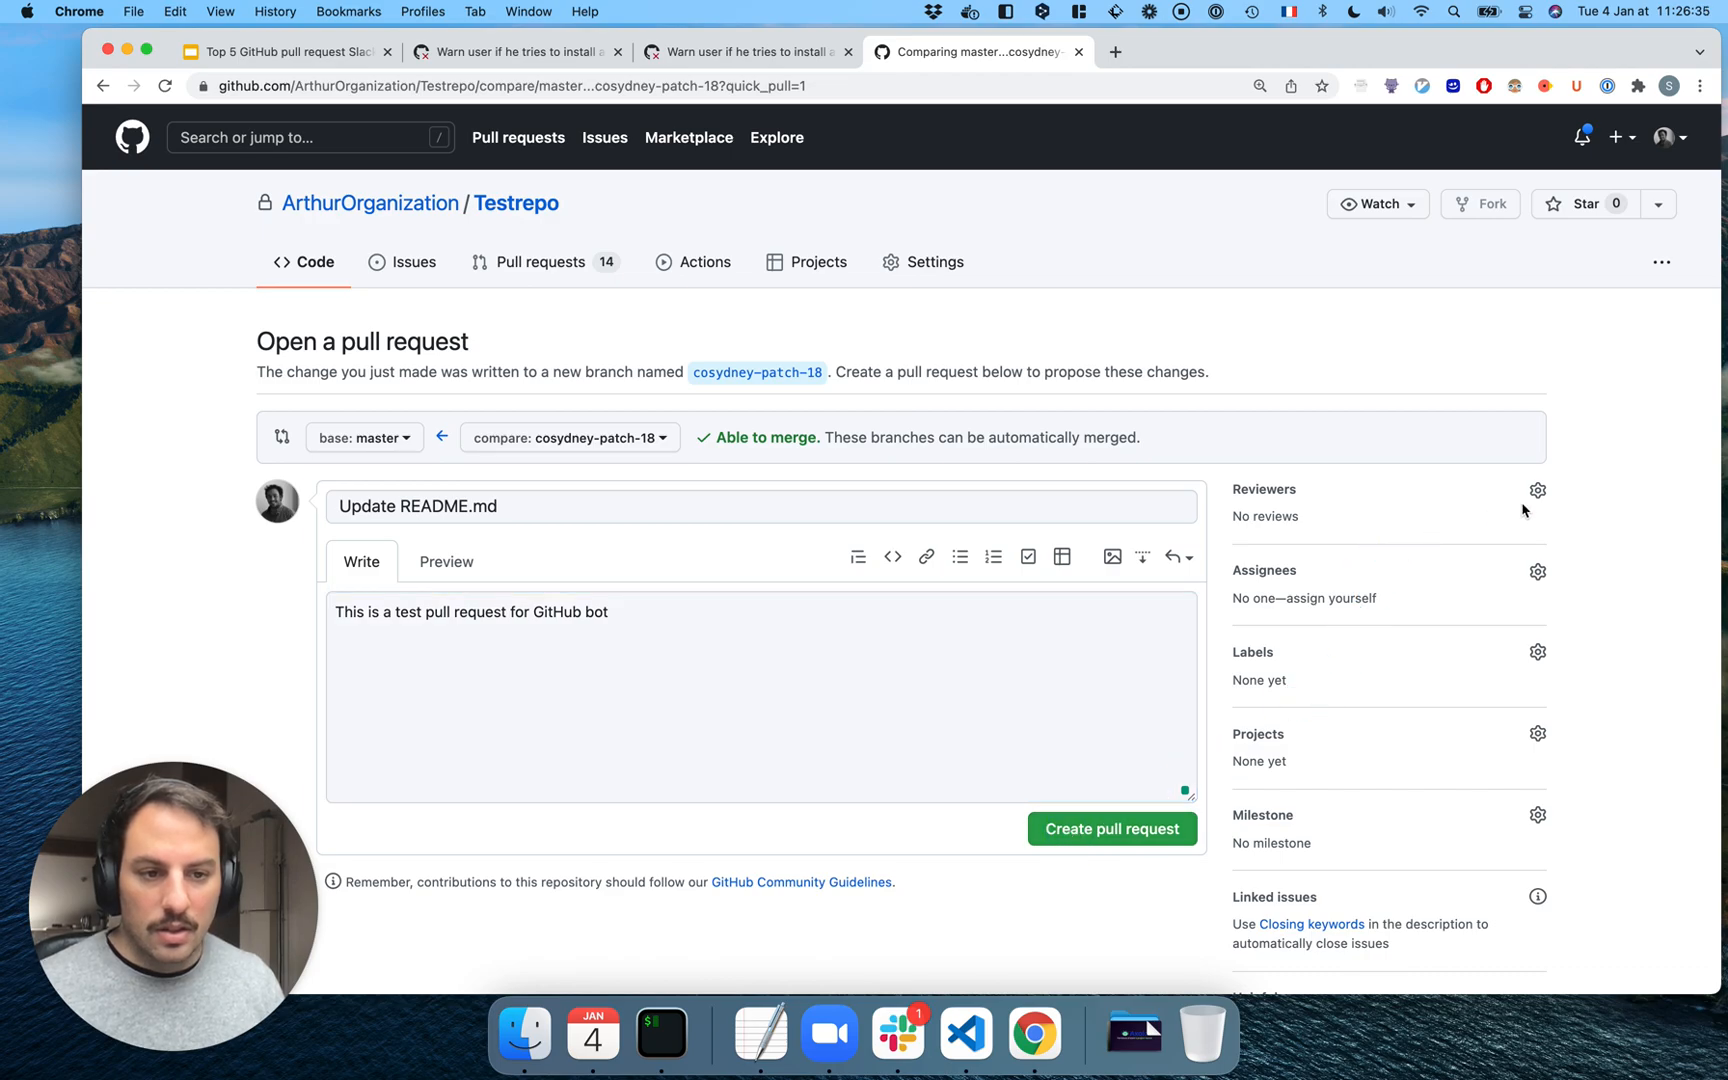
left_click(1537, 489)
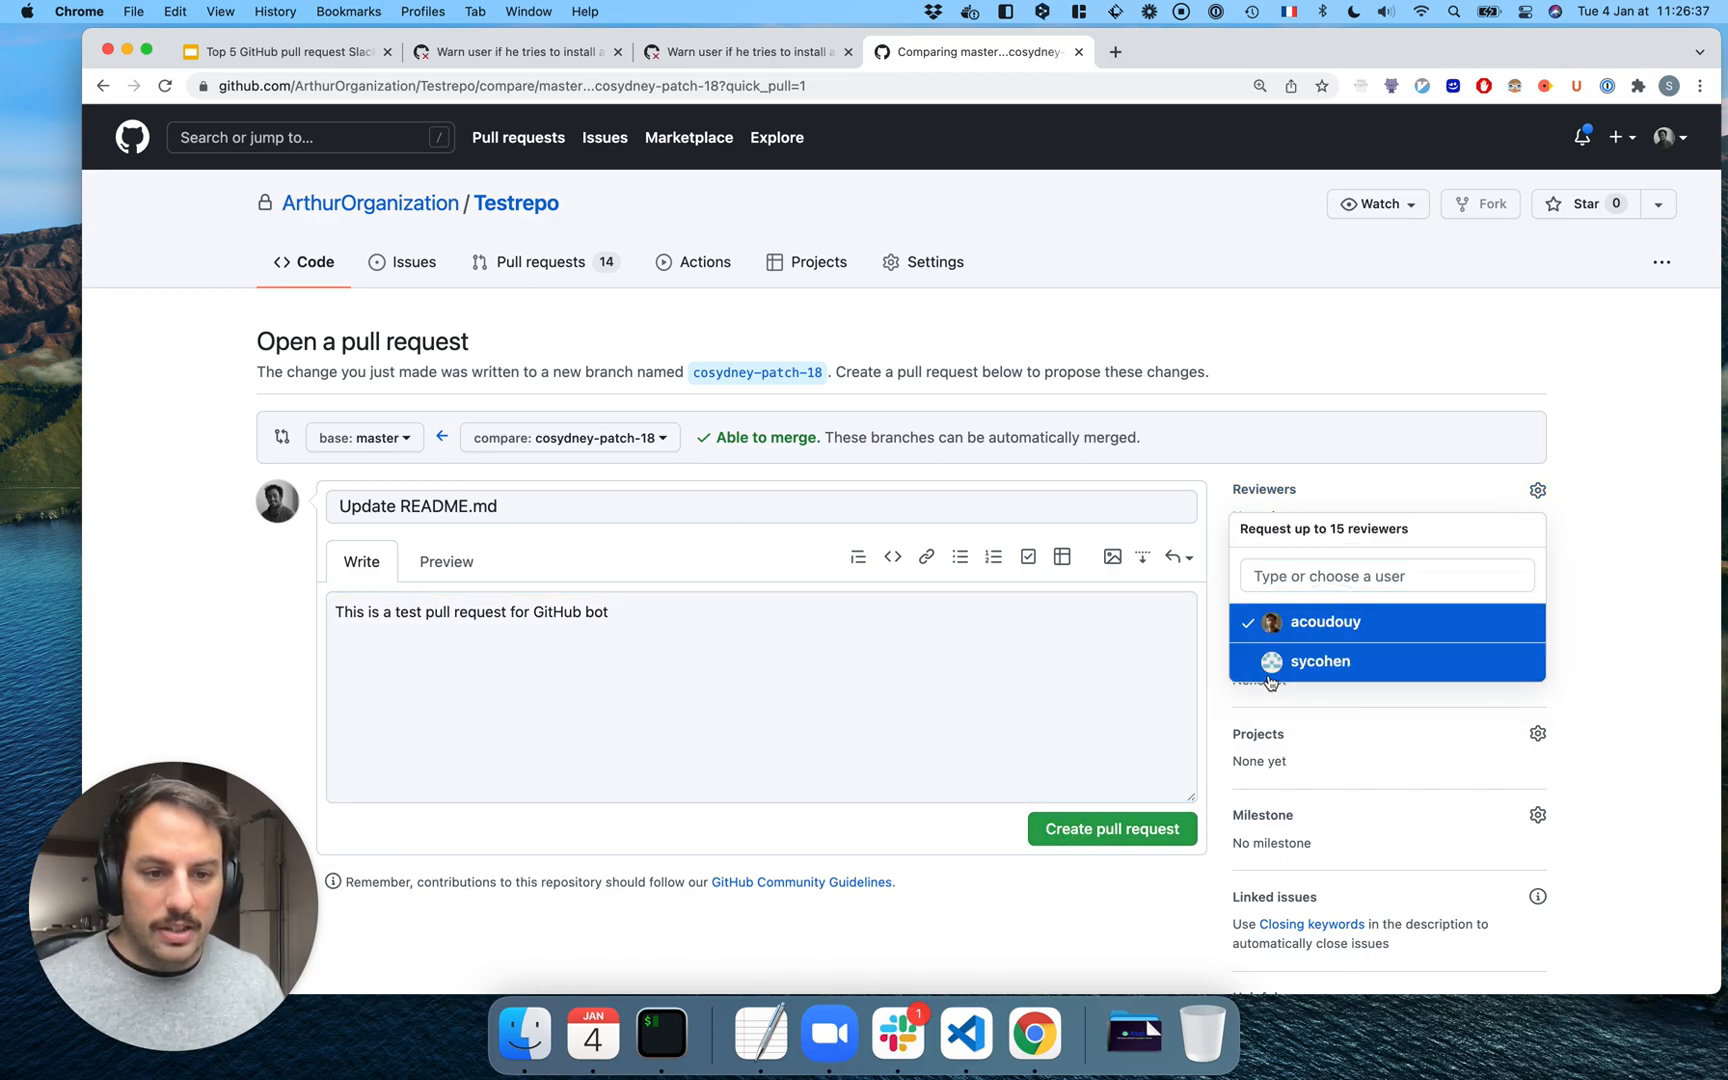
left_click(1111, 828)
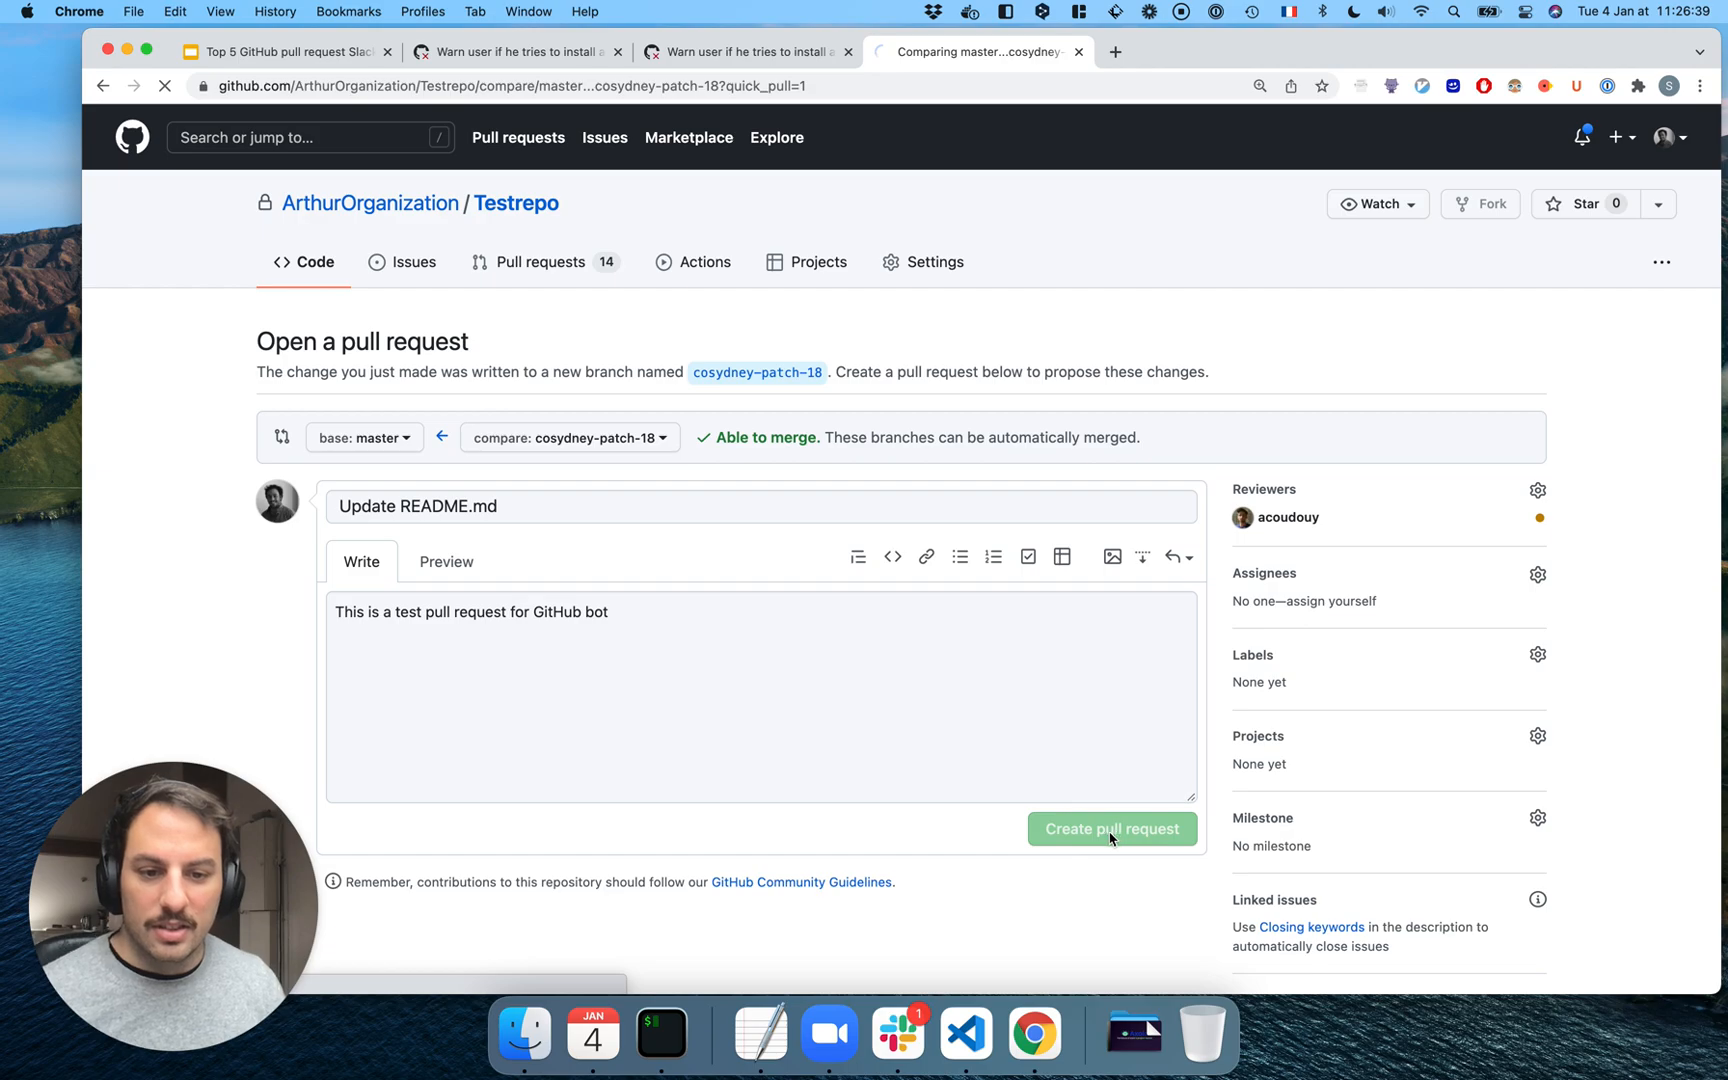
left_click(1111, 828)
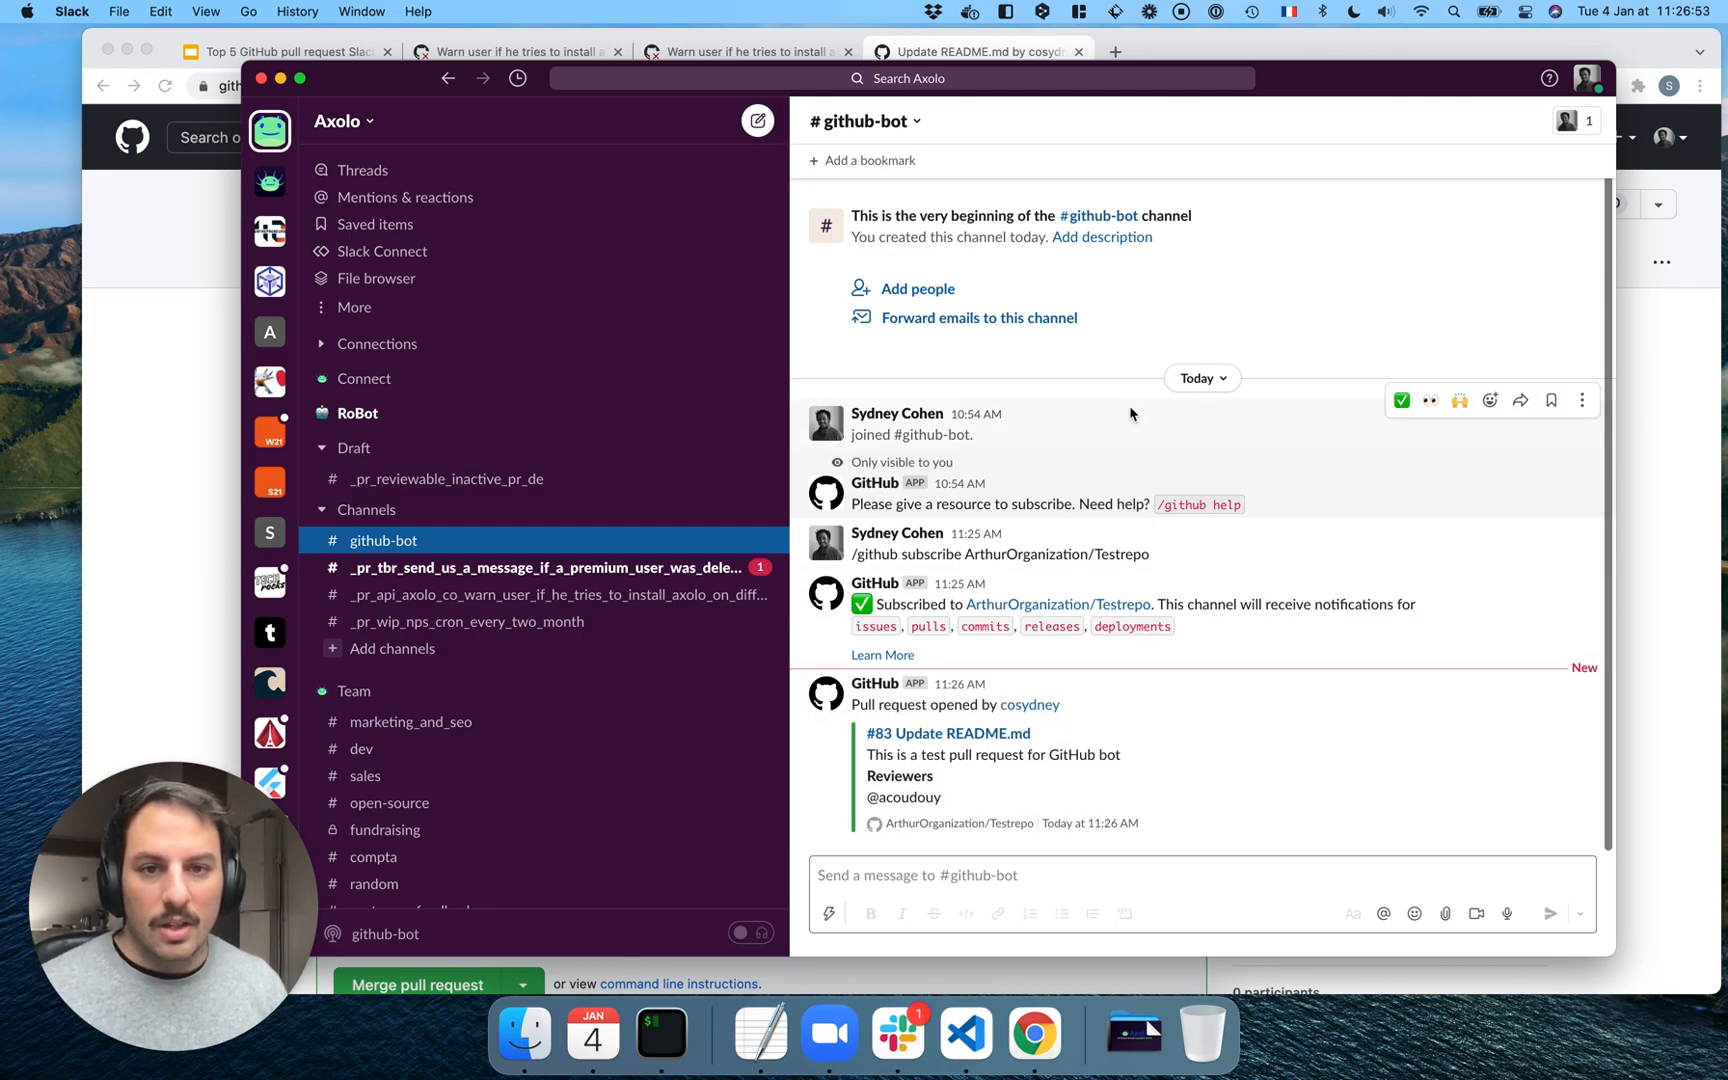
mouse_move(785, 281)
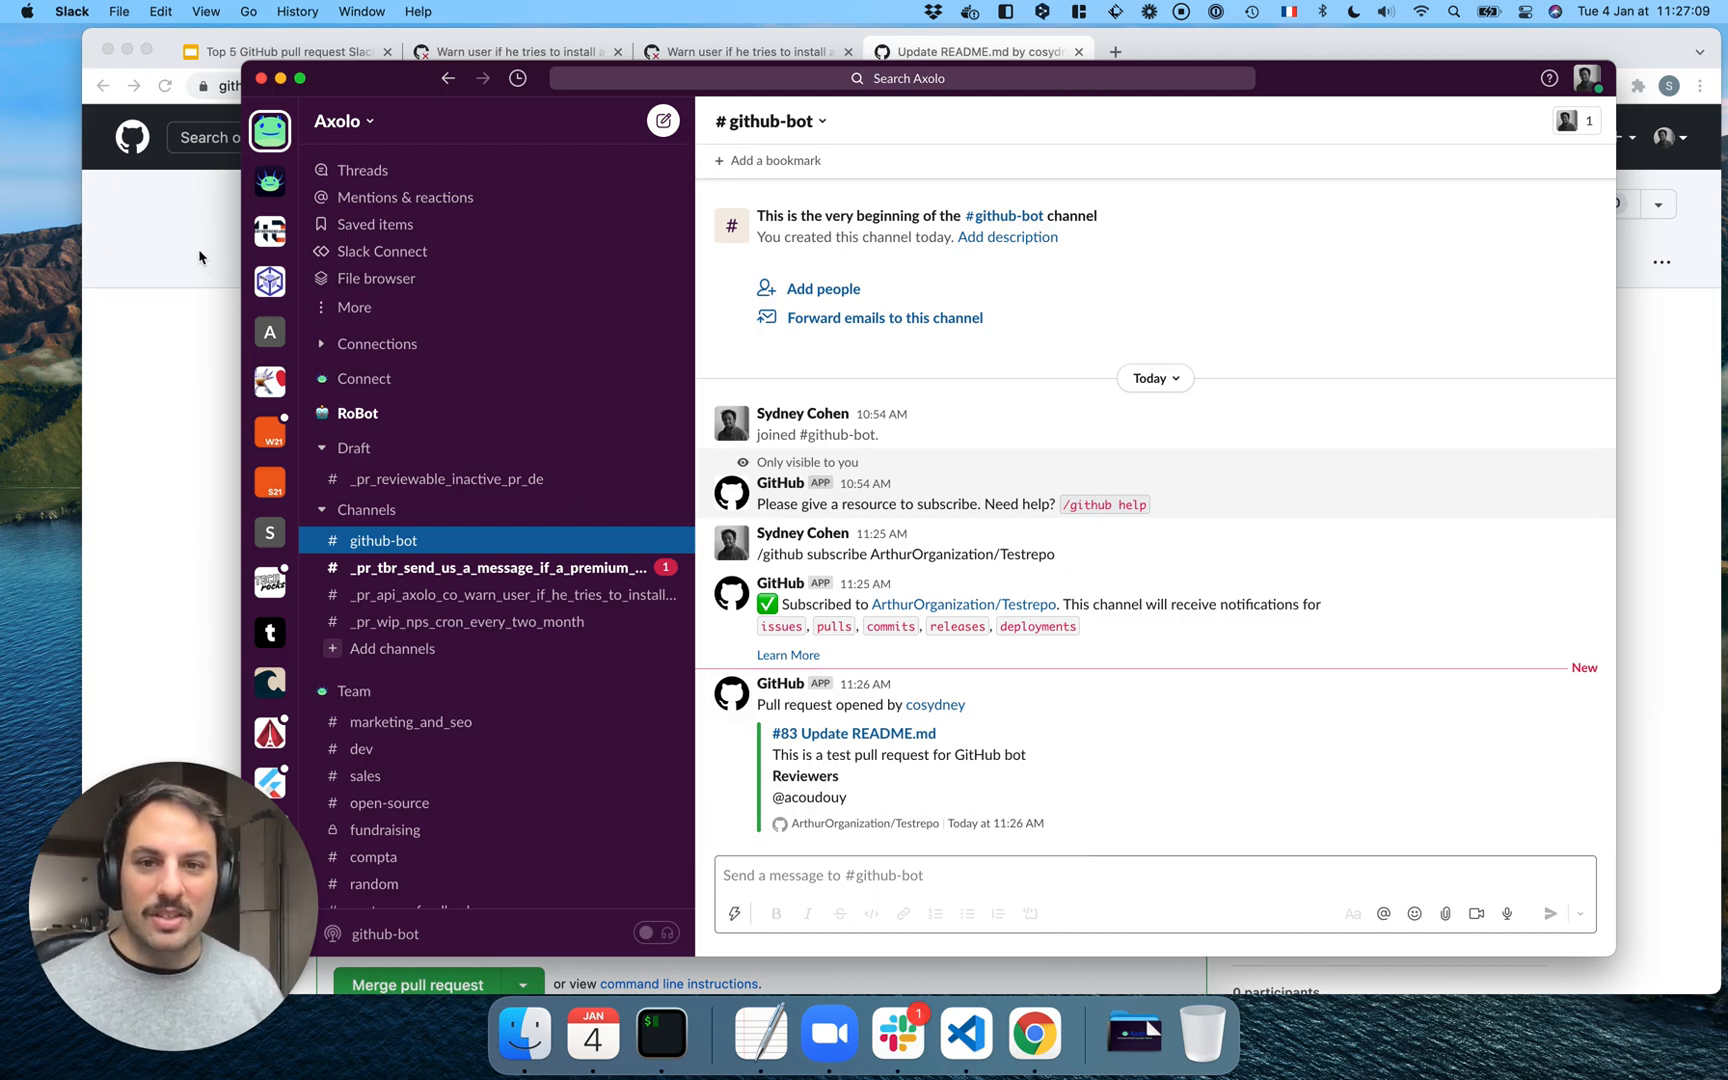
Return to Google Slides on the Slack + GitHub pros and cons slide
left_click(281, 52)
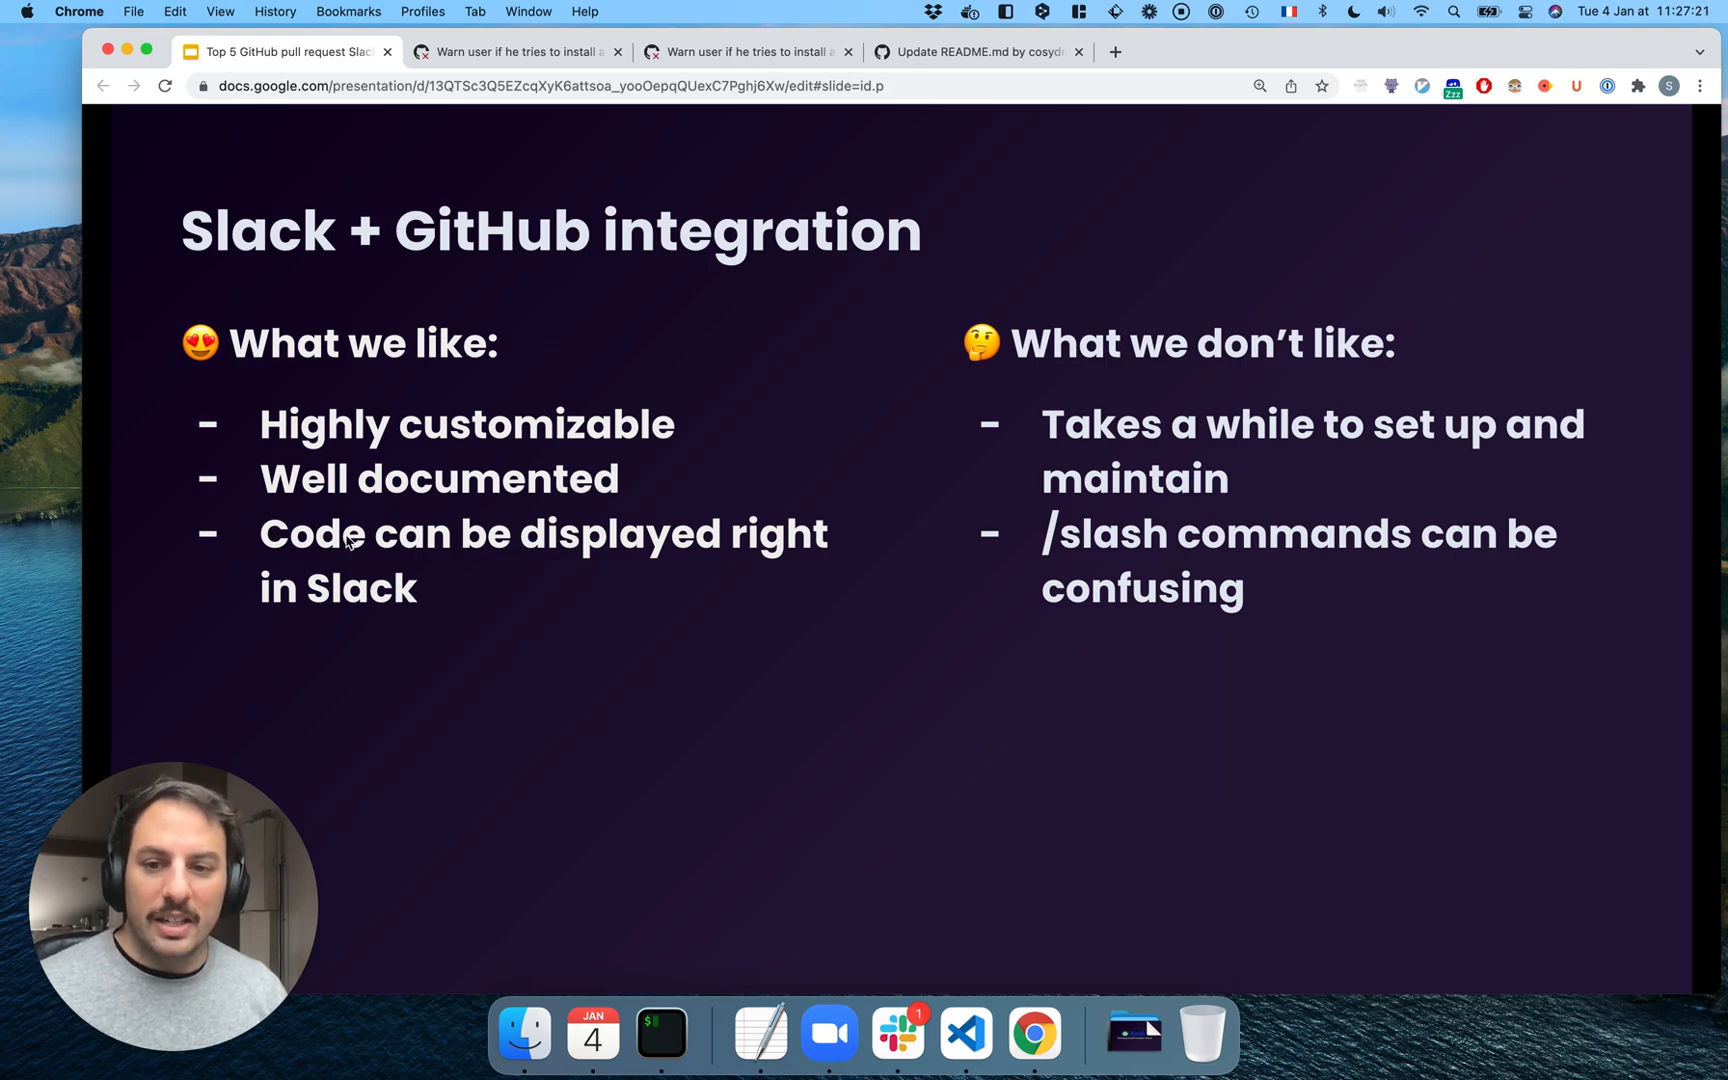
left_click(896, 1034)
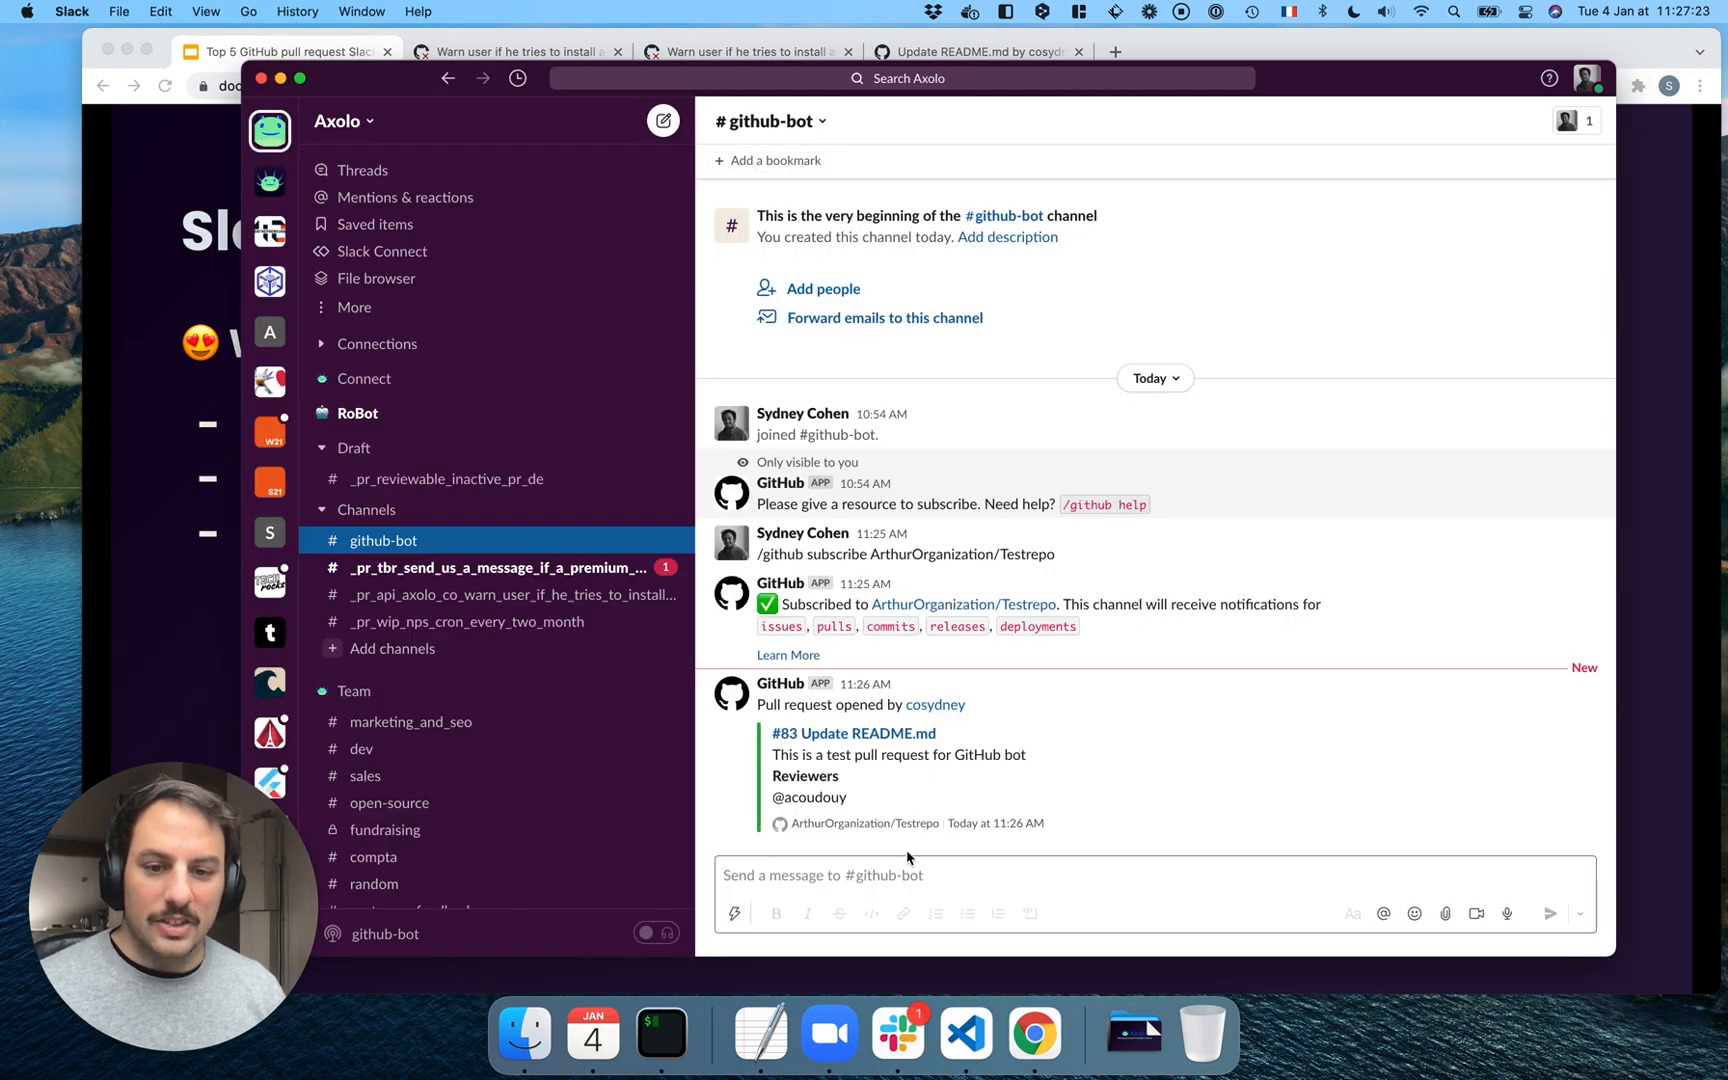
type("gi")
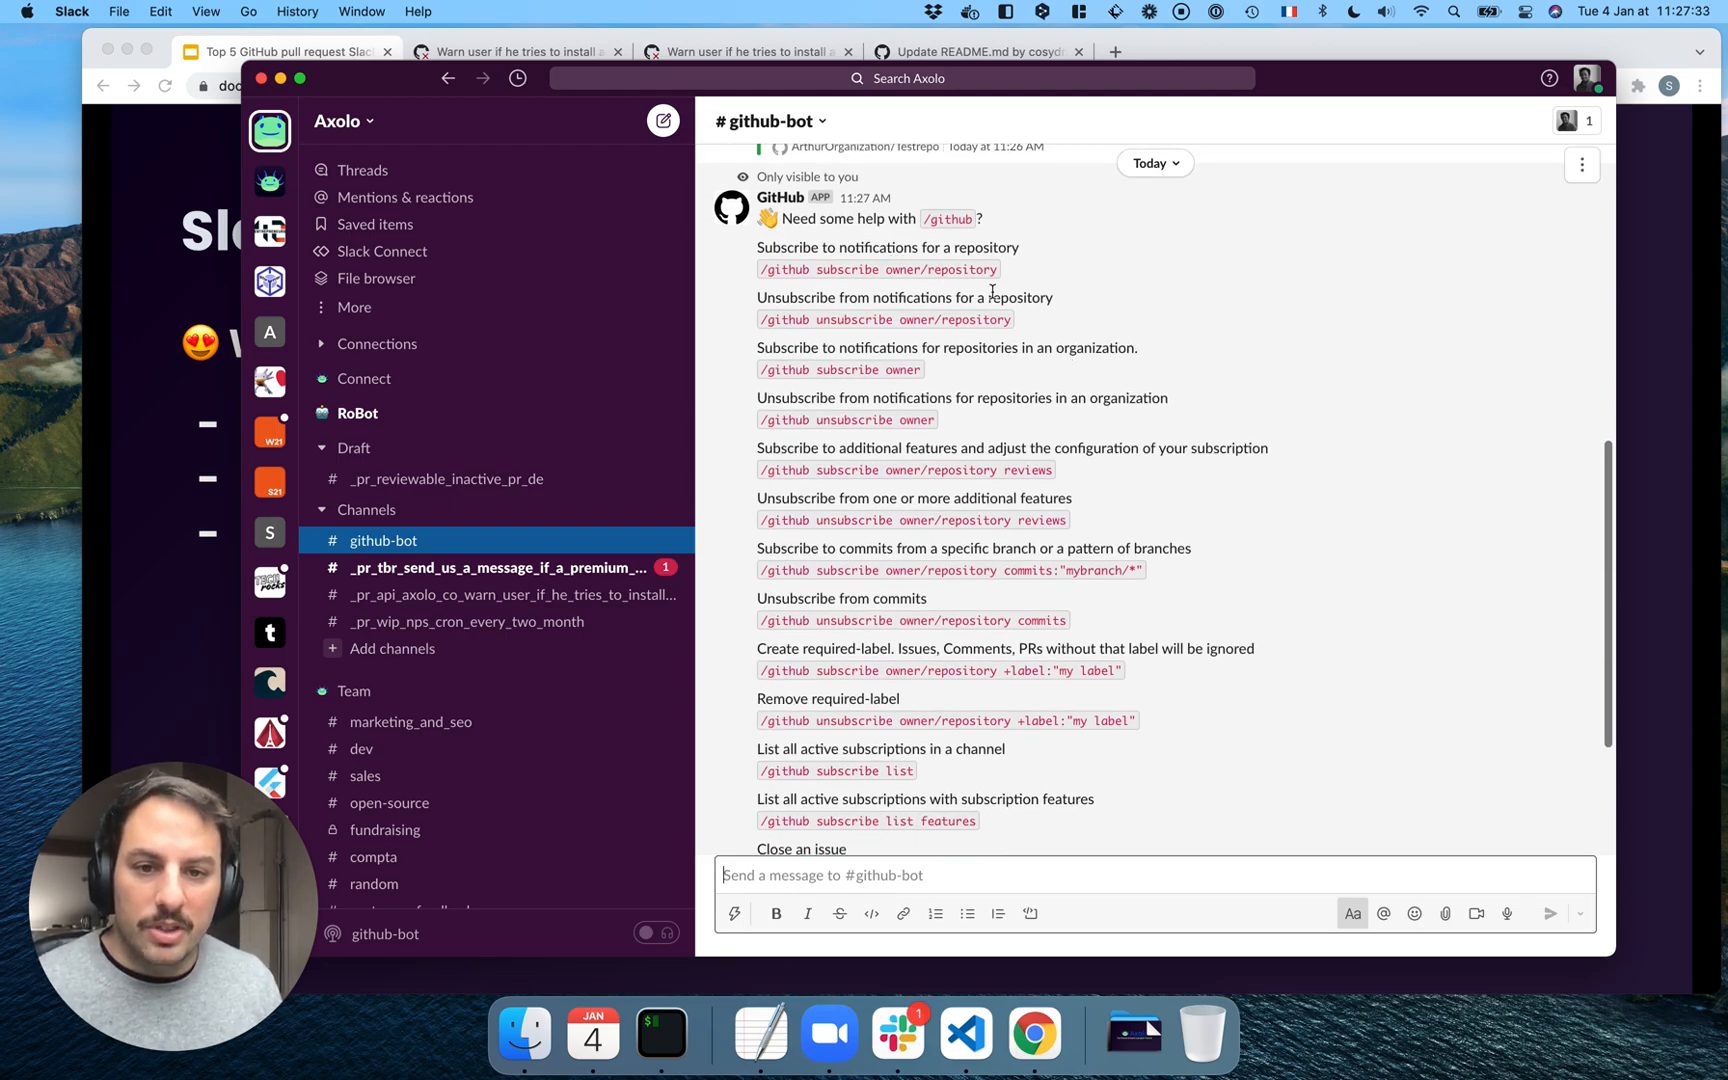
scroll("down", 3)
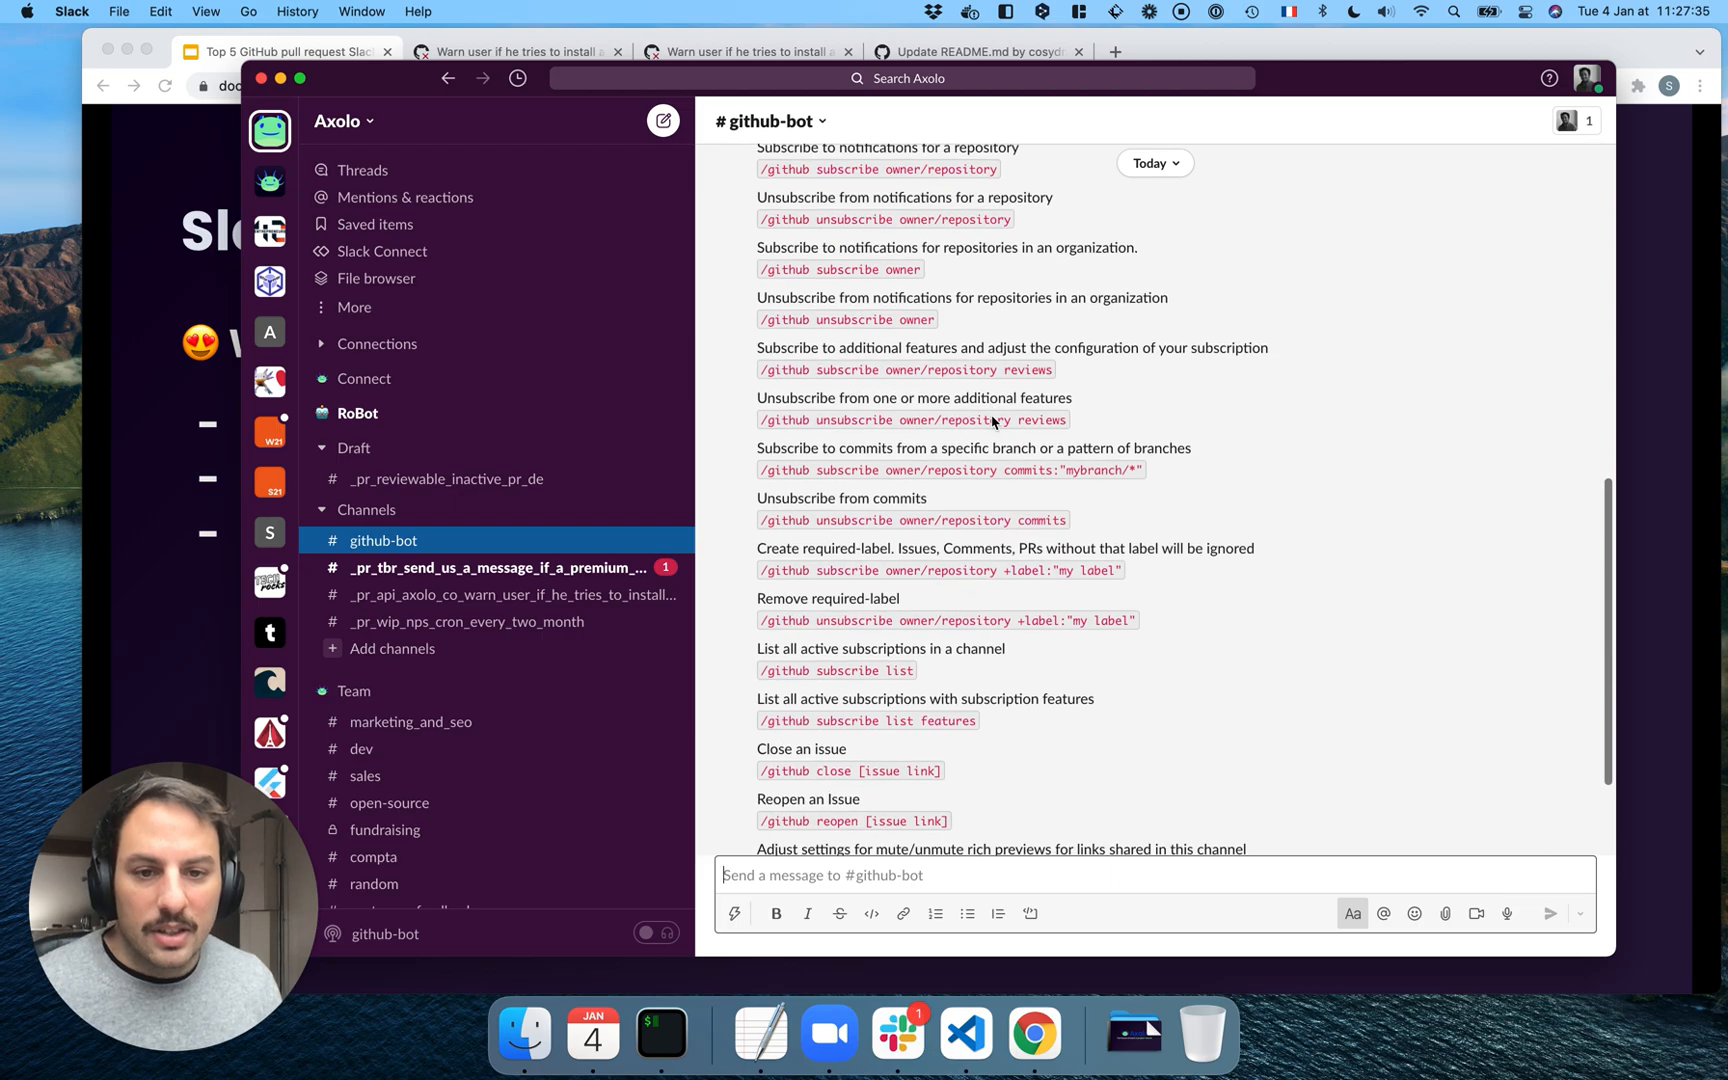
scroll("down", 3)
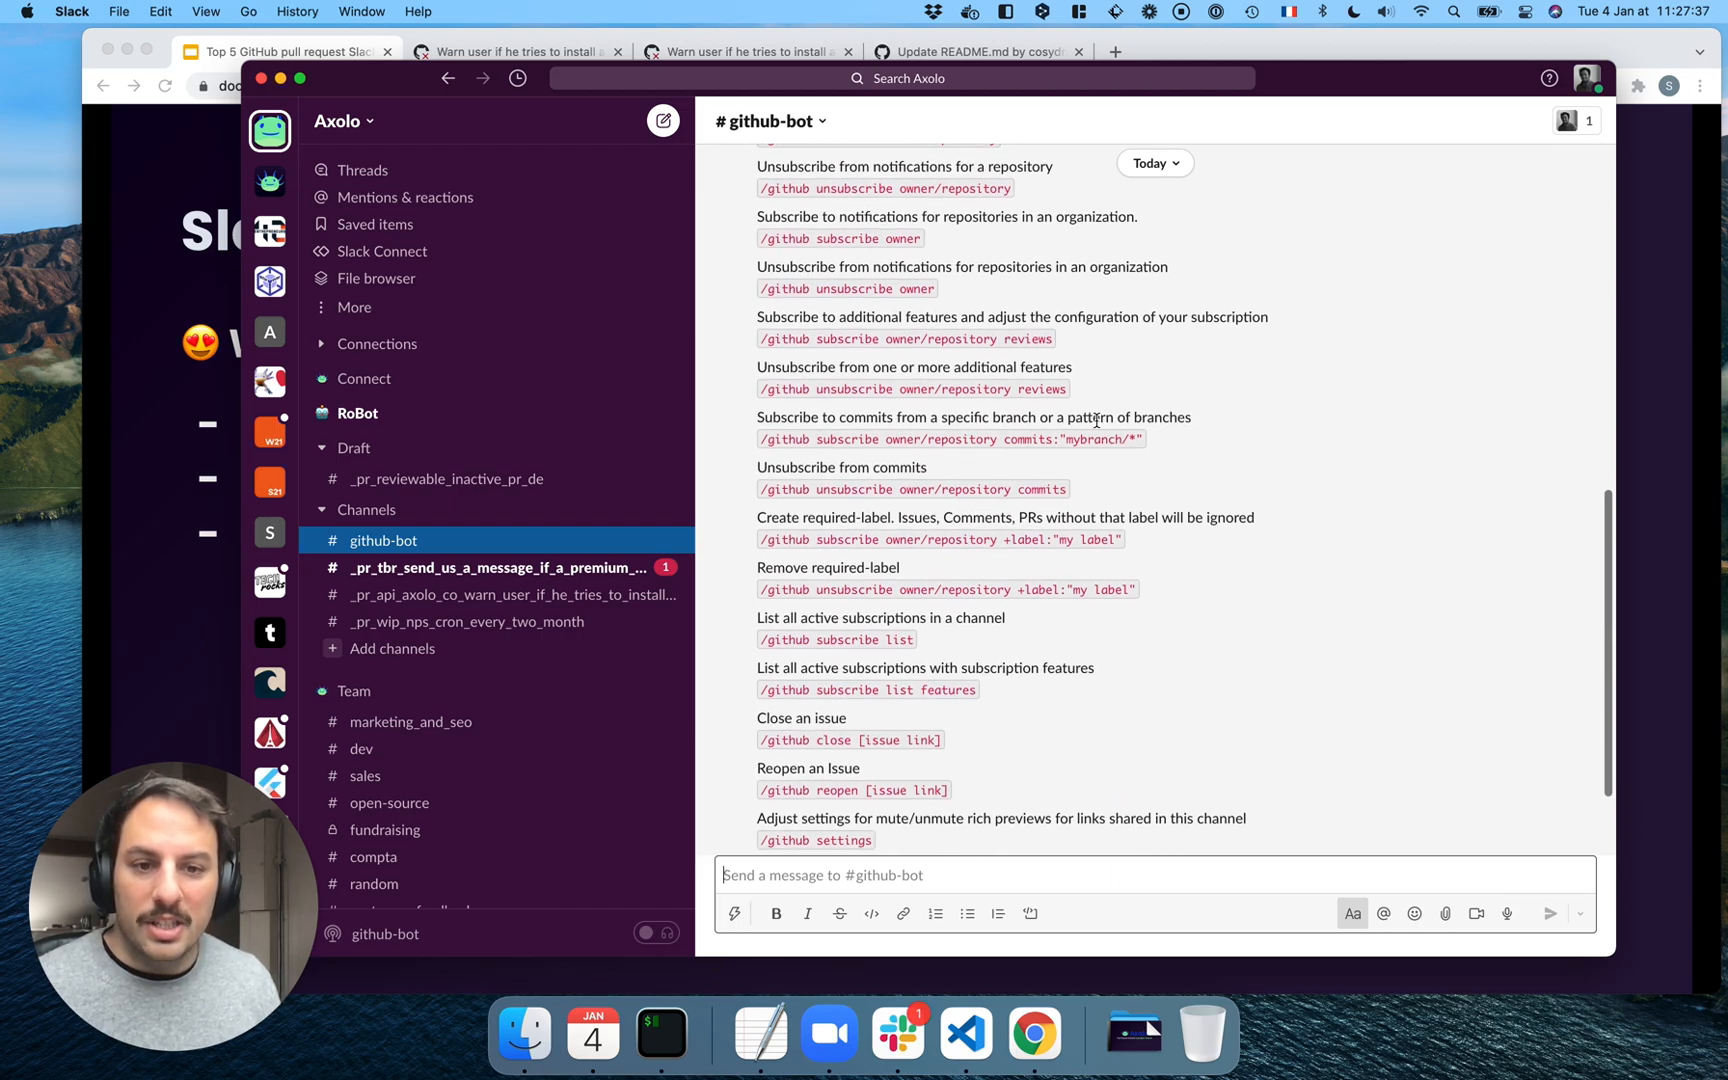
scroll("down", 3)
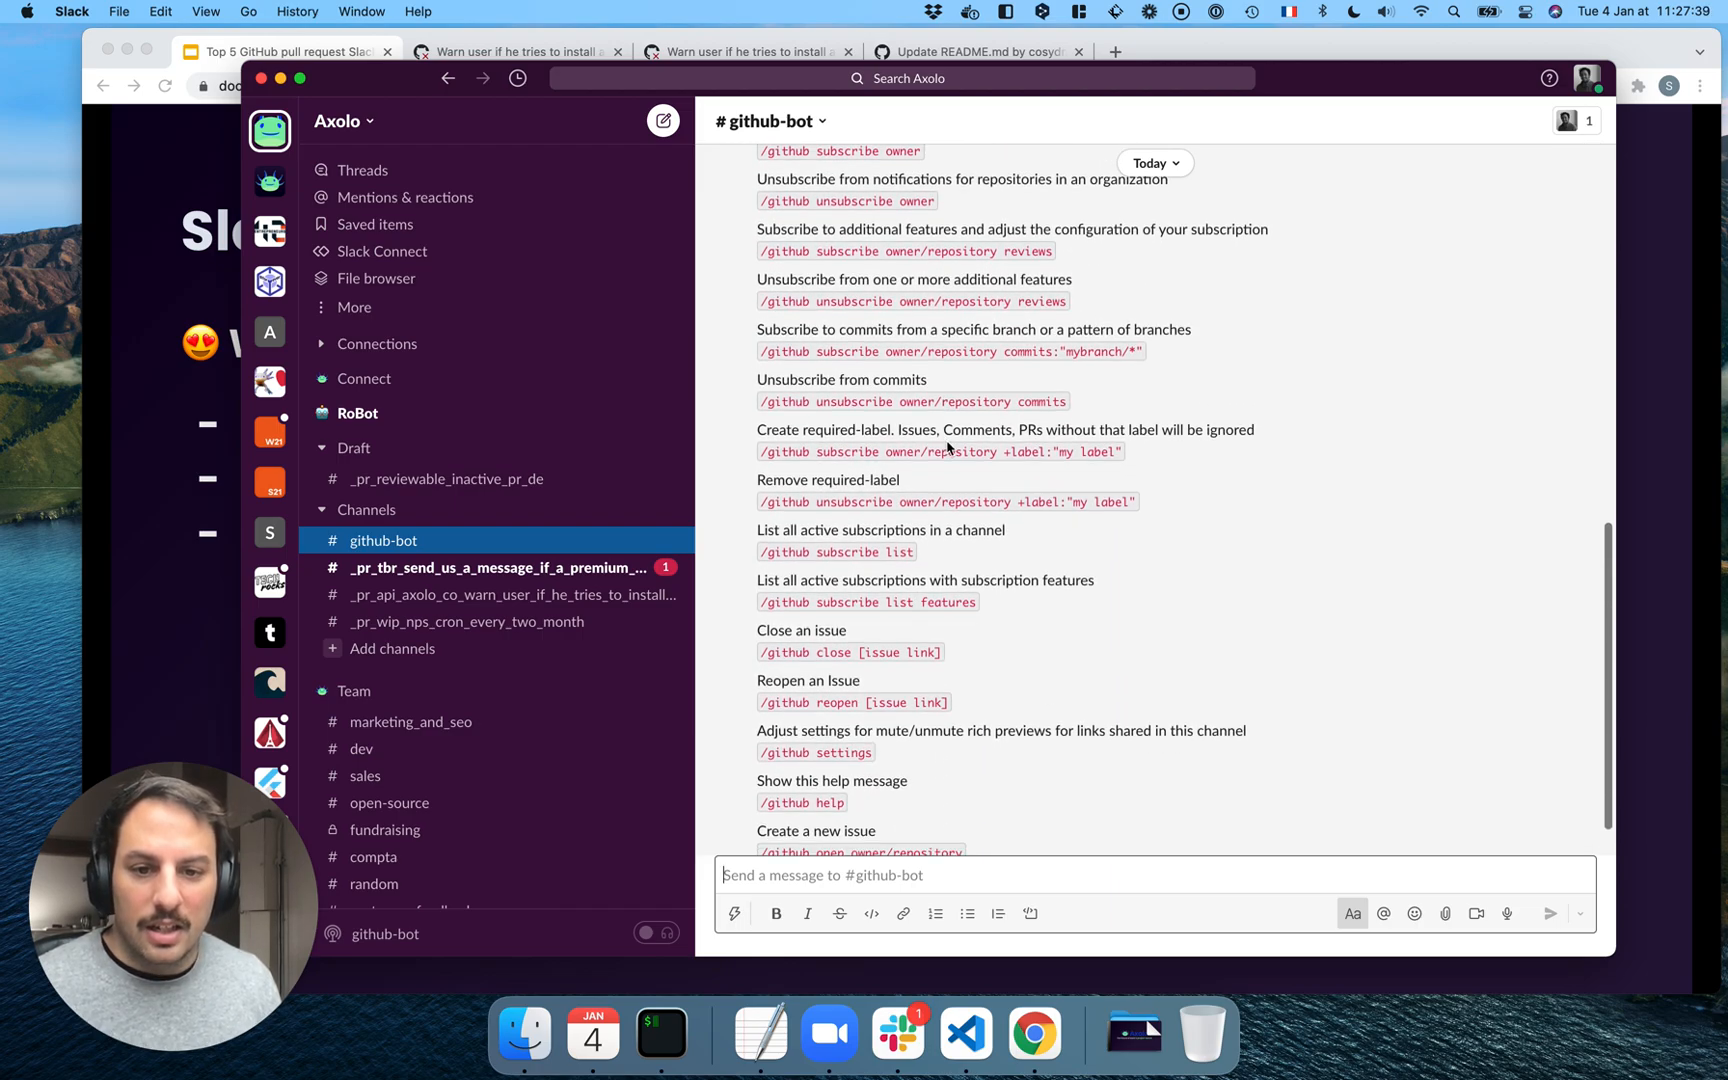
scroll("down", 3)
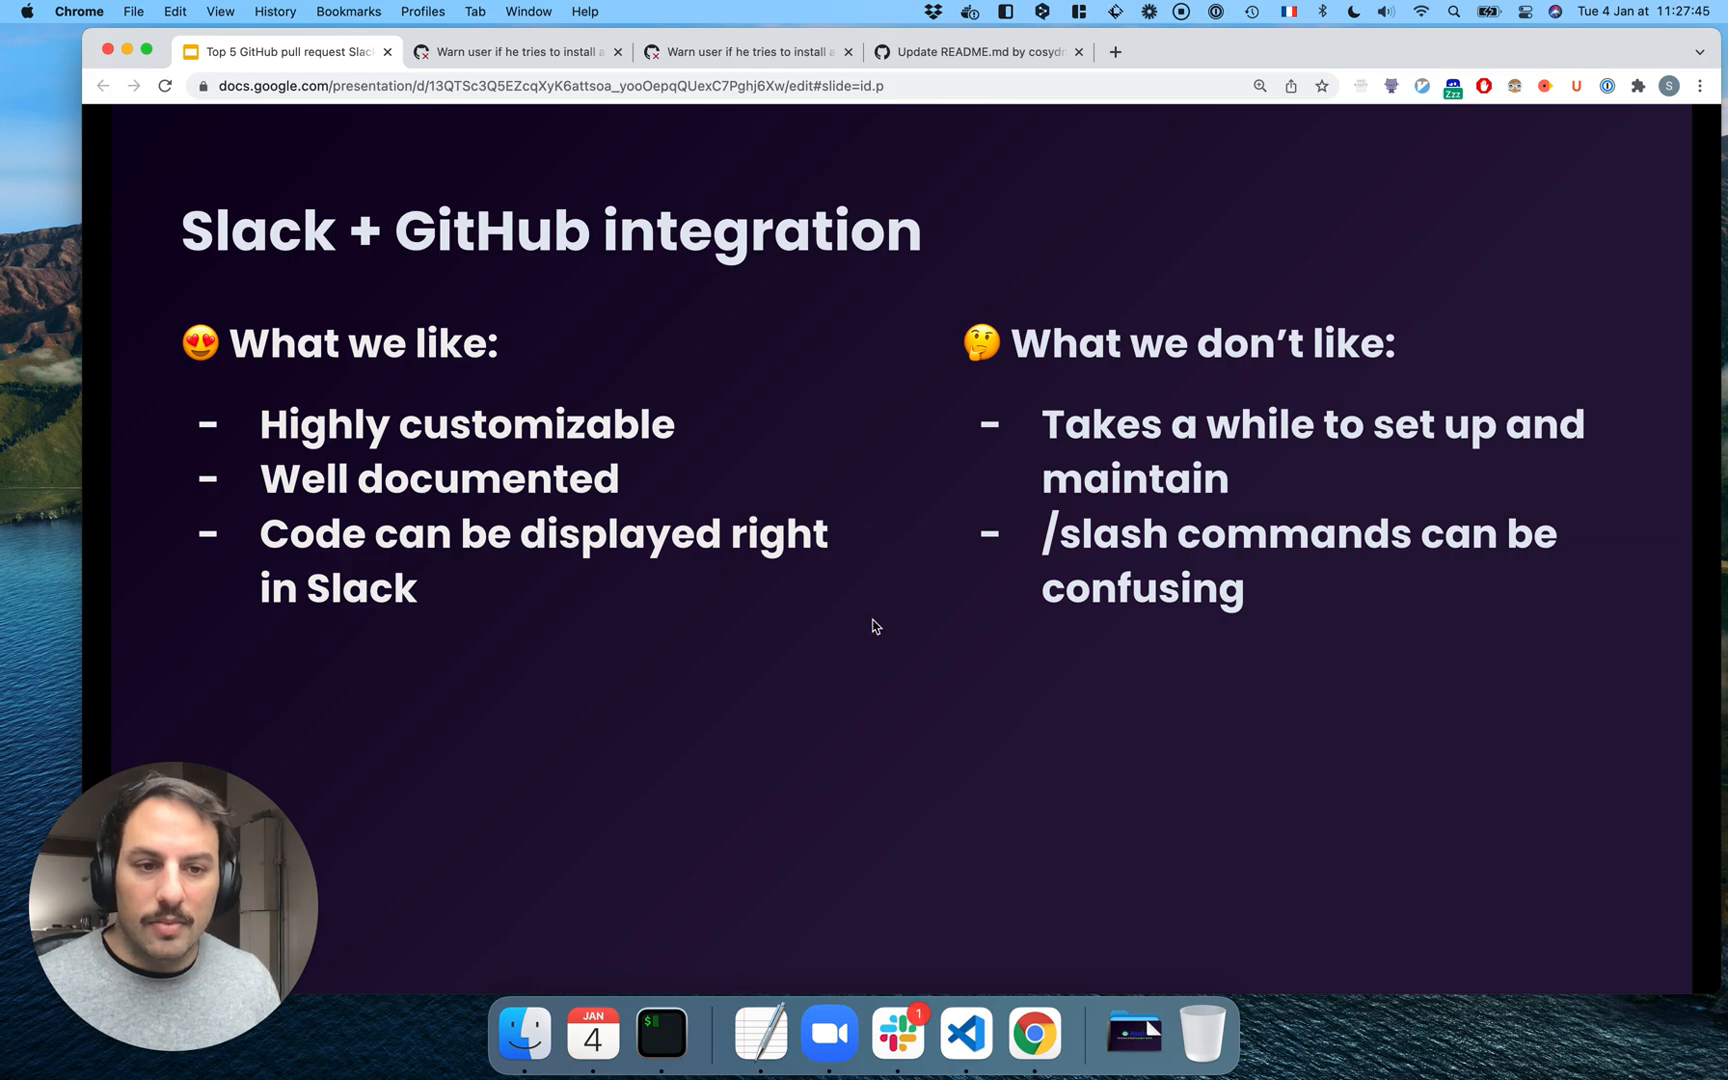
mouse_move(957, 452)
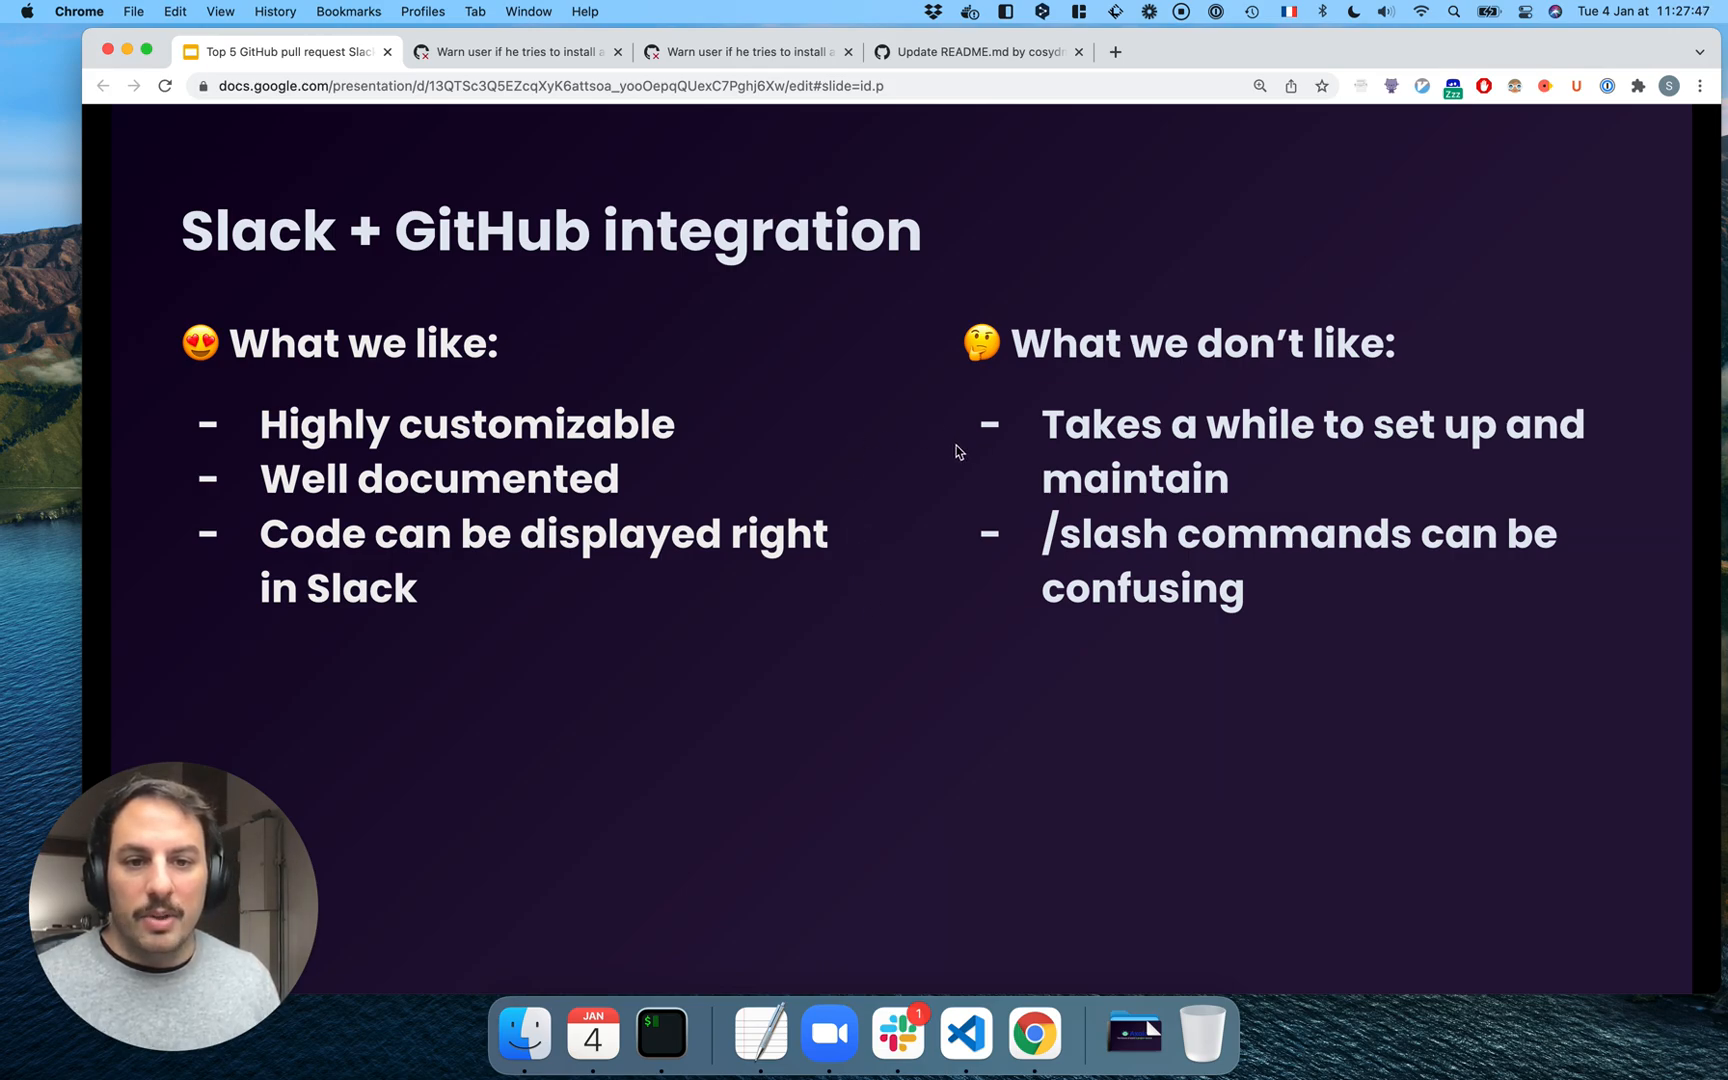
mouse_move(915, 443)
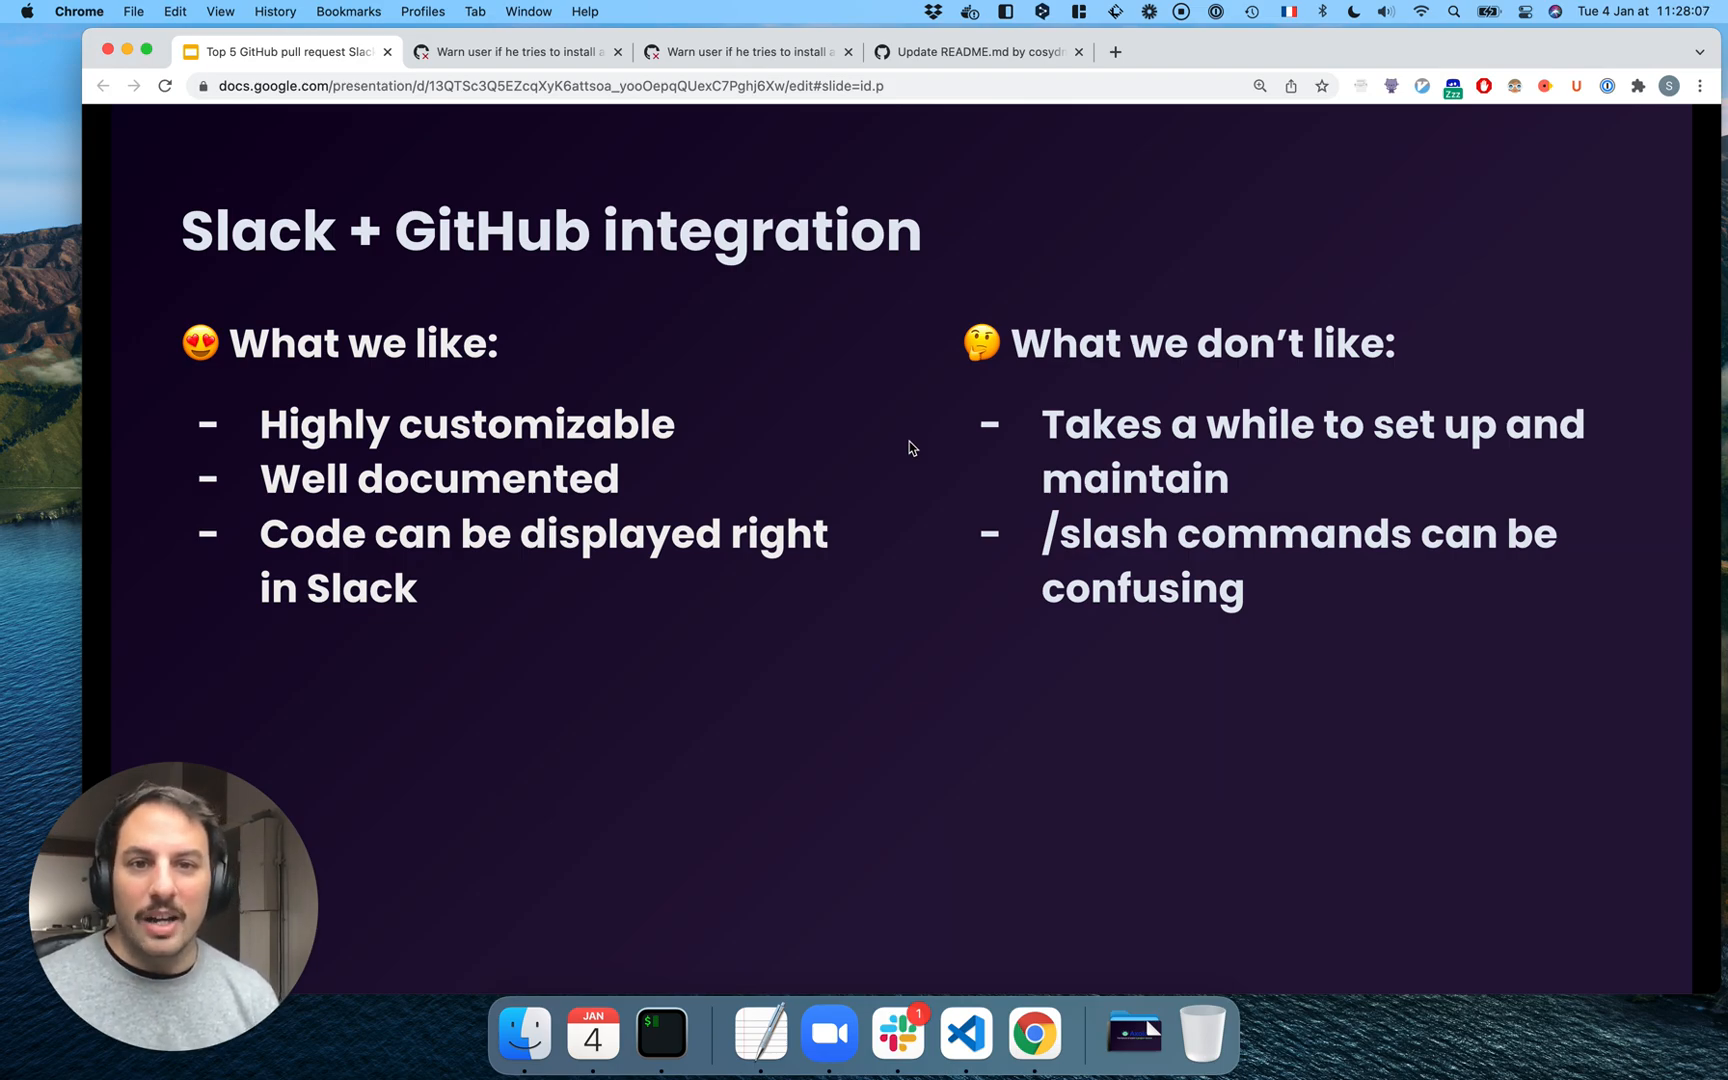
mouse_move(899, 423)
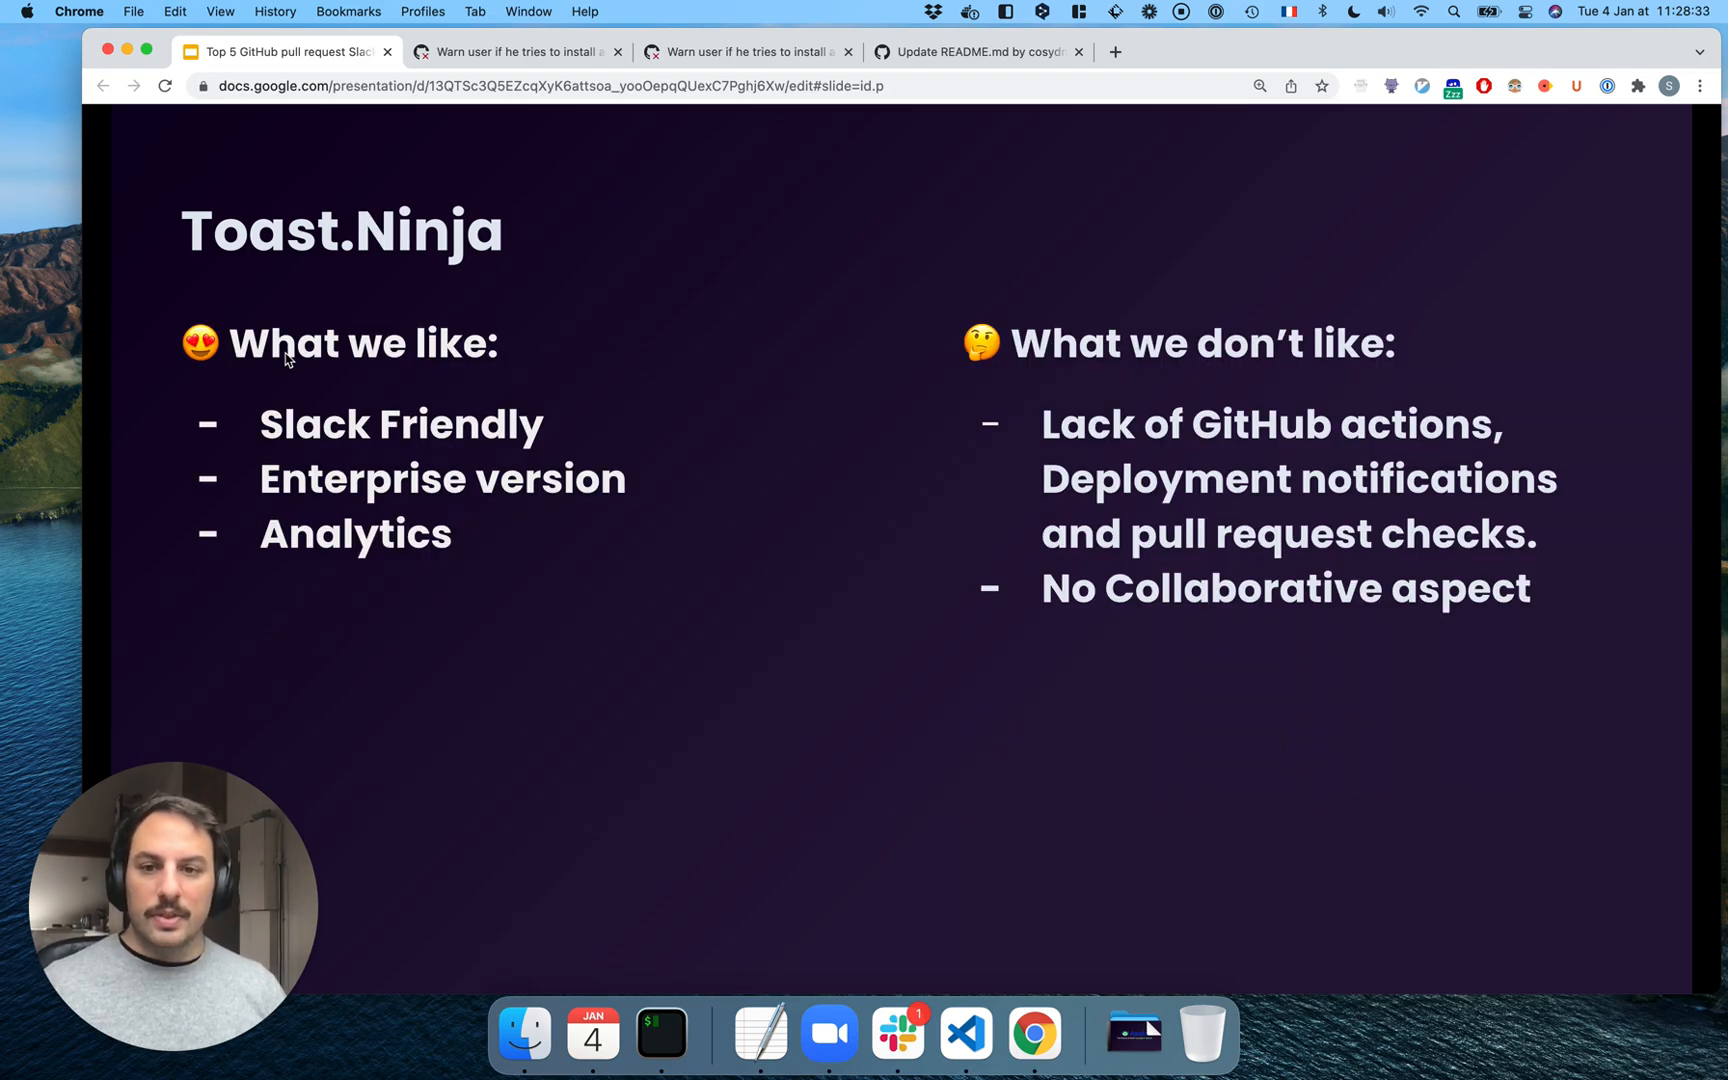
mouse_move(304, 408)
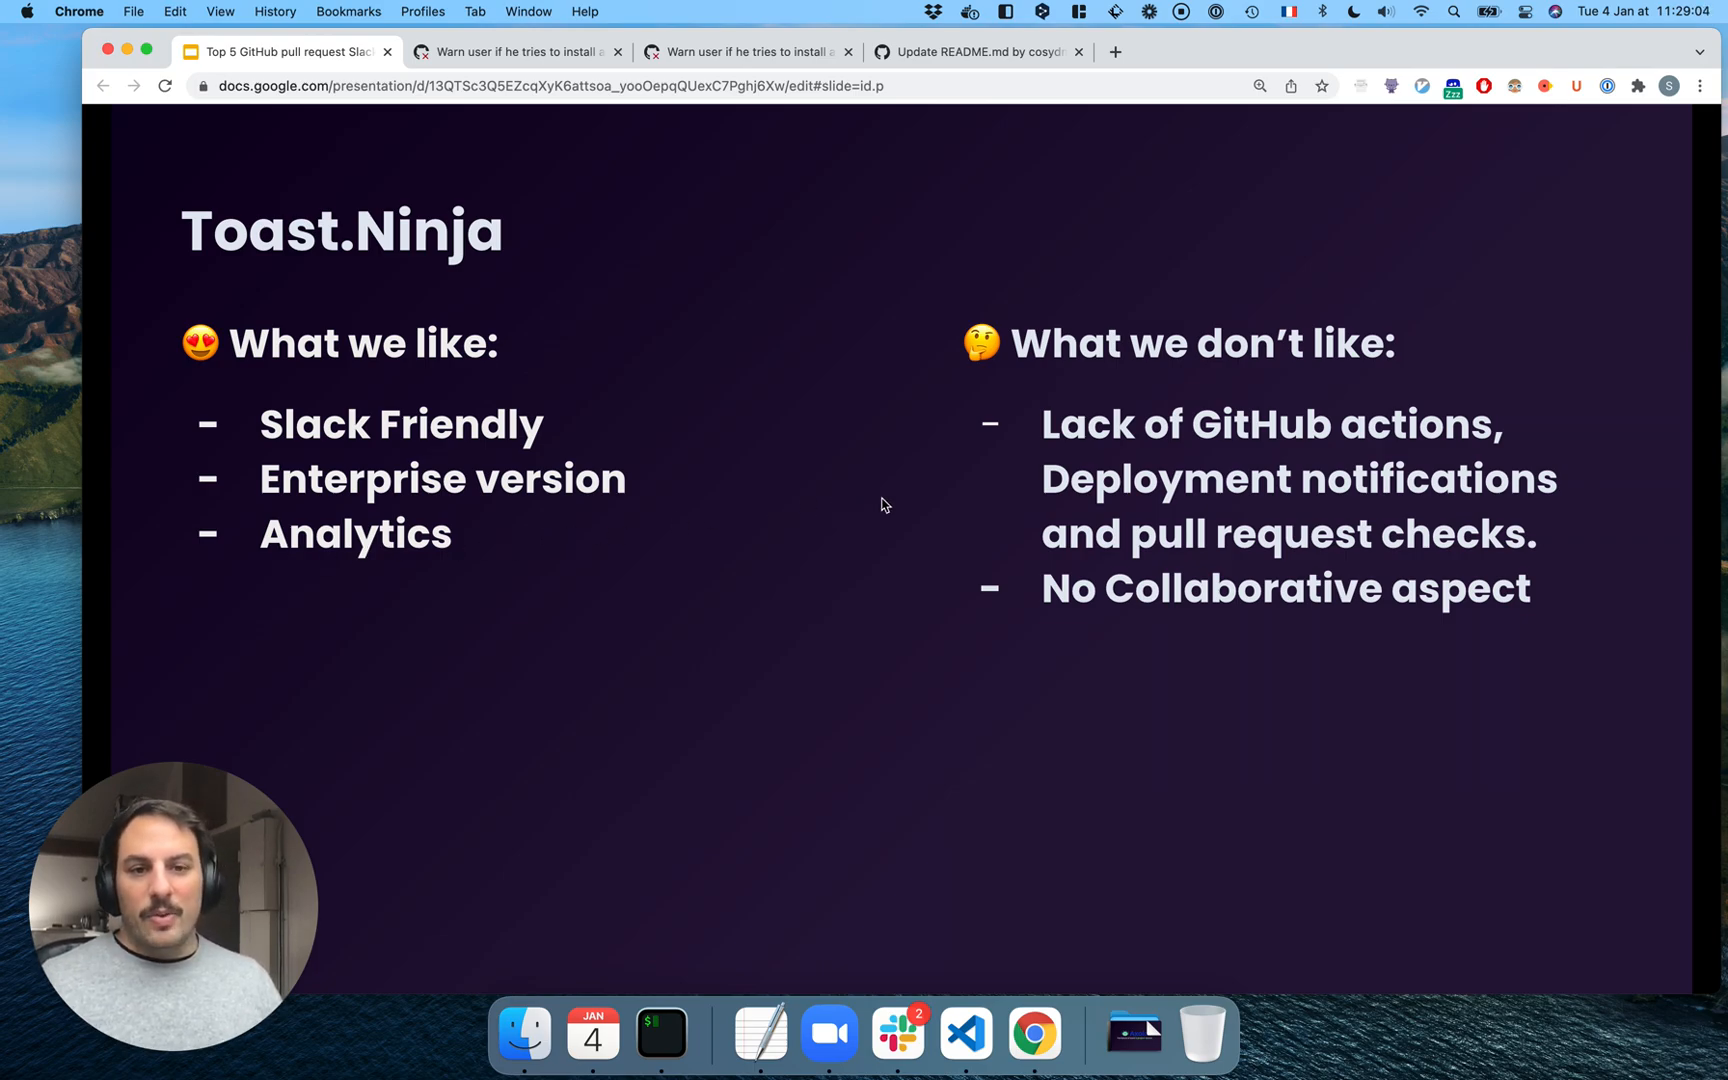
mouse_move(1157, 430)
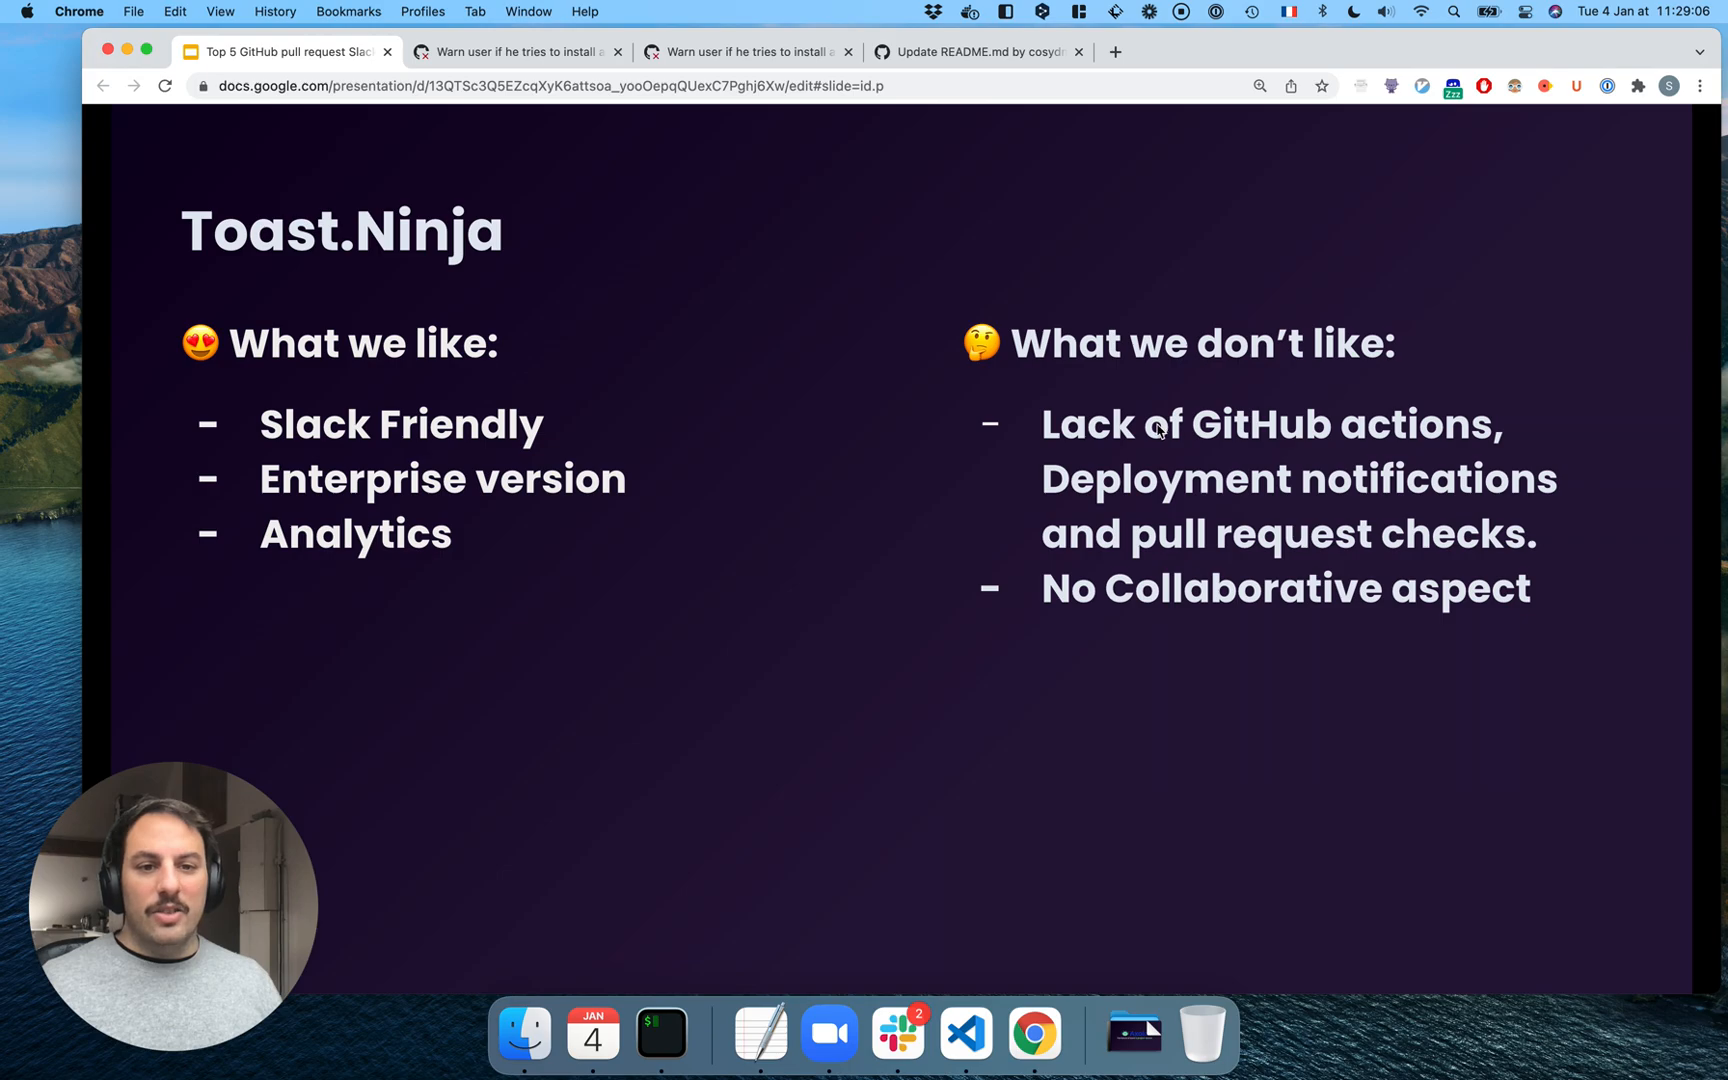
mouse_move(1030, 479)
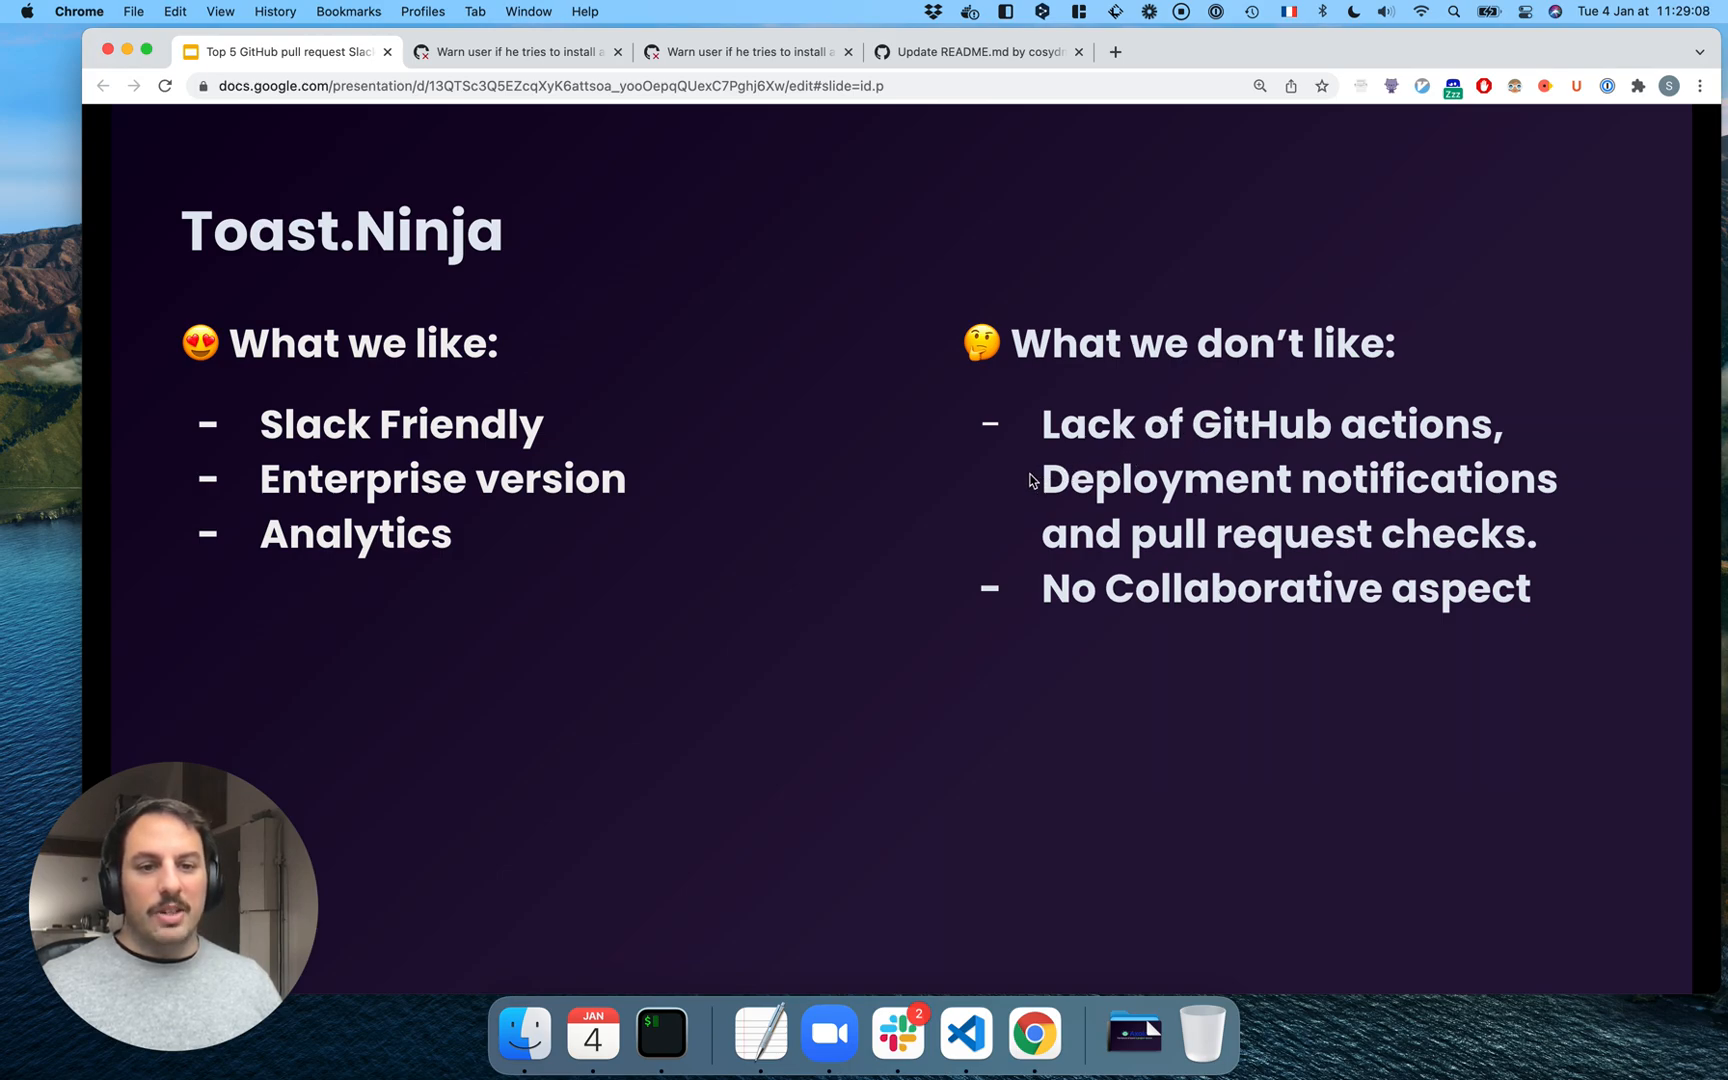
mouse_move(1311, 542)
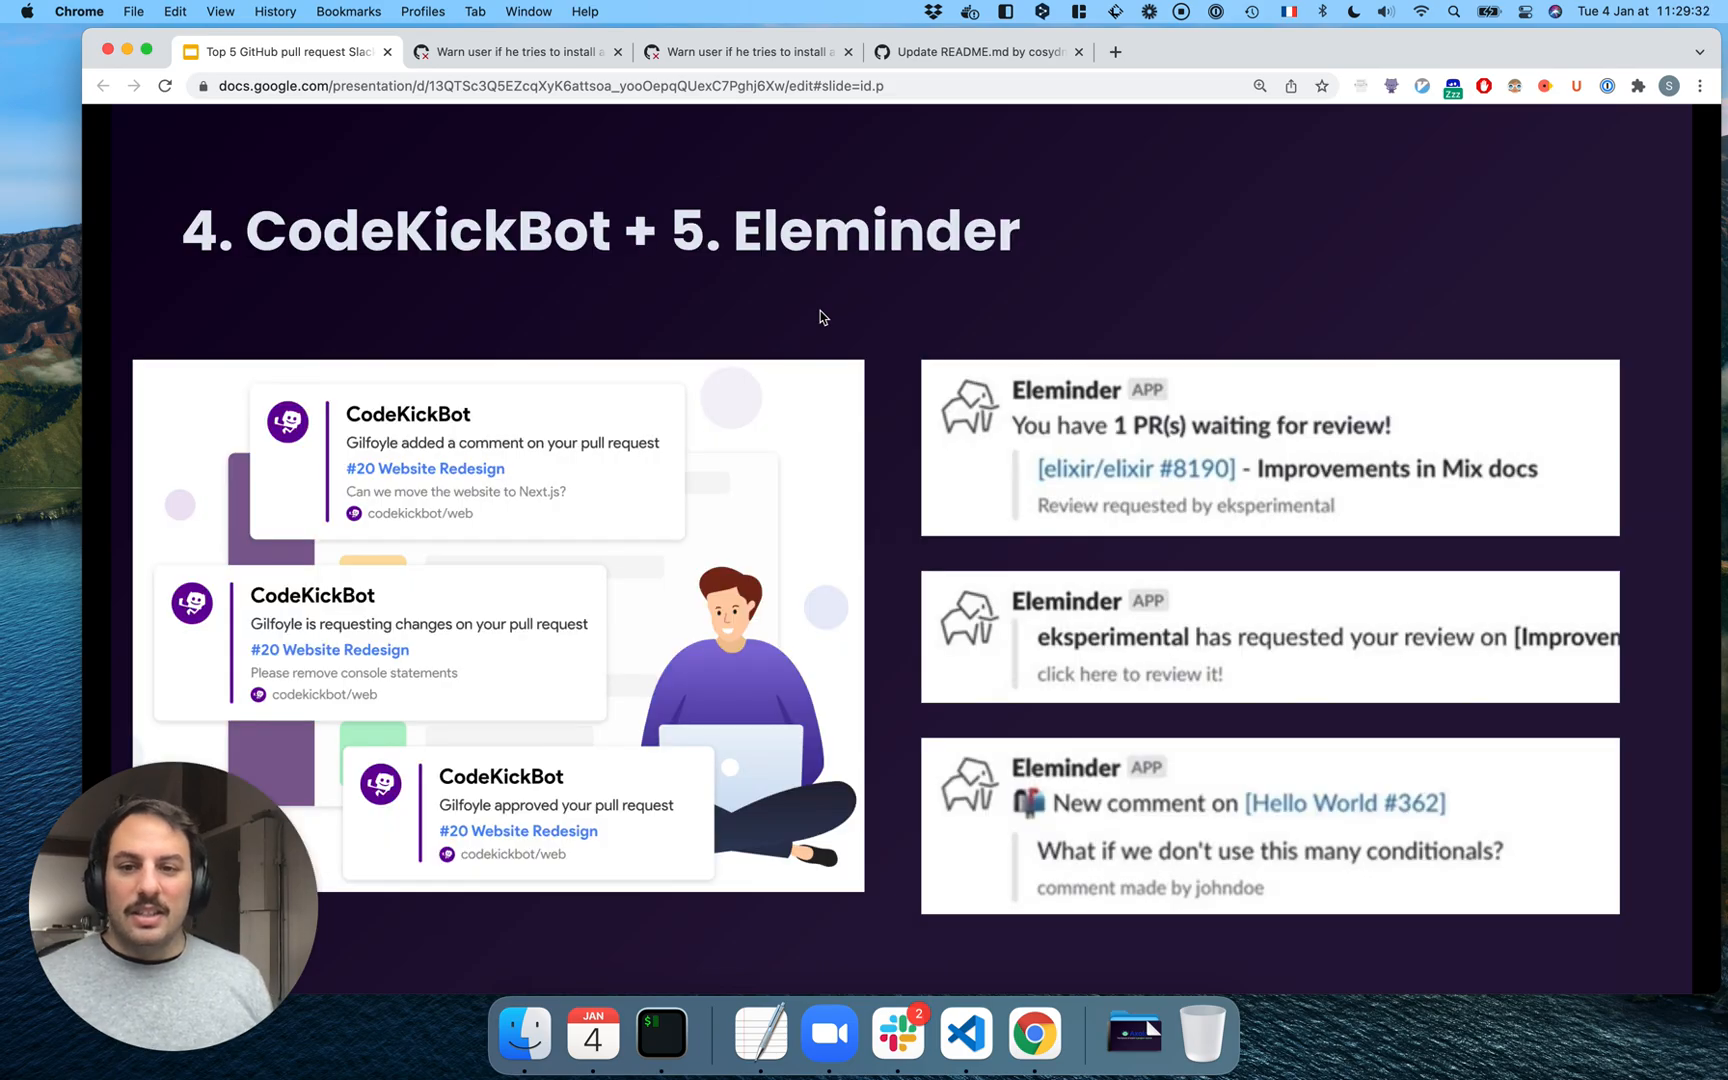
mouse_move(954, 623)
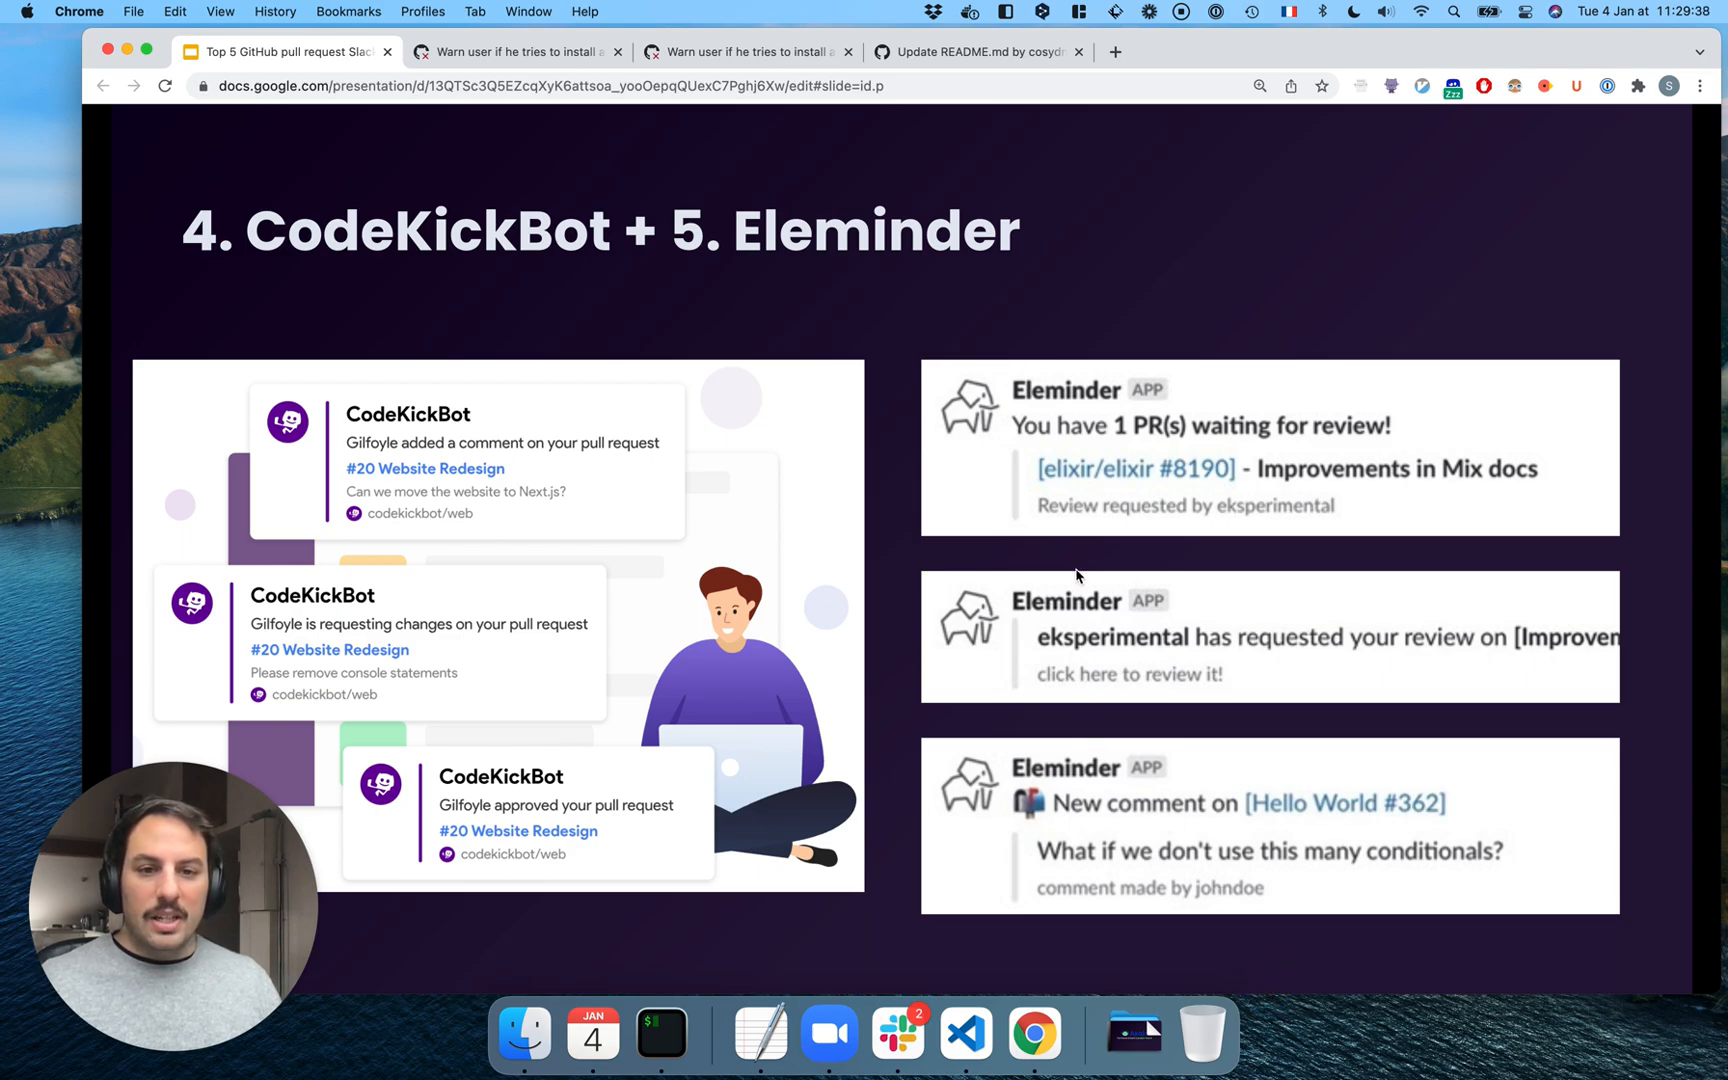
mouse_move(983, 397)
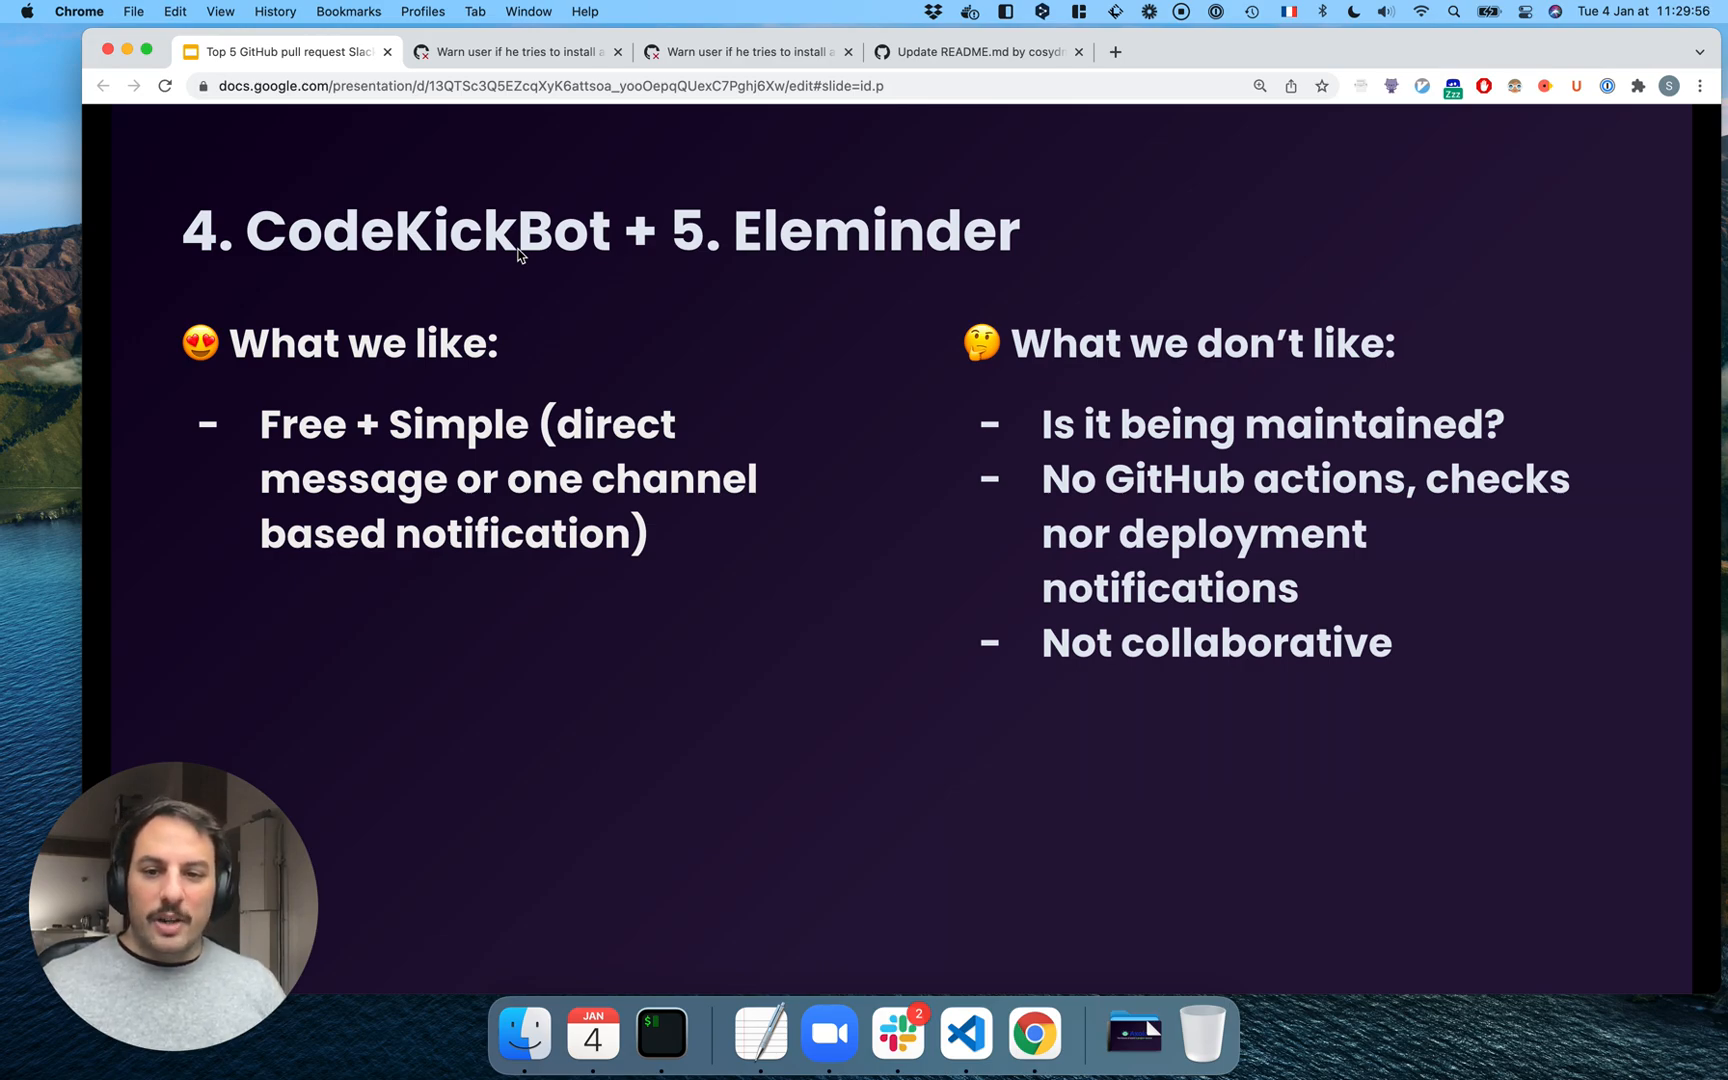
mouse_move(738, 606)
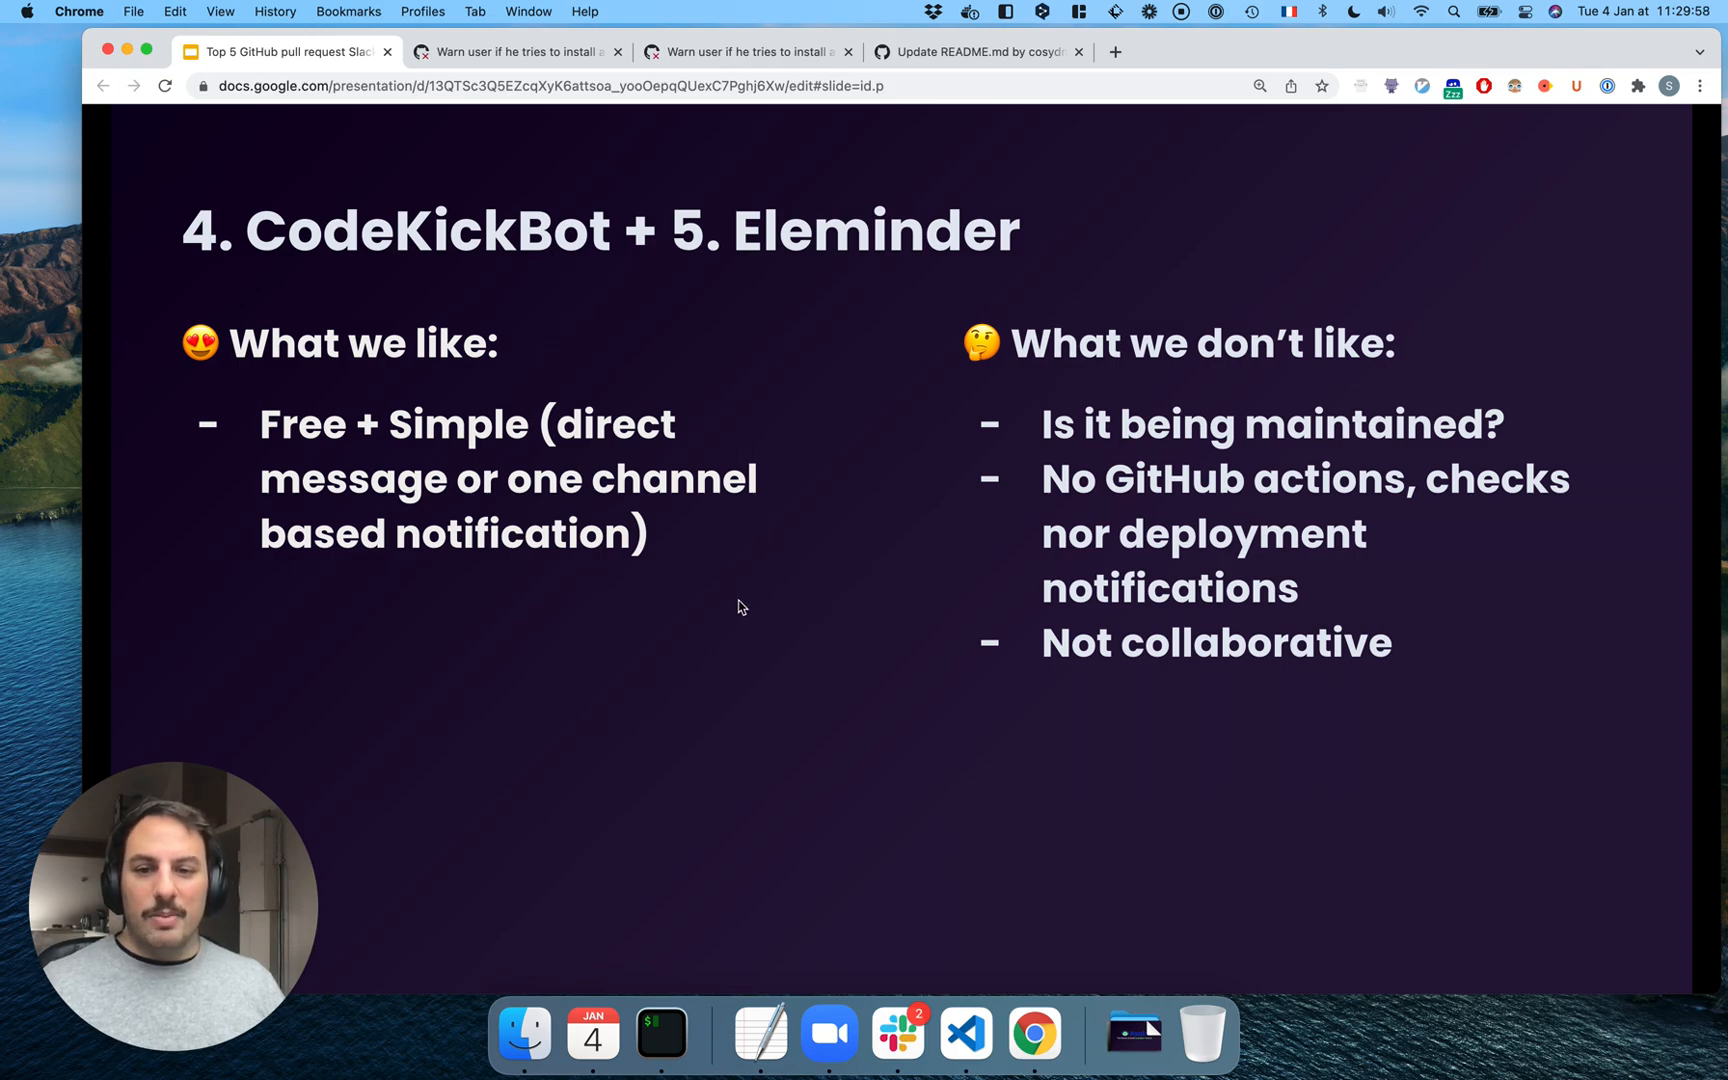
mouse_move(737, 595)
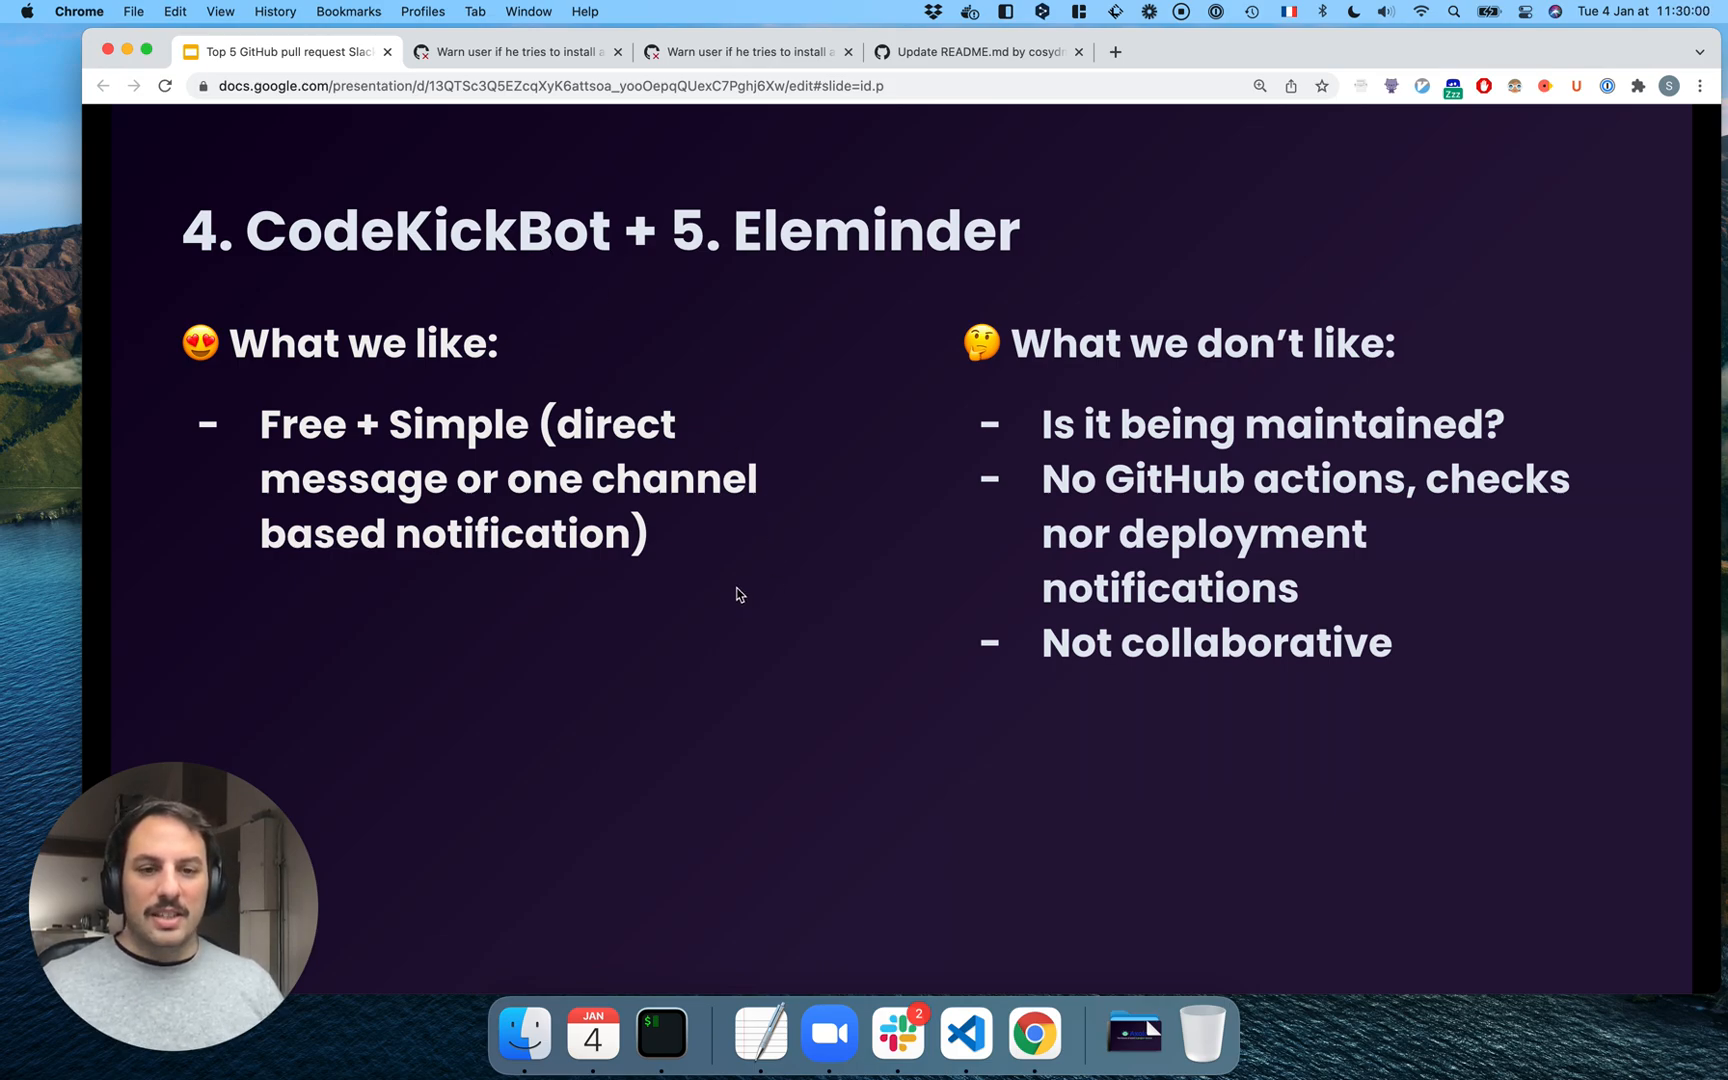
mouse_move(793, 581)
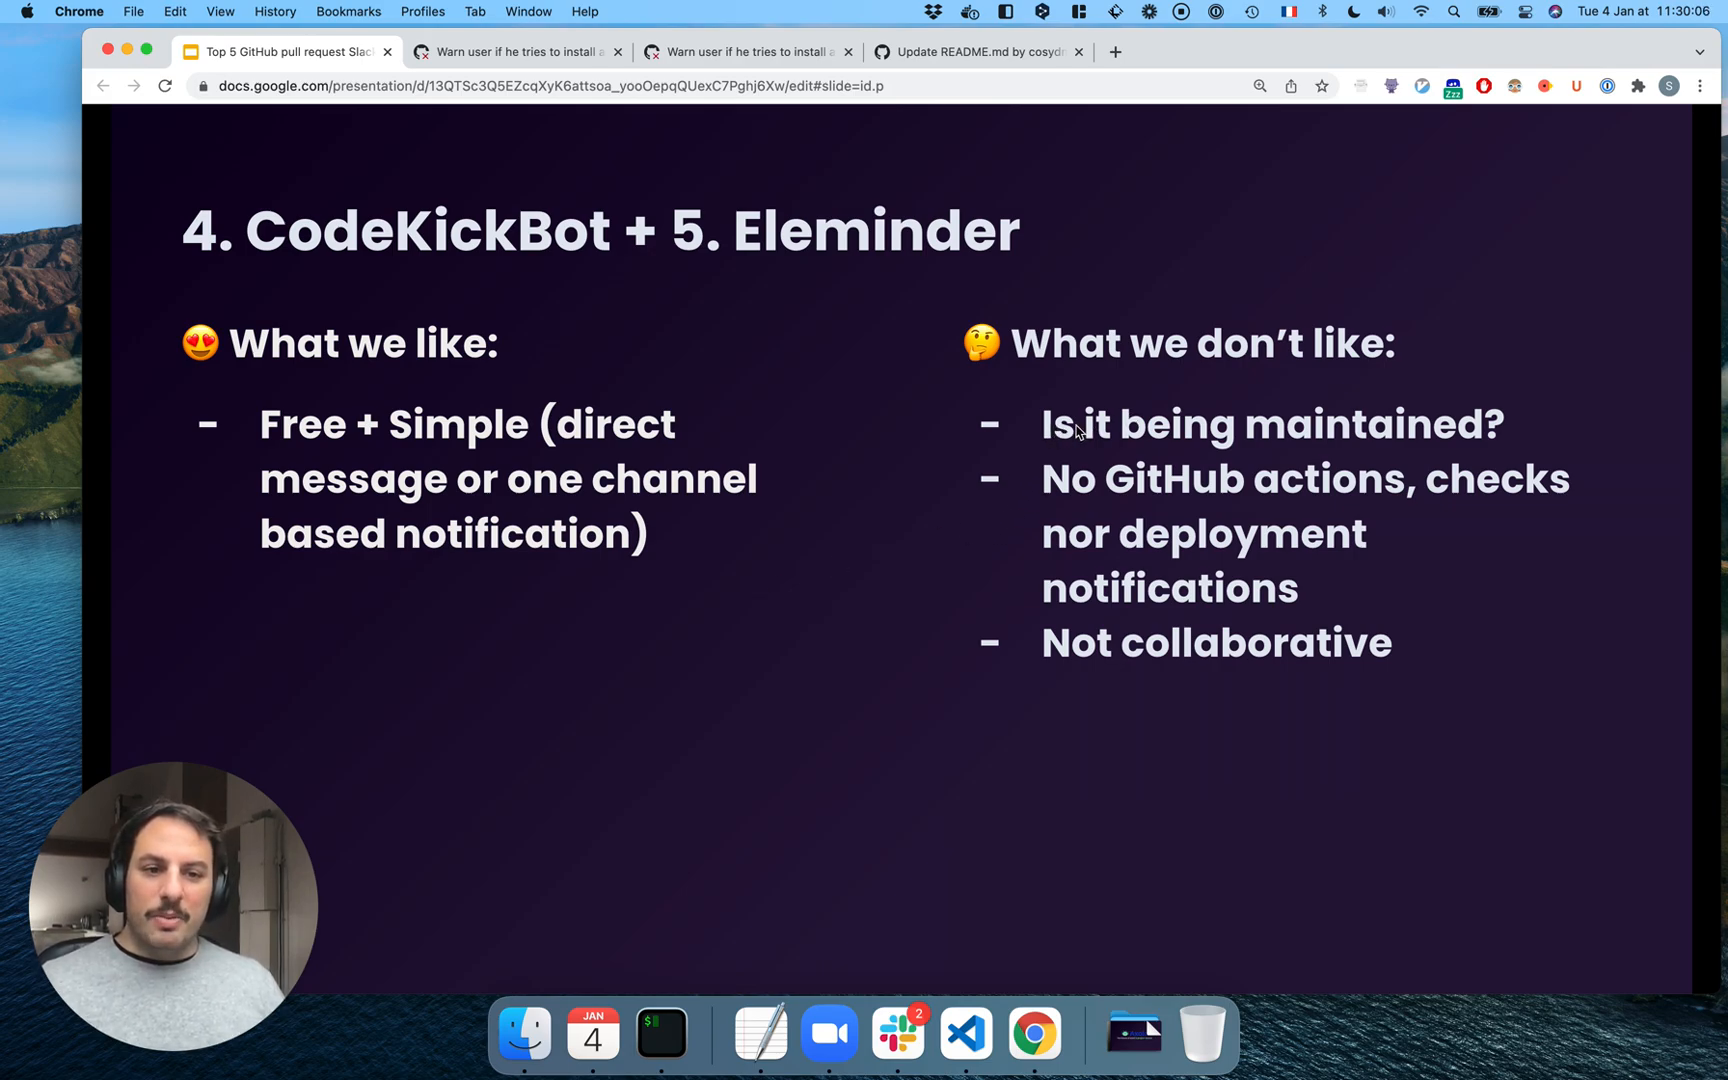
mouse_move(1126, 391)
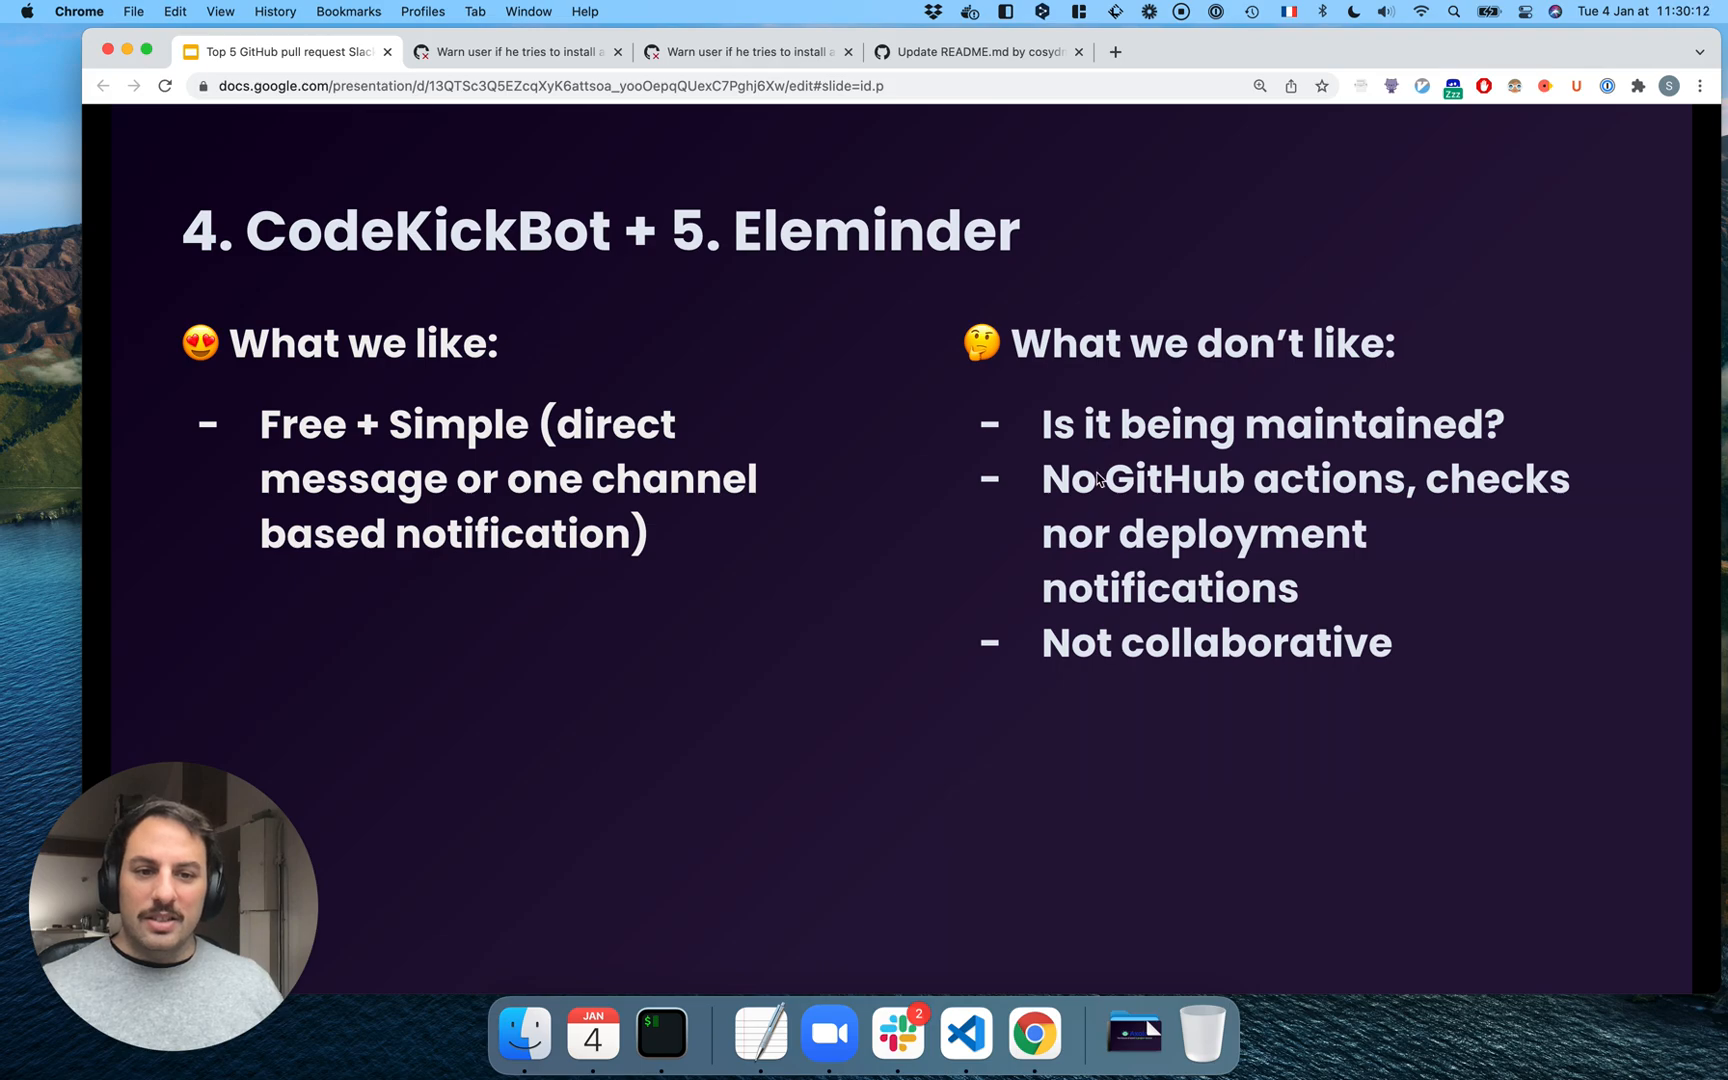
mouse_move(1218, 493)
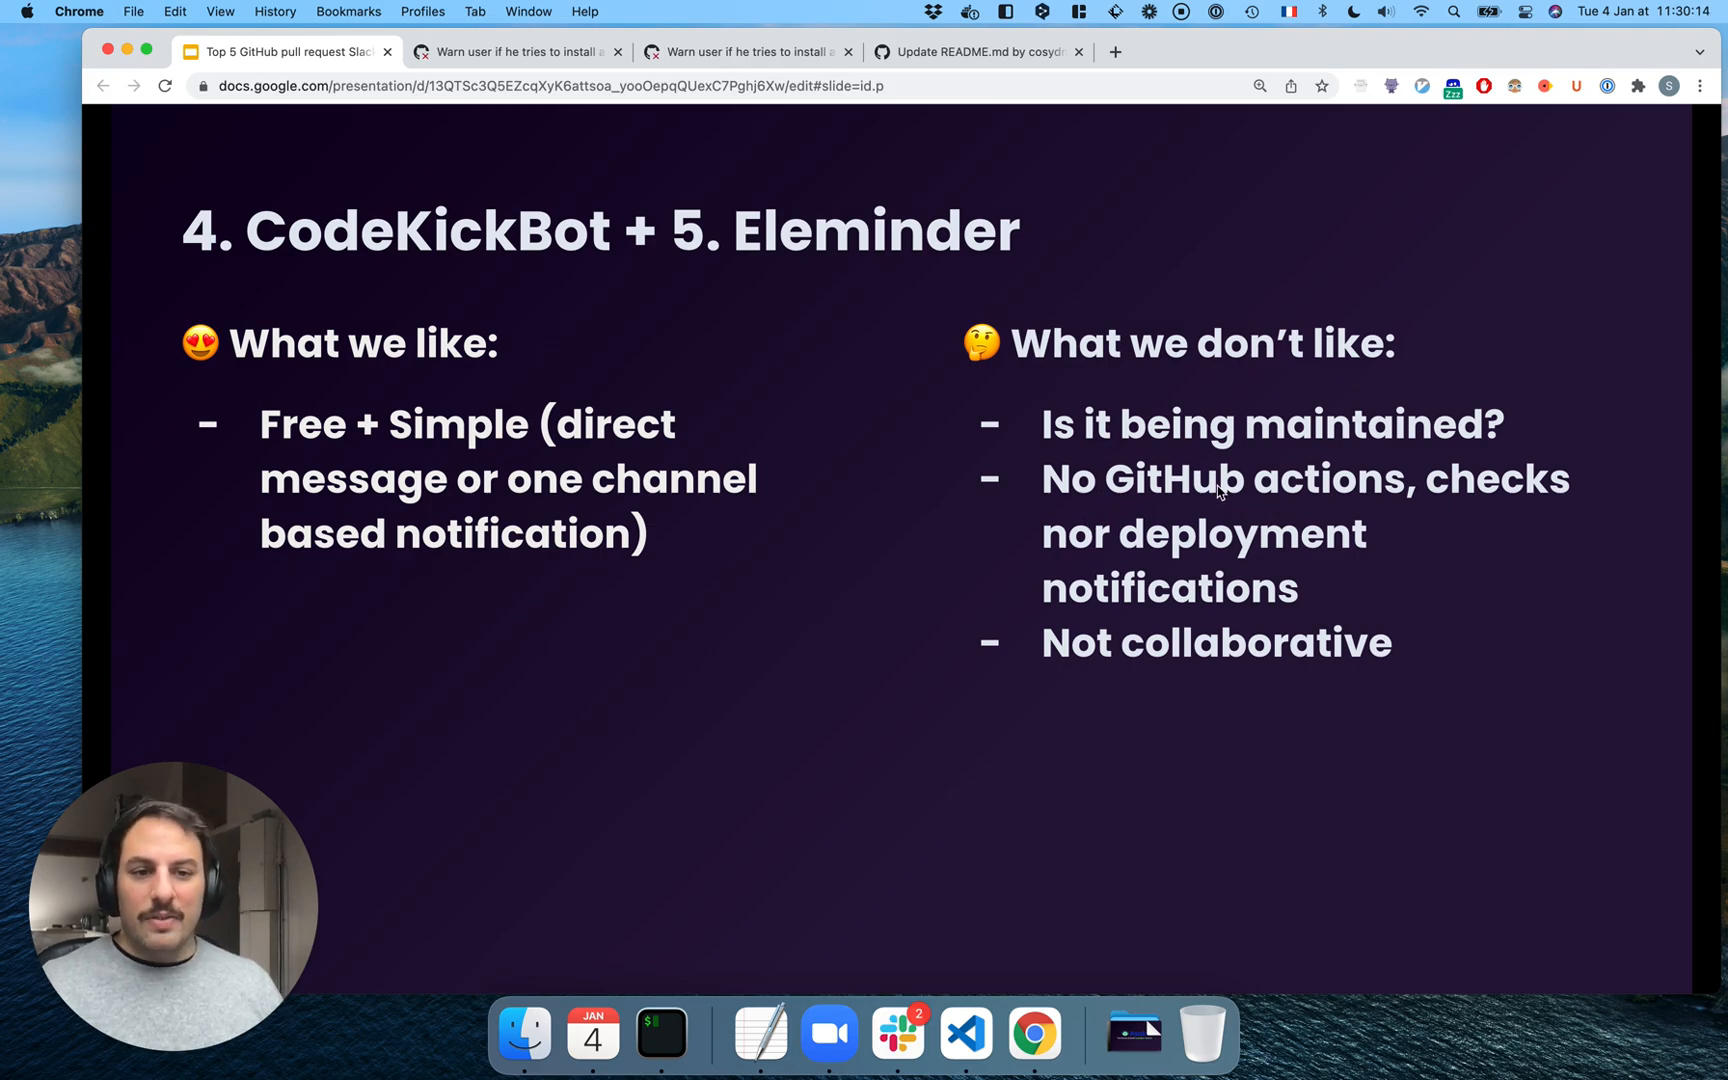
mouse_move(845, 616)
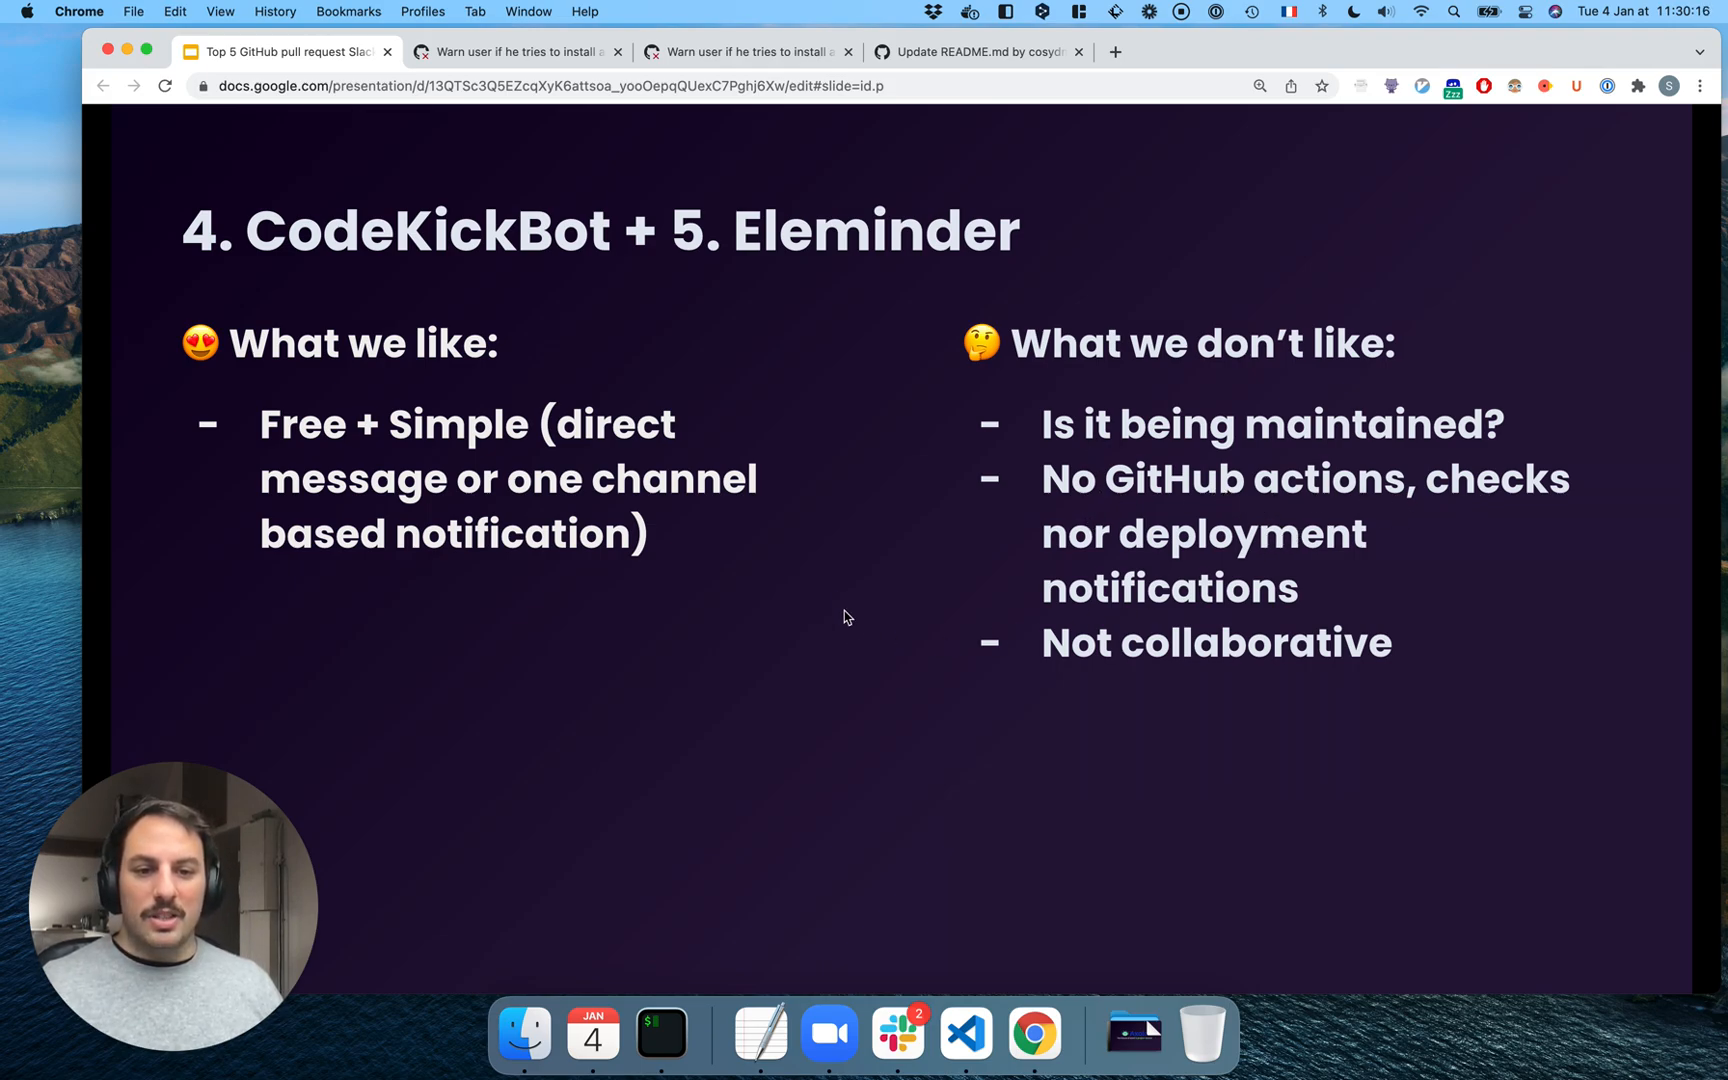
mouse_move(843, 497)
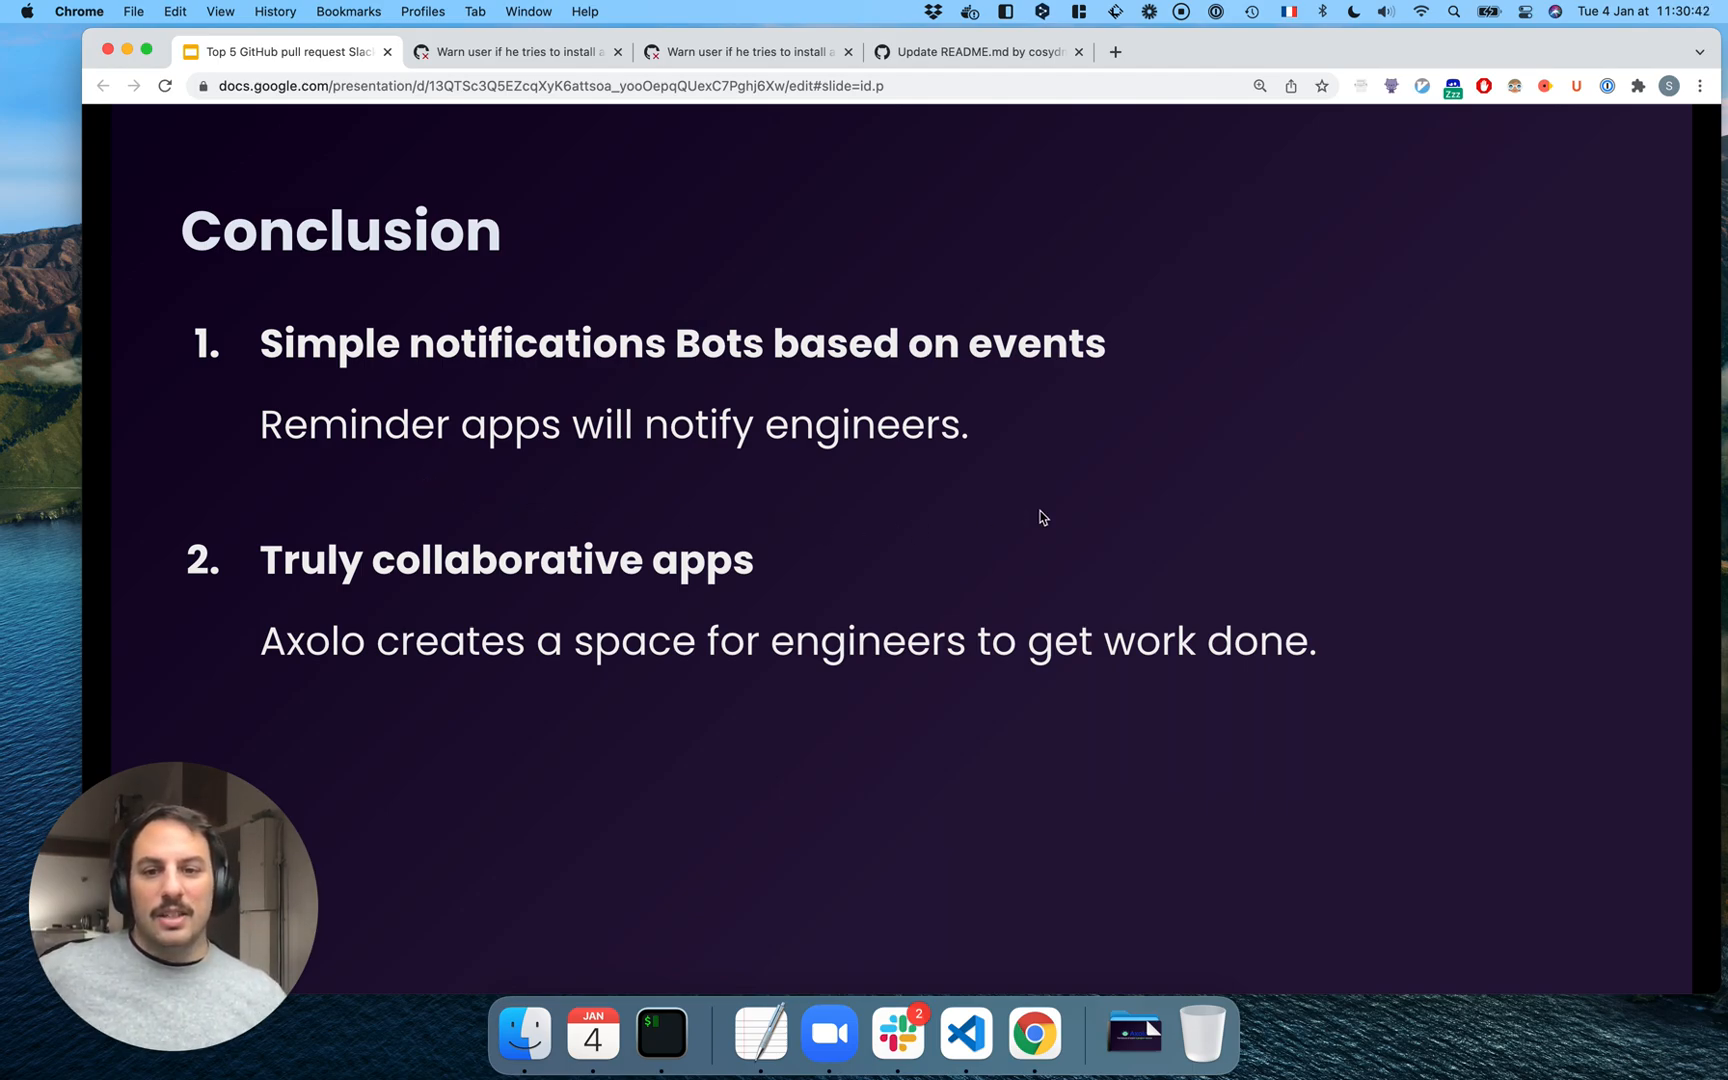
mouse_move(949, 514)
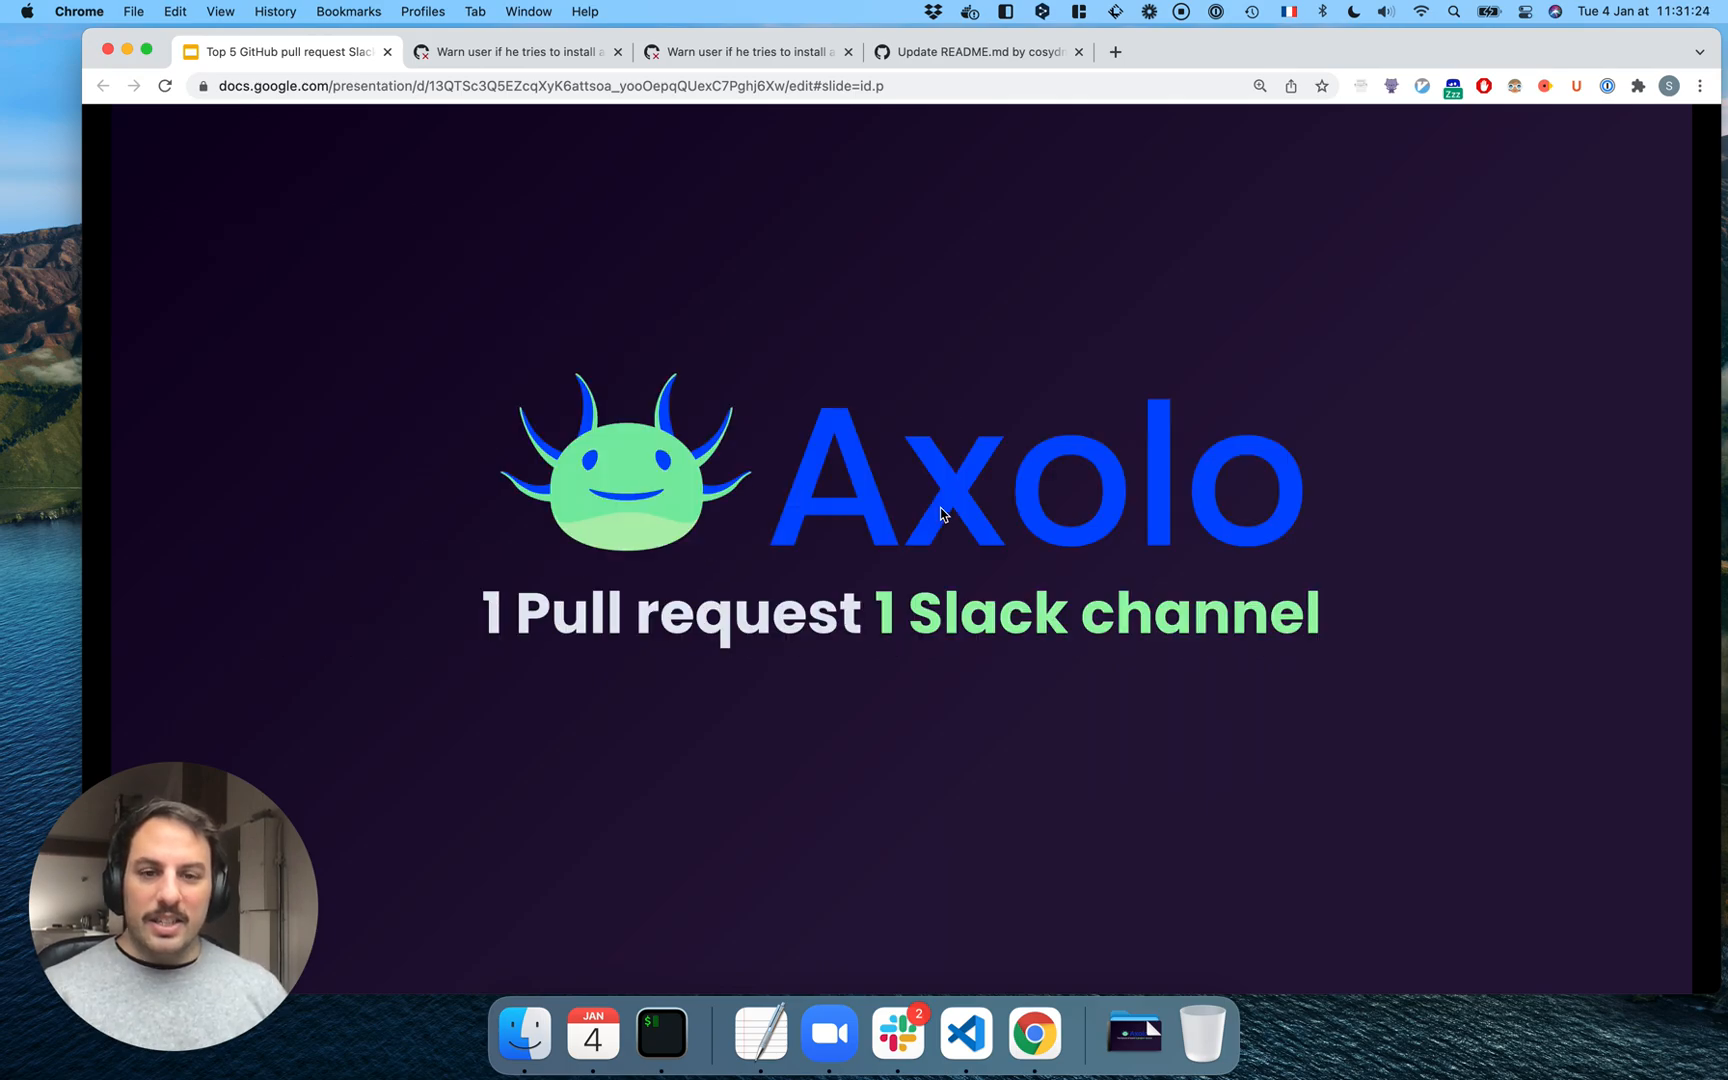
mouse_move(986, 584)
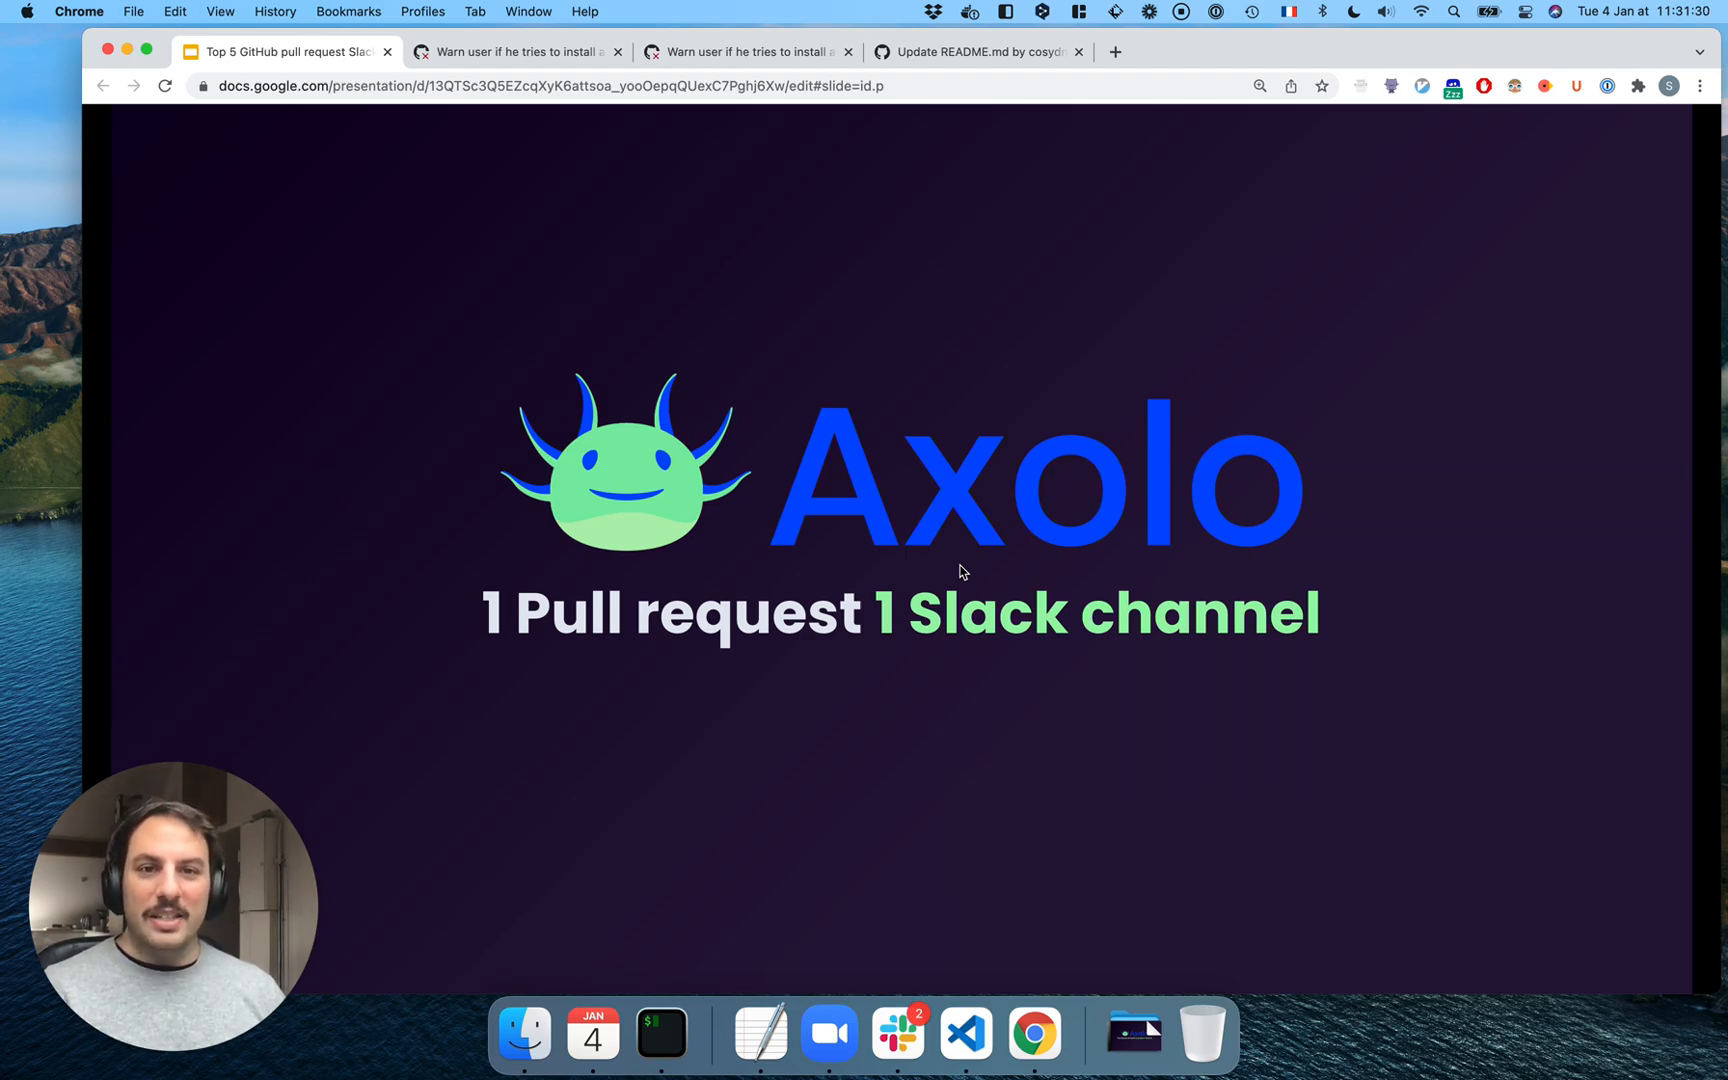
mouse_move(689, 446)
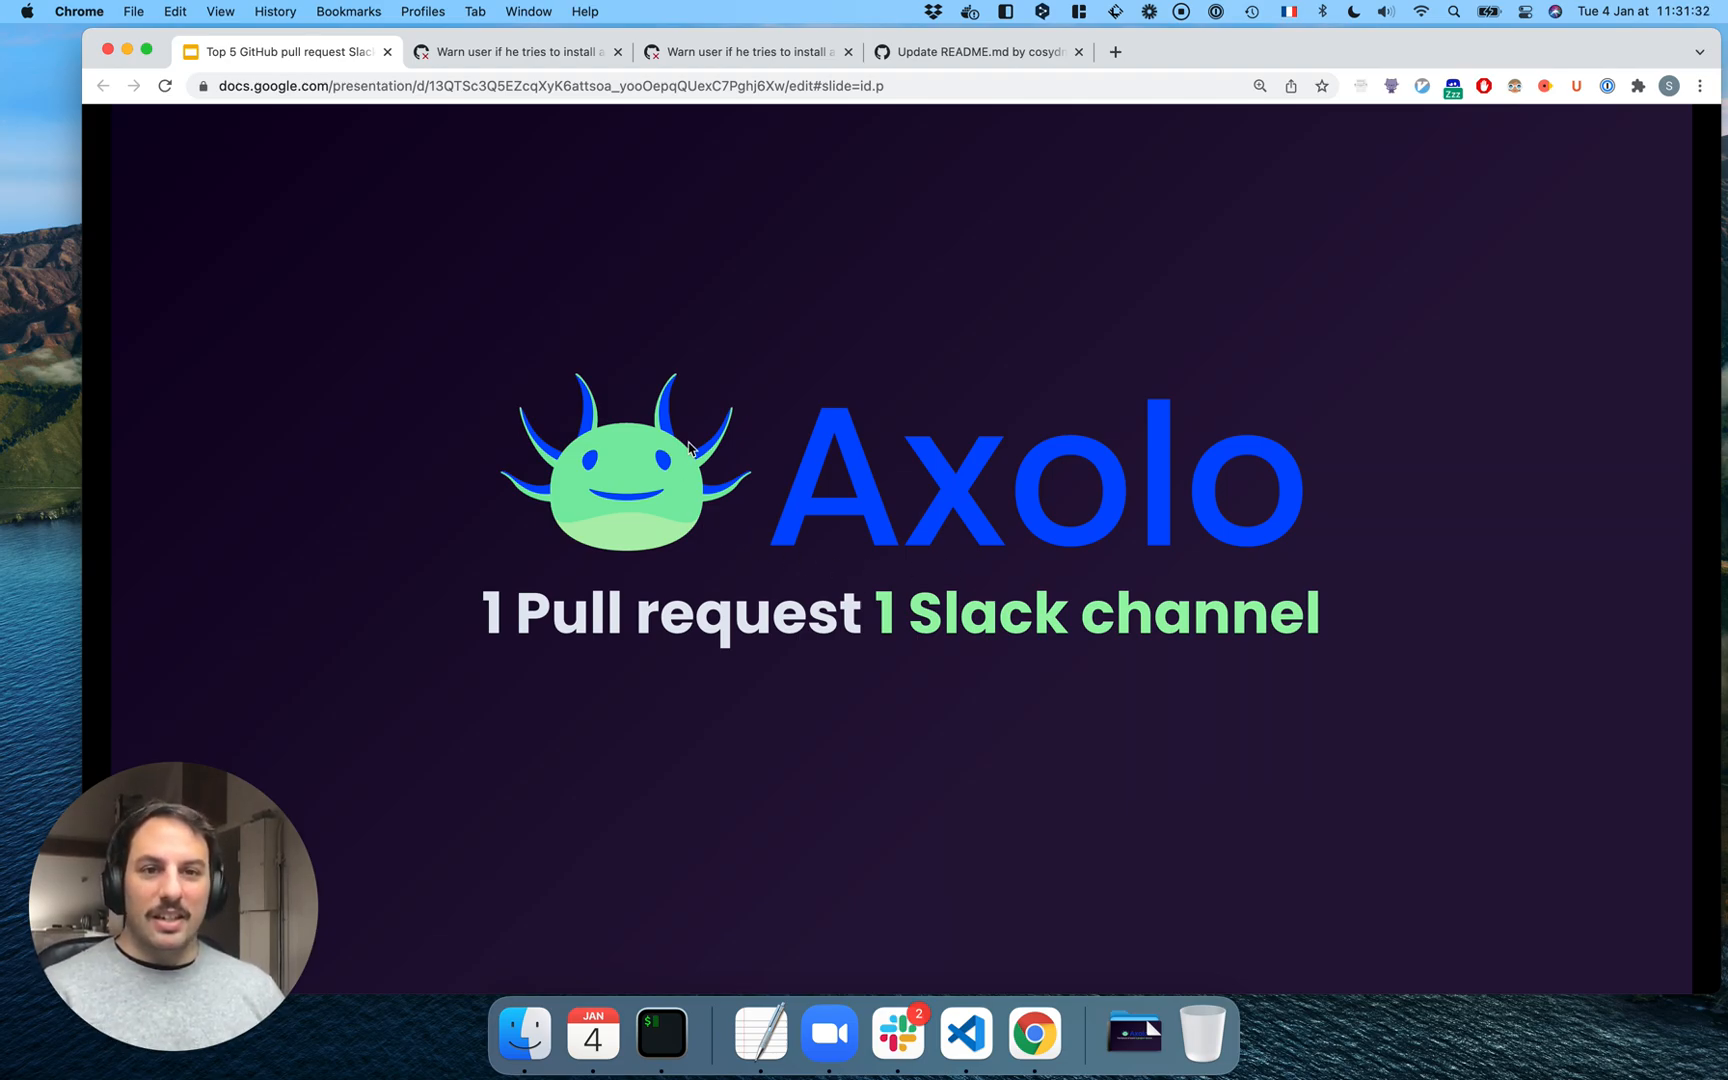